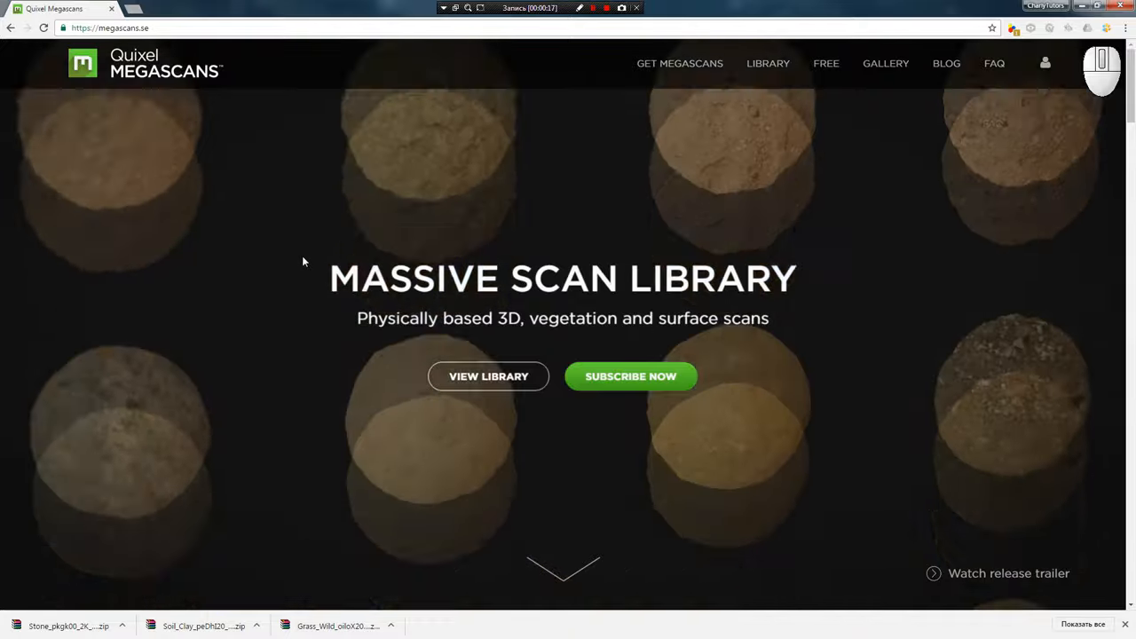
- Open My Profile from the account menu to reach the Bridge and Studio downloads
left_click(1045, 63)
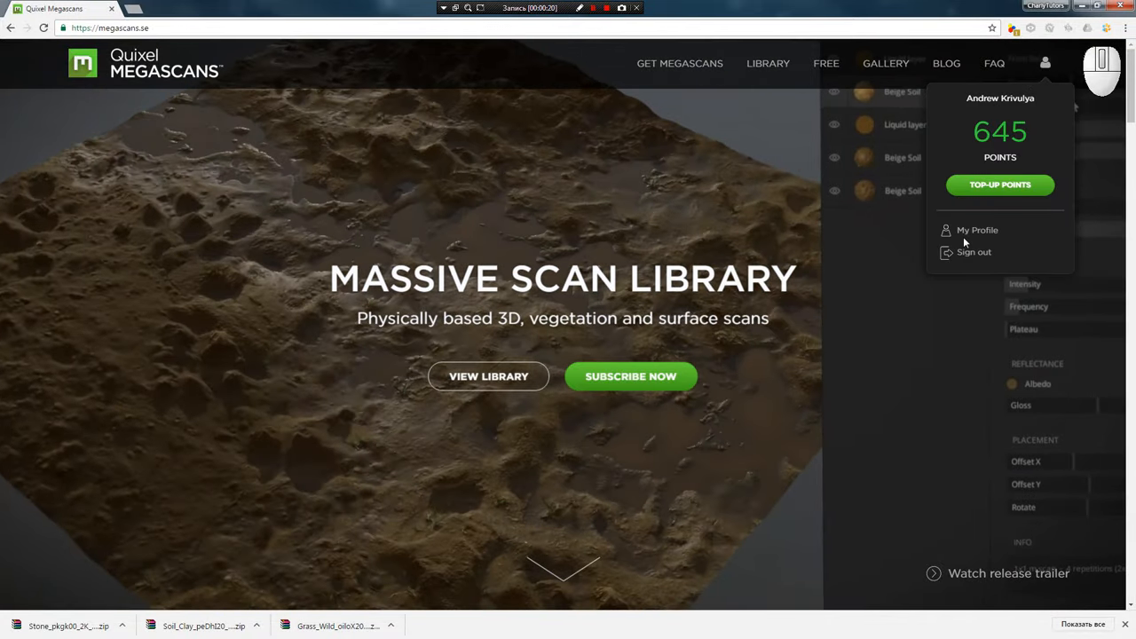
left_click(976, 230)
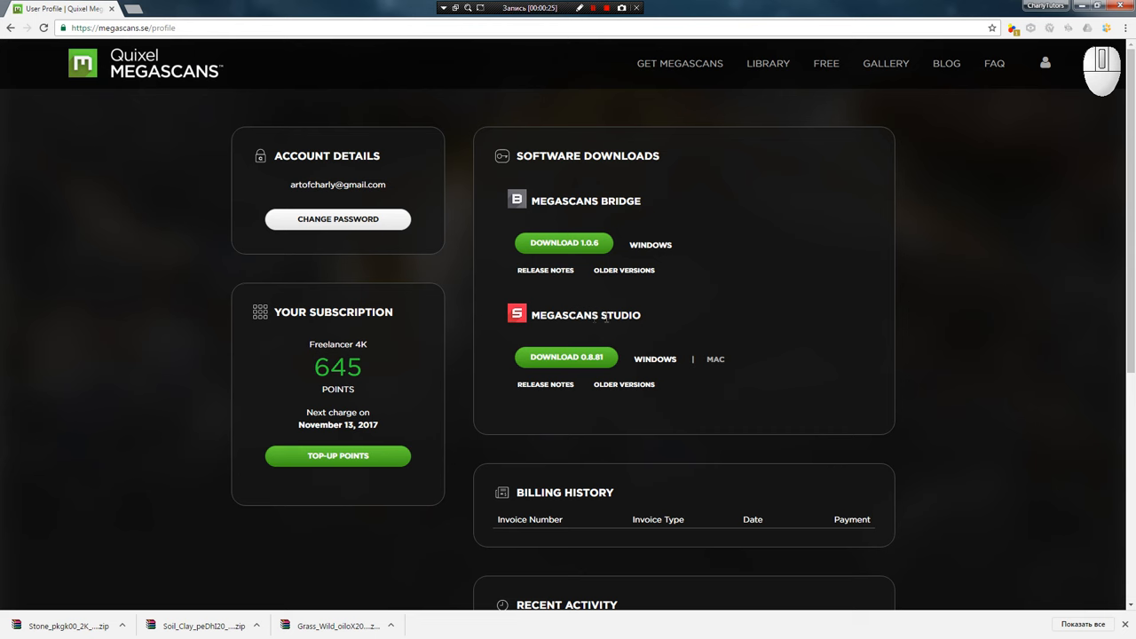
mouse_move(613, 191)
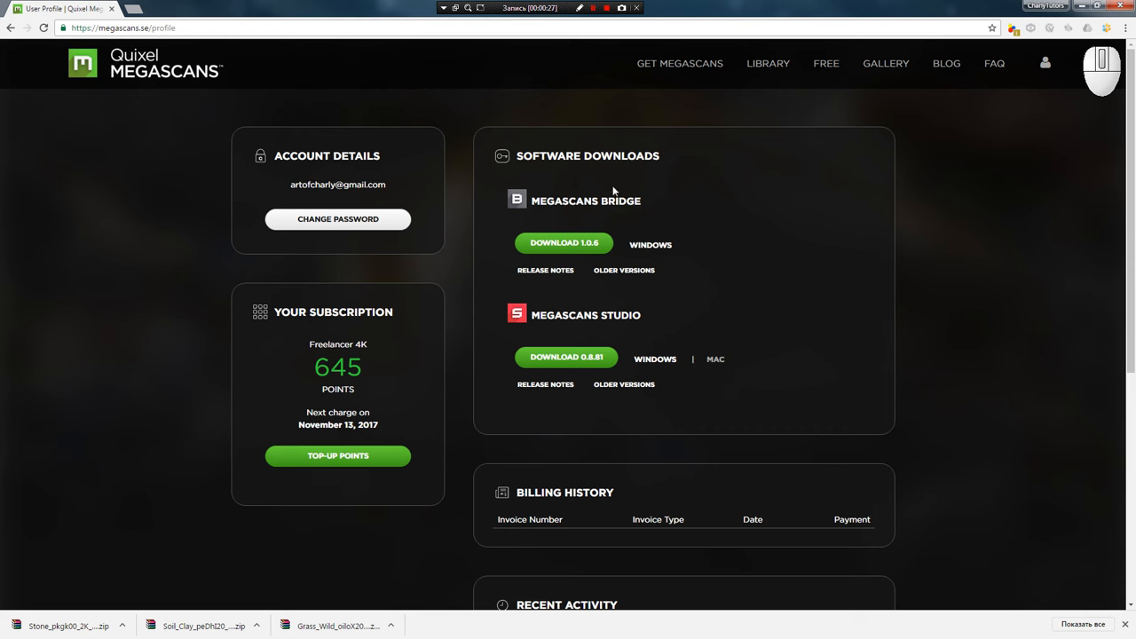
mouse_move(809, 92)
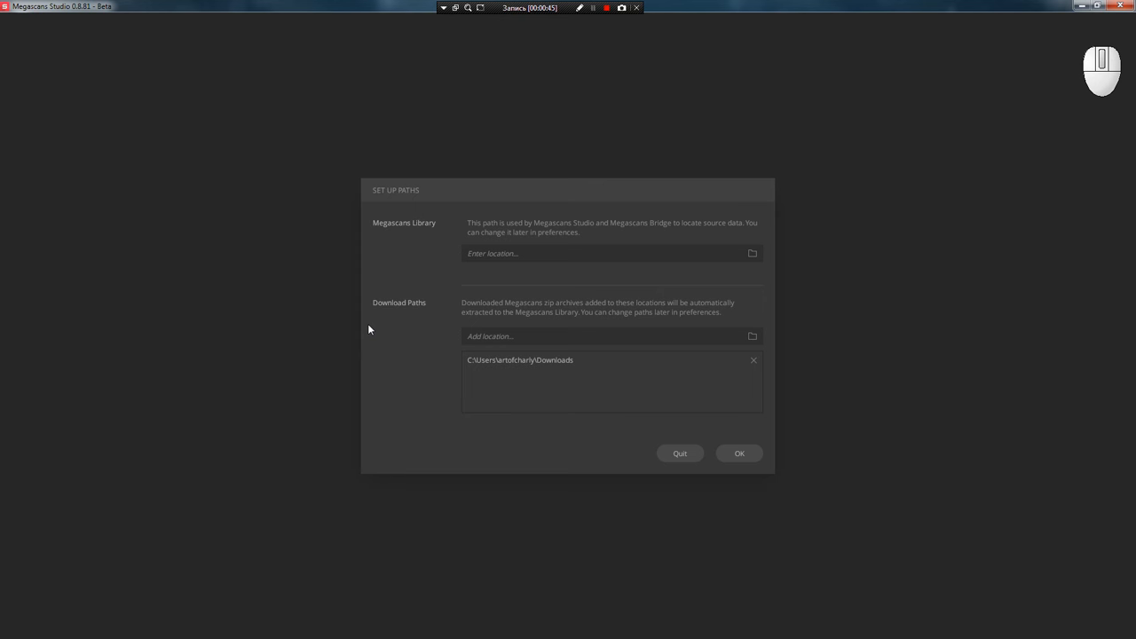
mouse_move(400, 210)
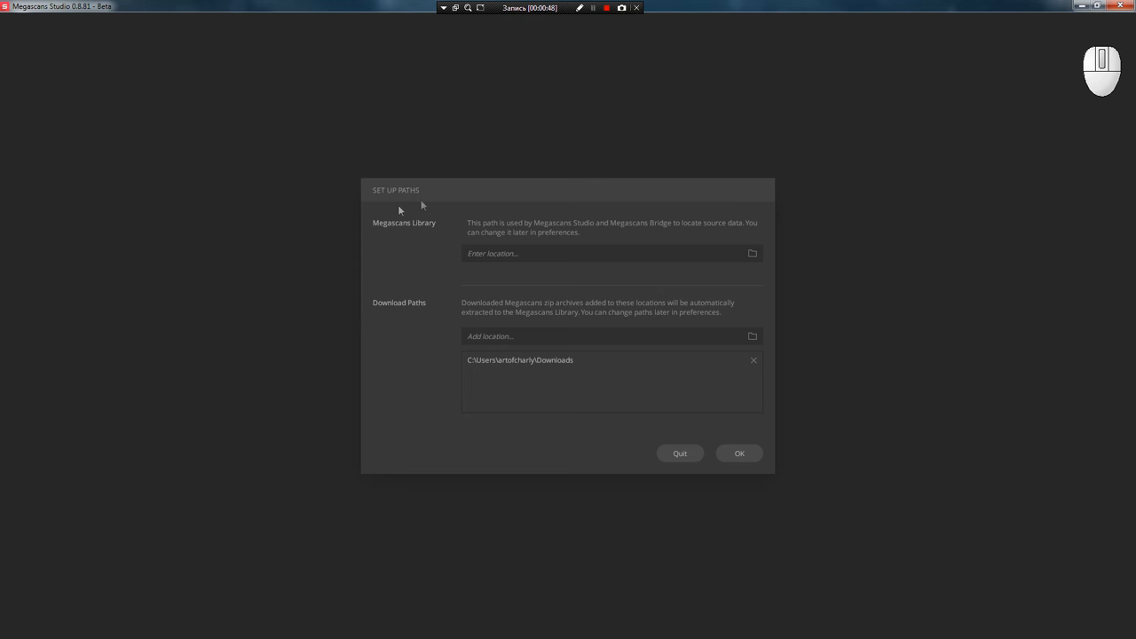
mouse_move(395, 238)
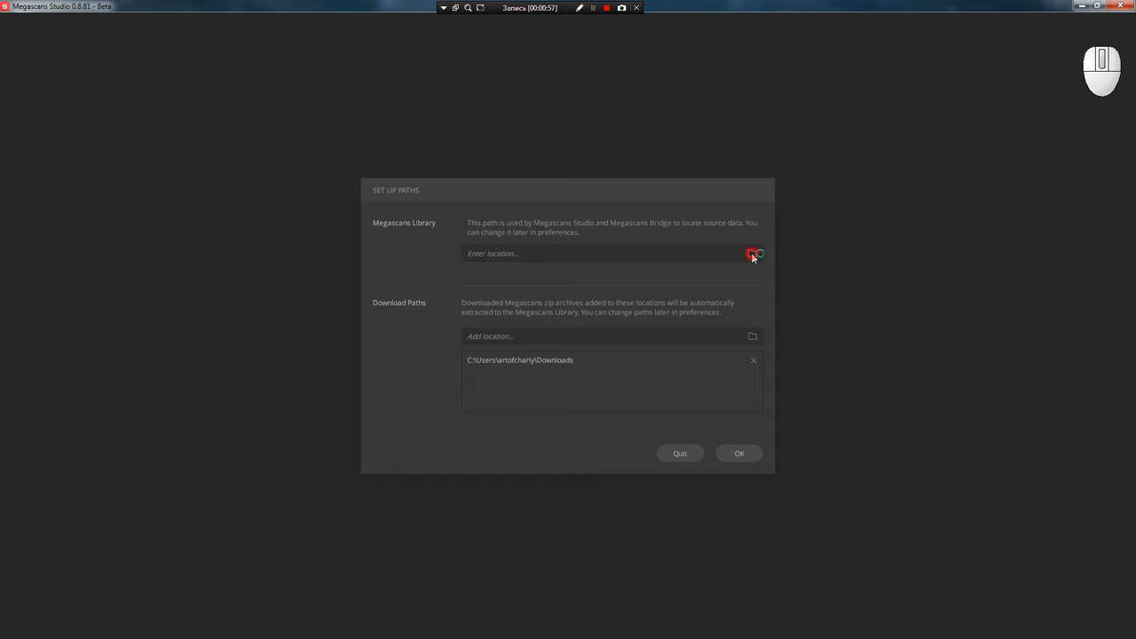
- Set the library location to a new Megans_retopo folder on drive C
left_click(753, 254)
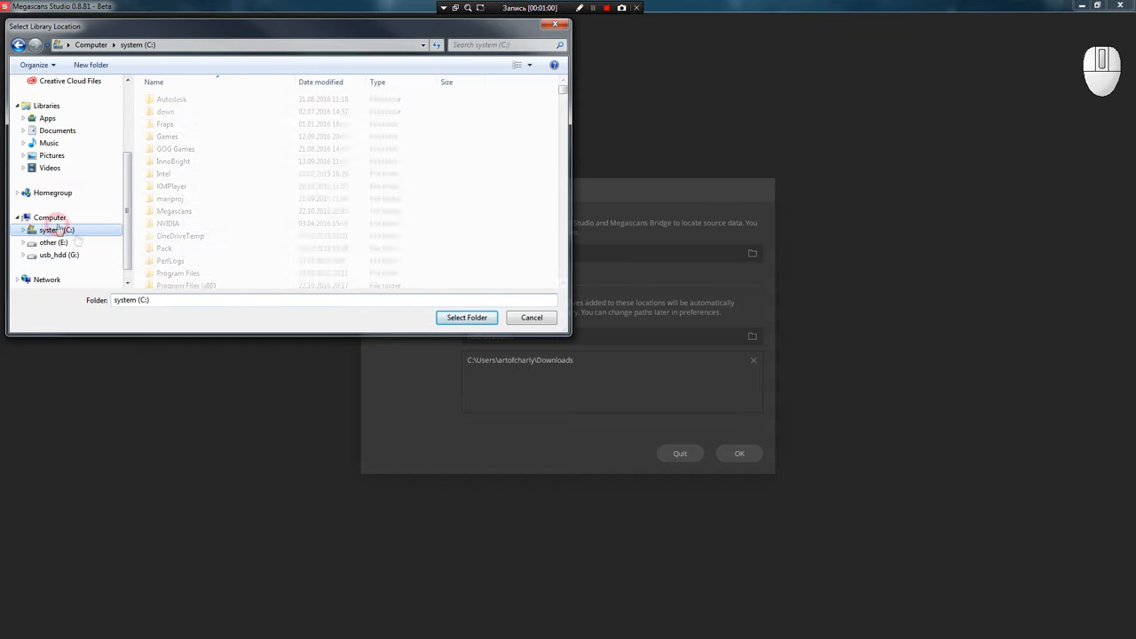
left_click(91, 64)
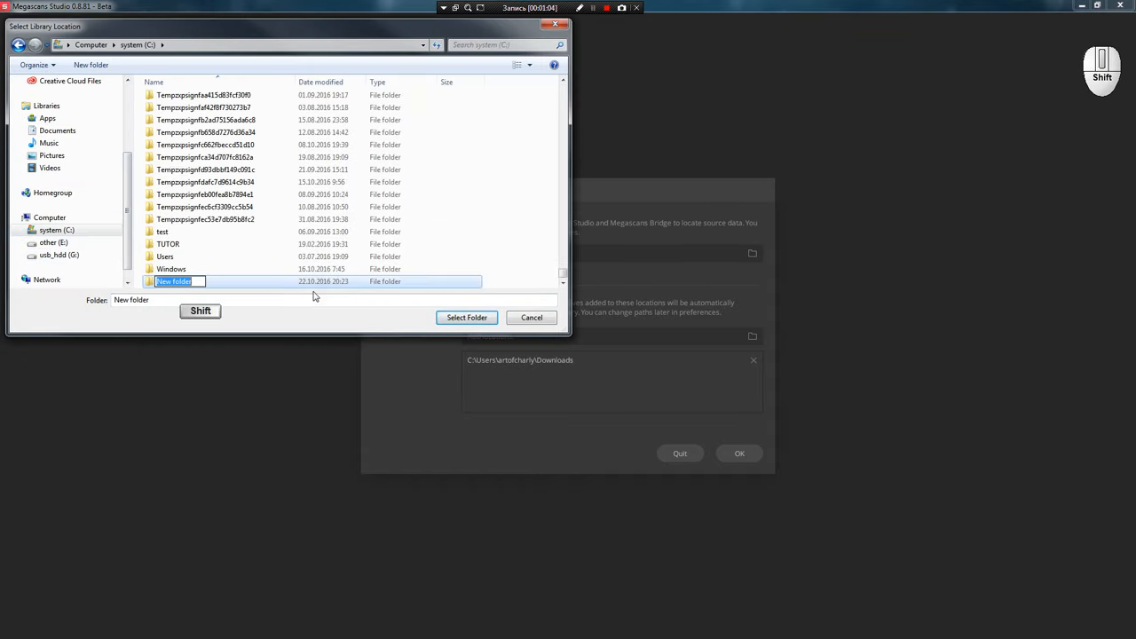
type("Megans_ret")
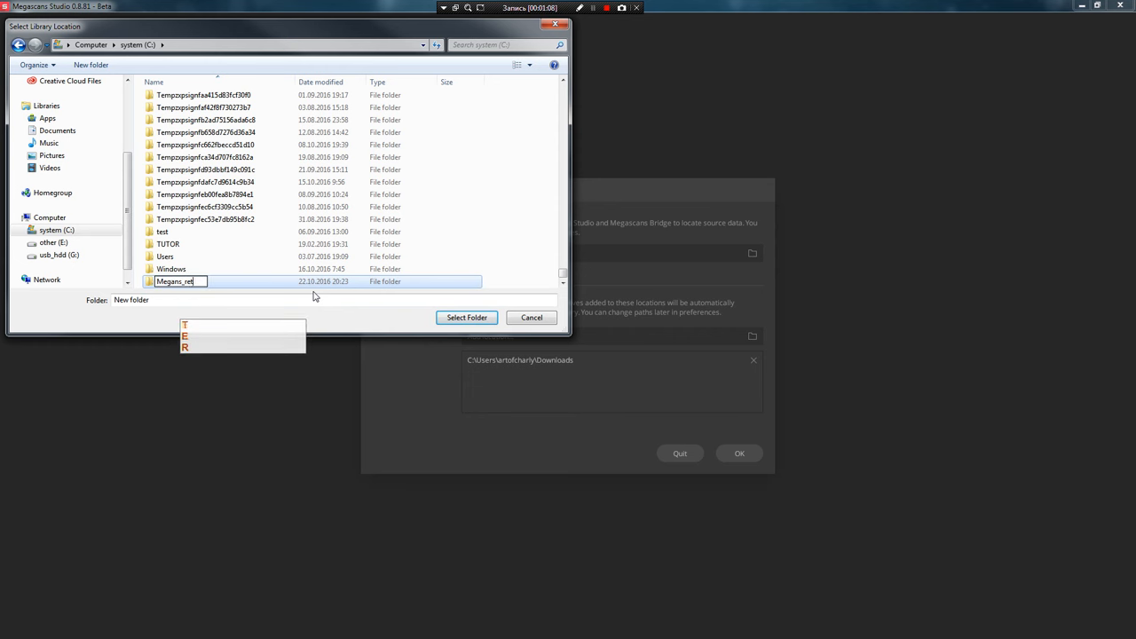
left_click(466, 317)
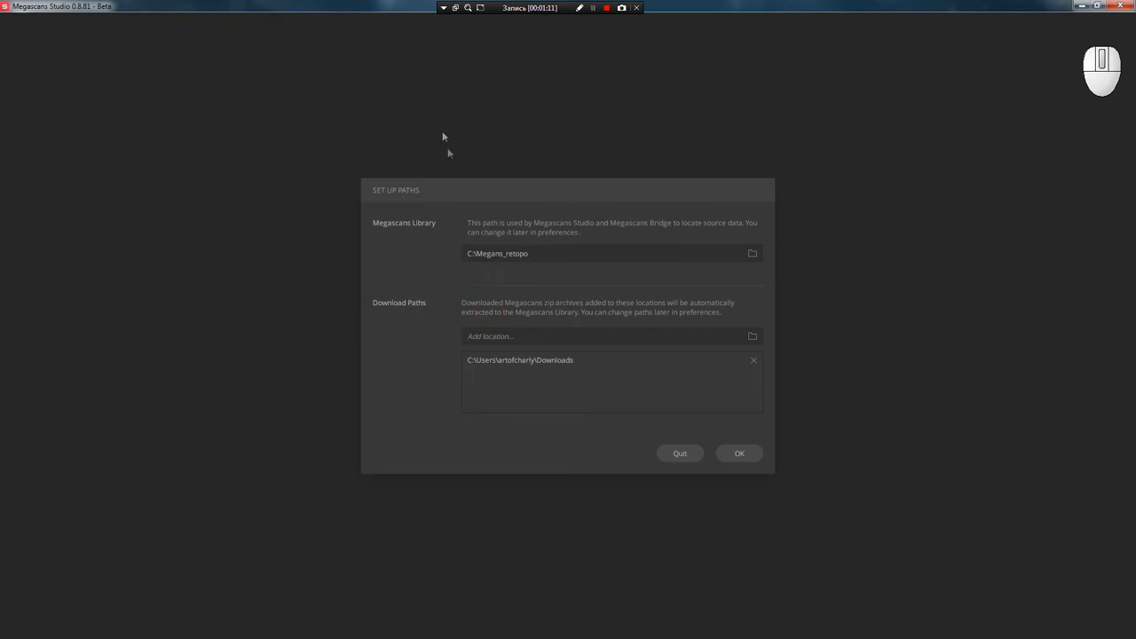
- Add the Downloads folder as a download path and confirm the path setup
left_click(751, 335)
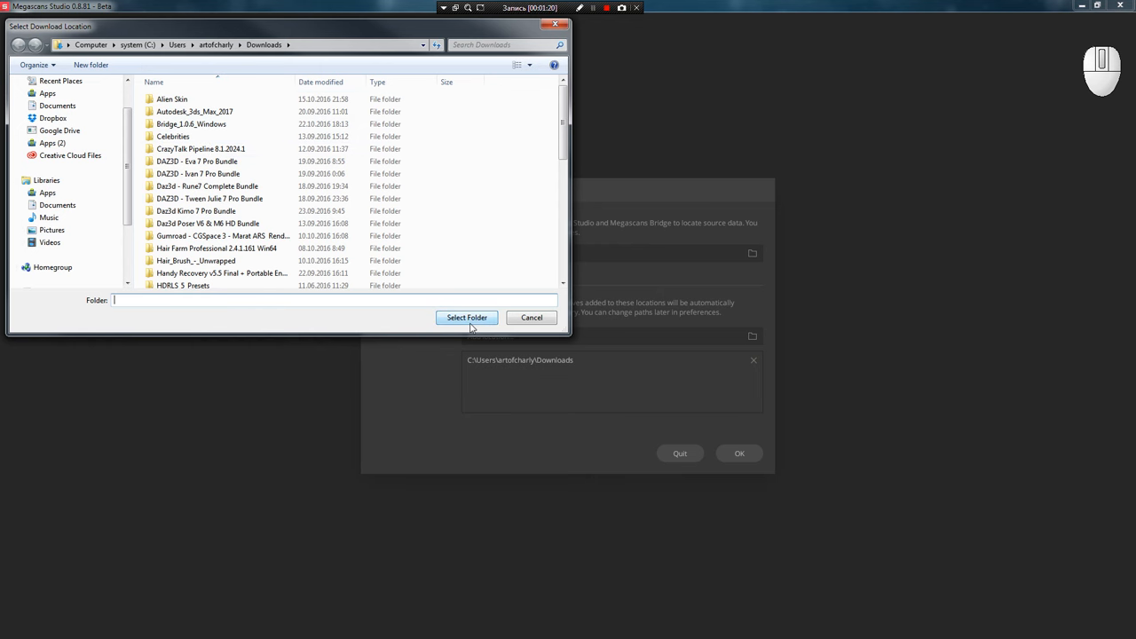
left_click(466, 317)
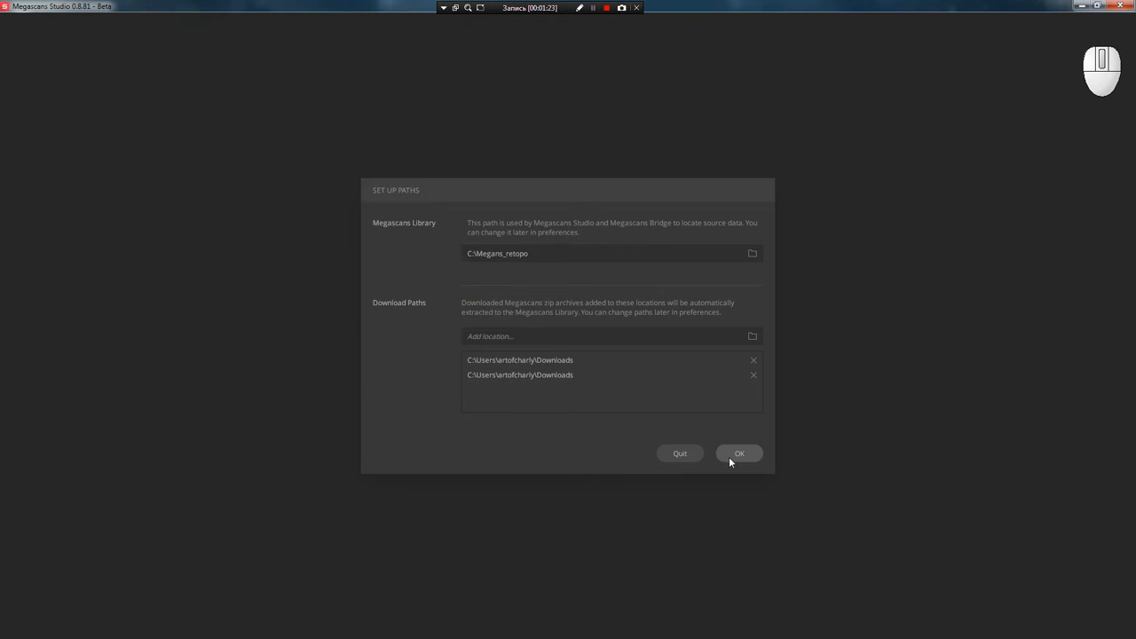
left_click(738, 454)
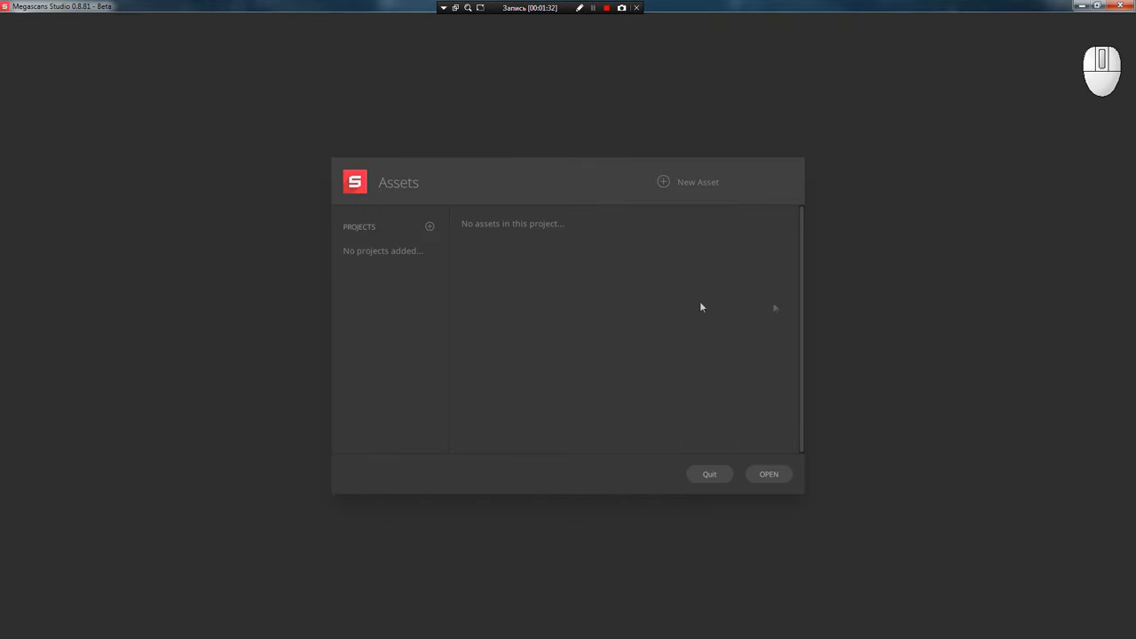
- Add a Test project and start a new asset named test_ground
left_click(430, 227)
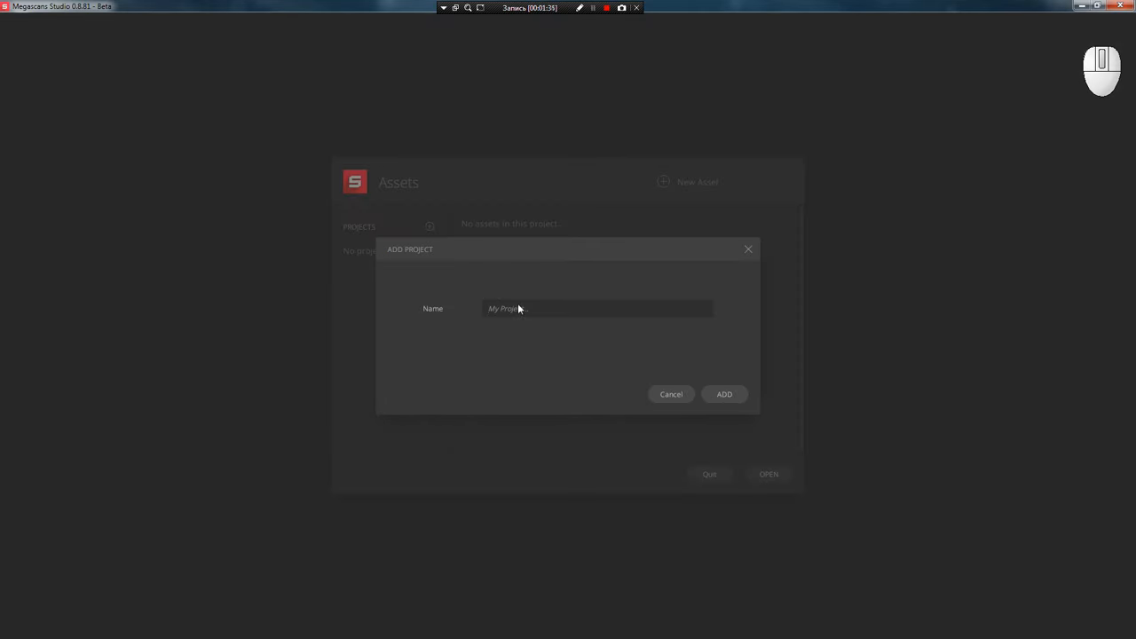
left_click(723, 394)
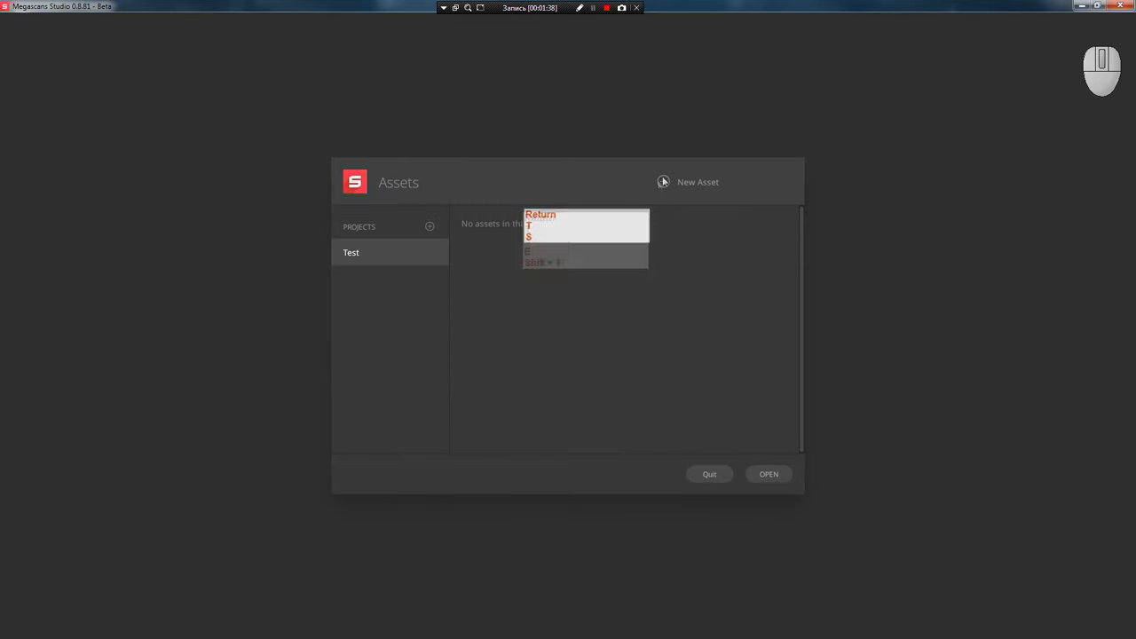
left_click(698, 181)
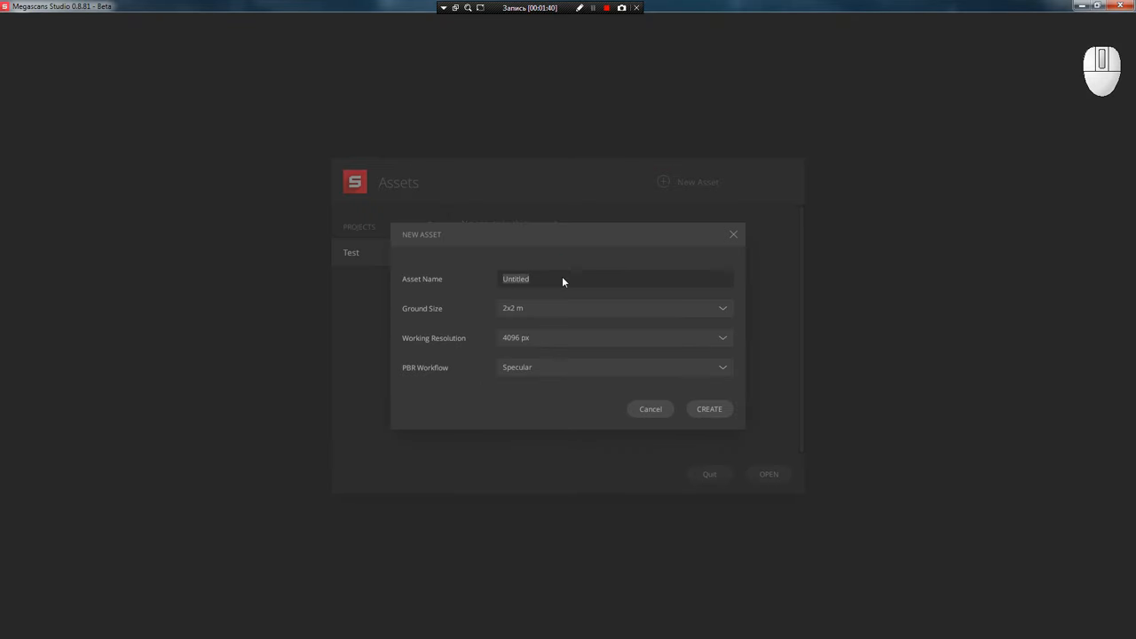
type("test_")
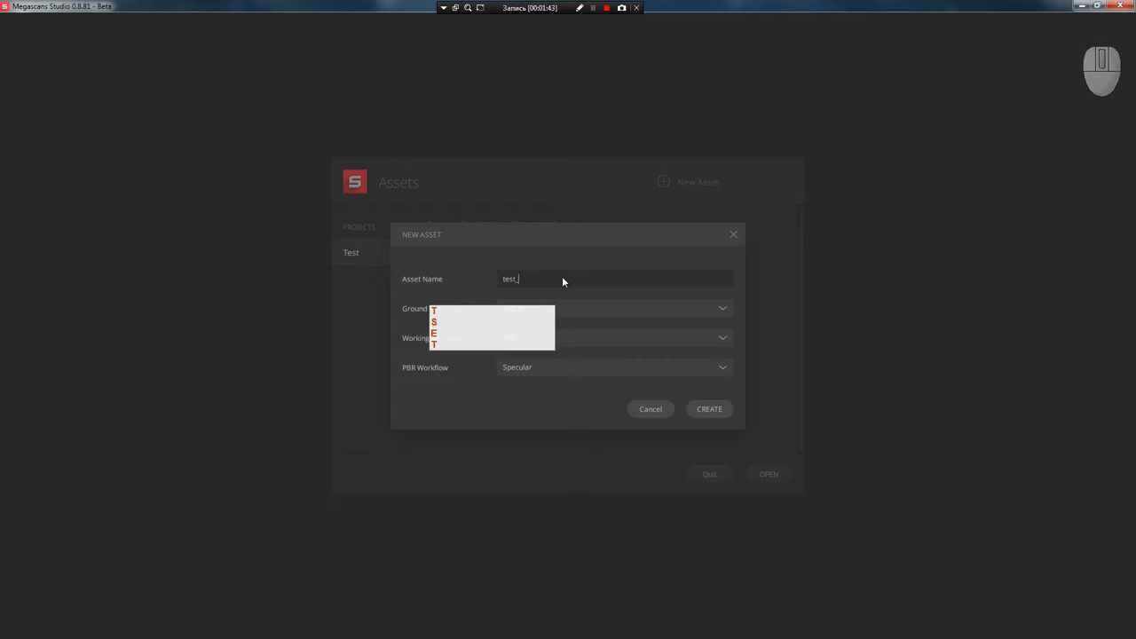
type("_ground")
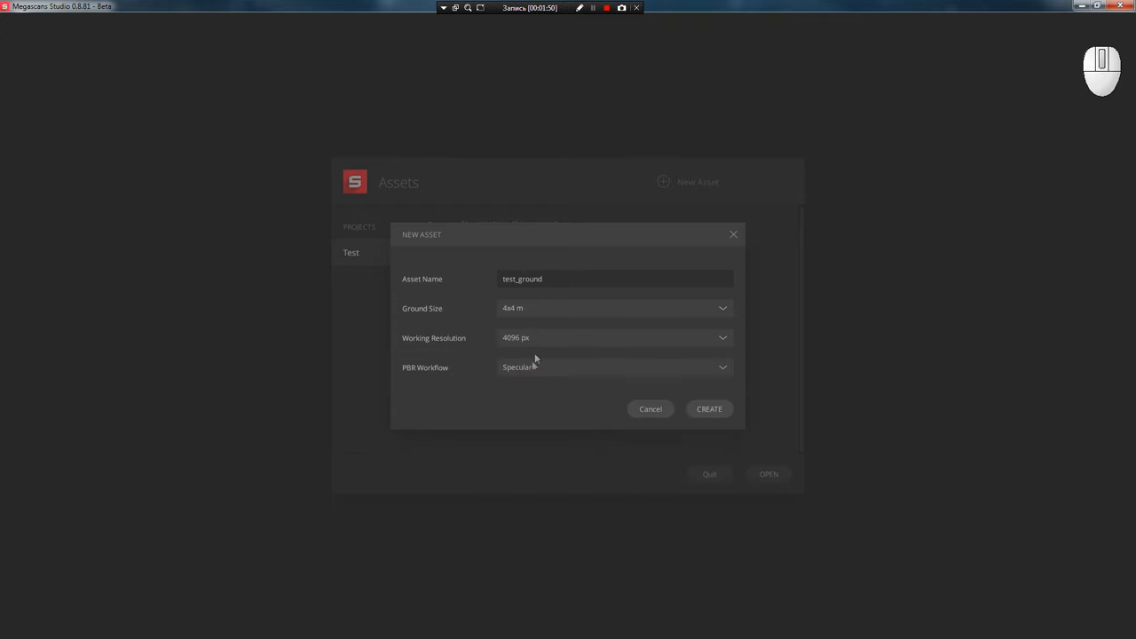
- Set the asset's working resolution to 2048 px and keep the Specular workflow
left_click(723, 337)
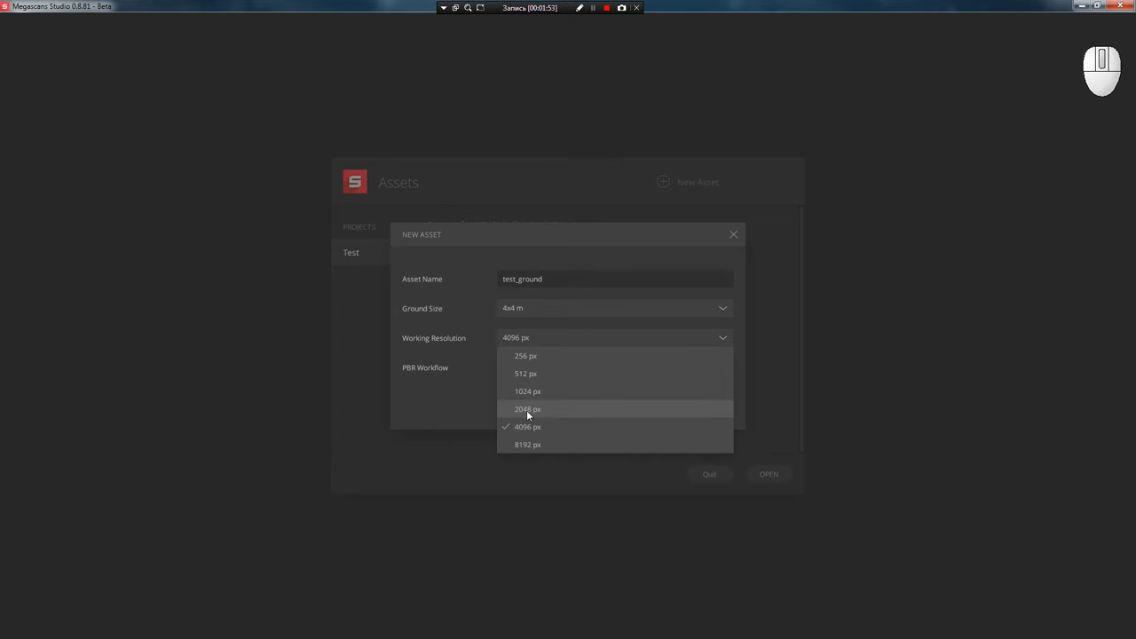
left_click(527, 409)
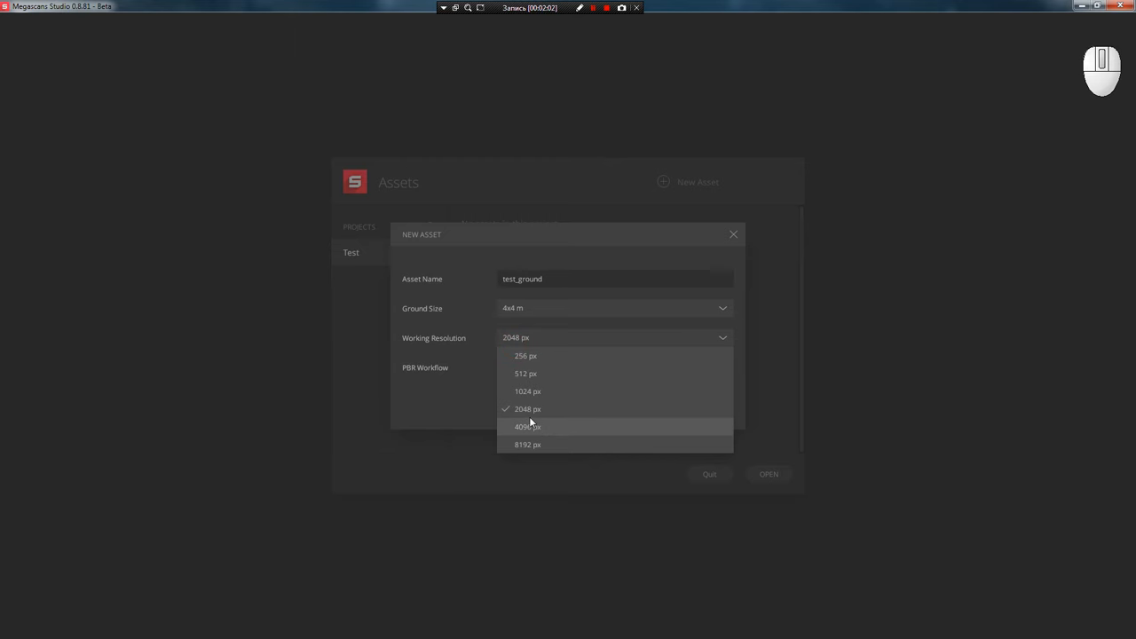
left_click(527, 409)
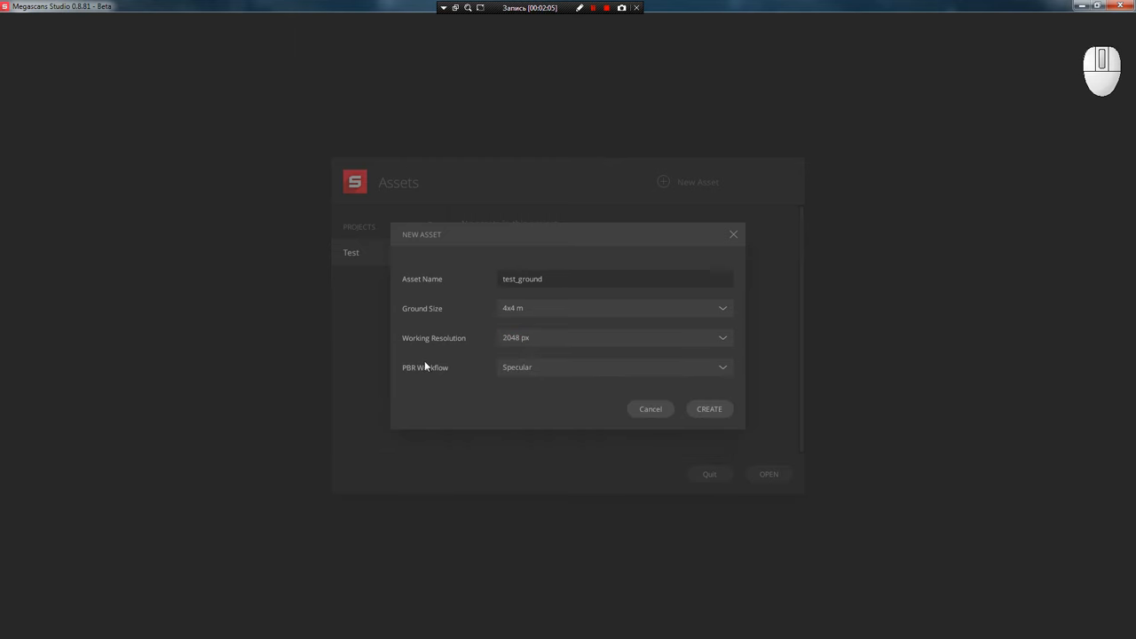
left_click(614, 366)
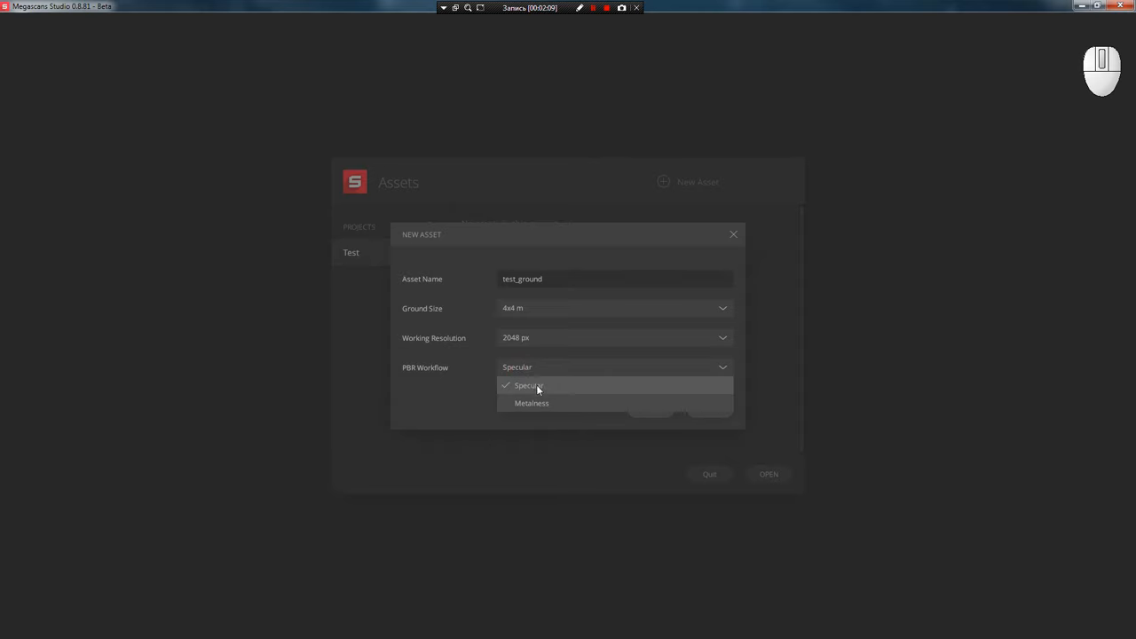
left_click(768, 473)
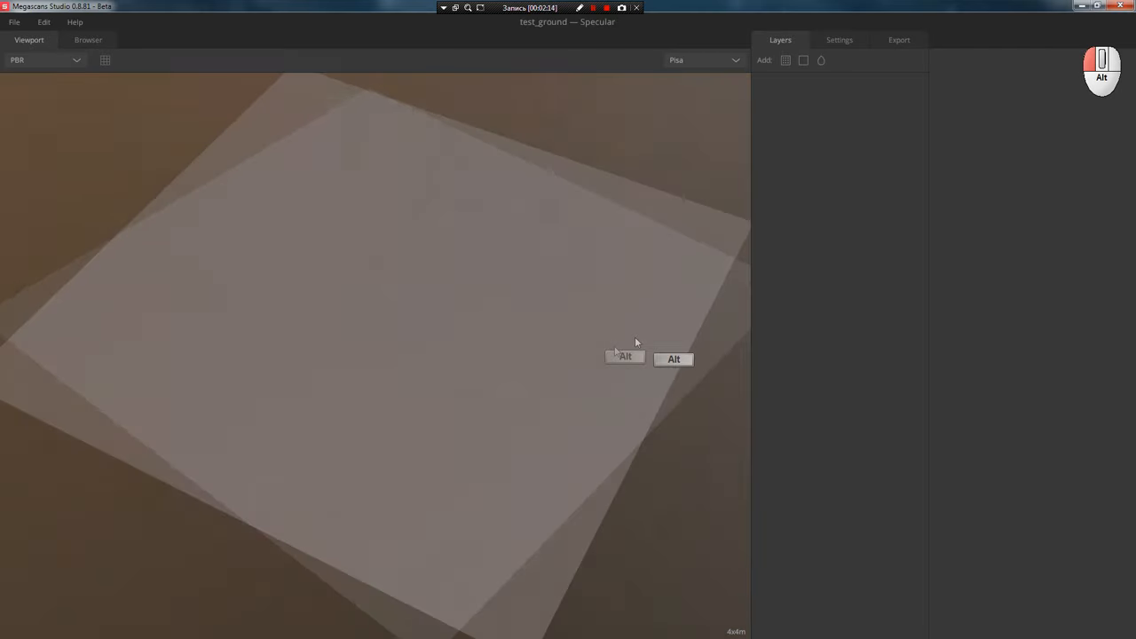
left_click_drag(626, 355, 639, 204)
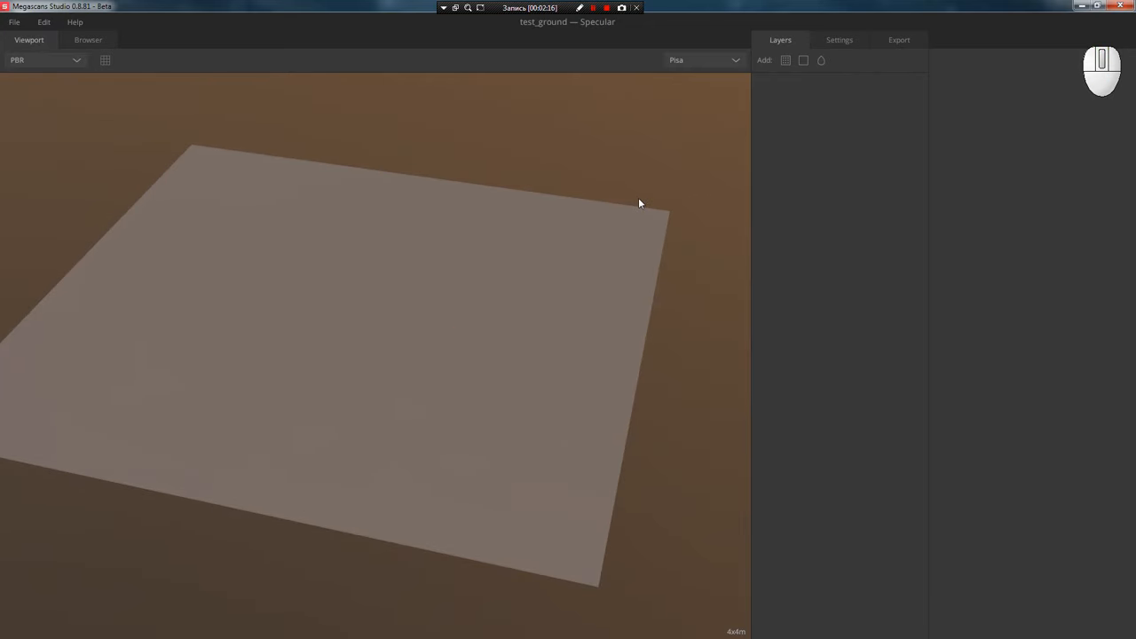
key("alt")
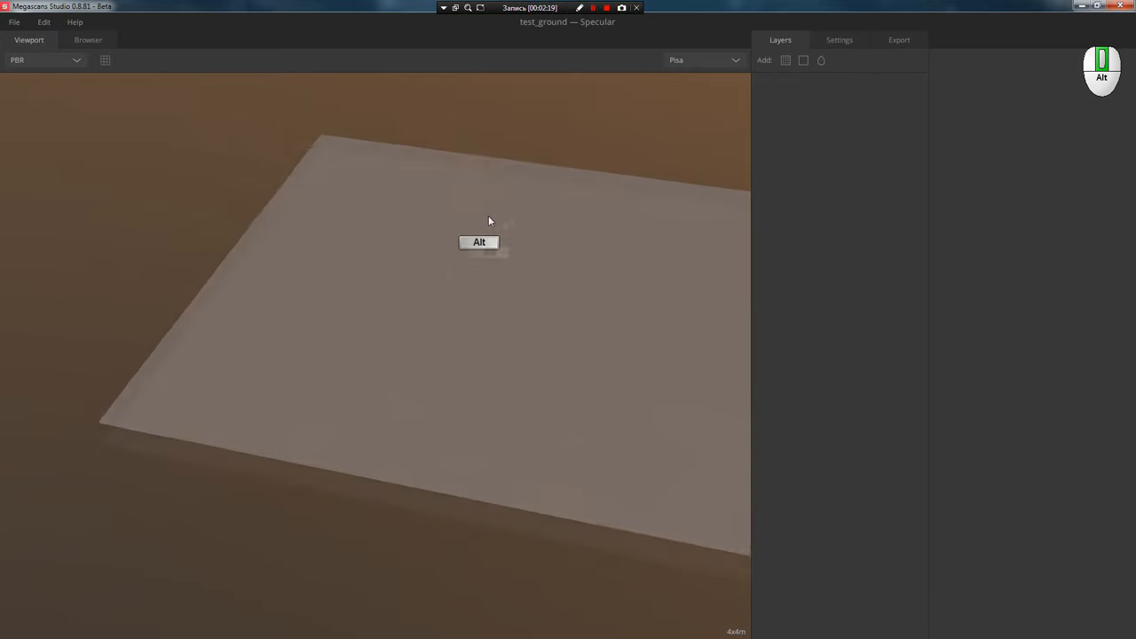
left_click_drag(488, 220, 388, 257)
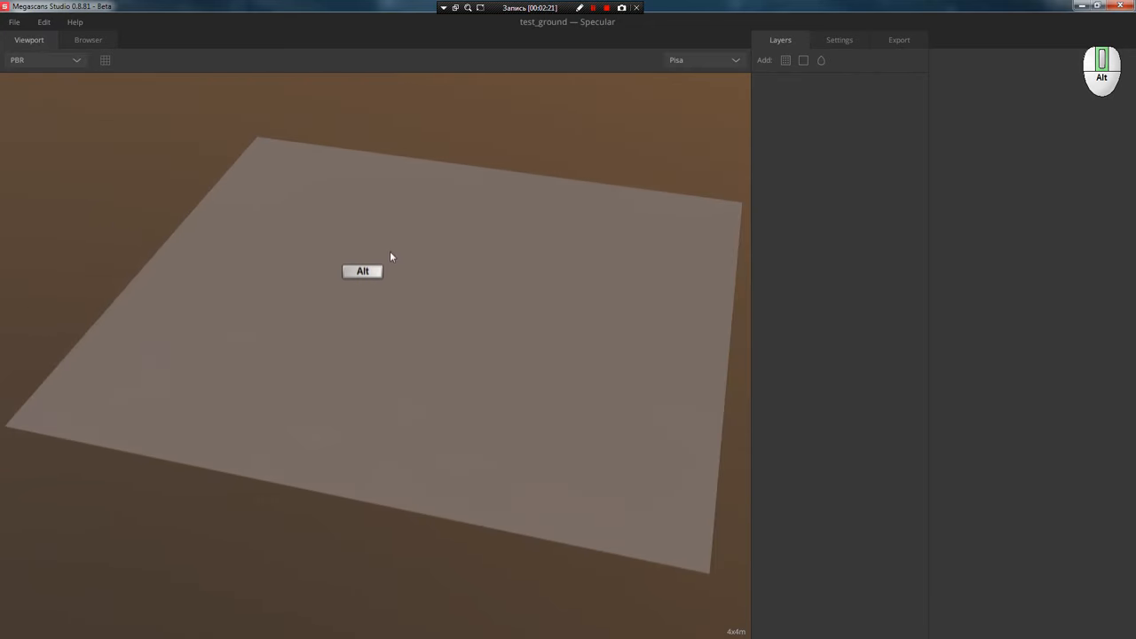
left_click_drag(391, 258, 465, 266)
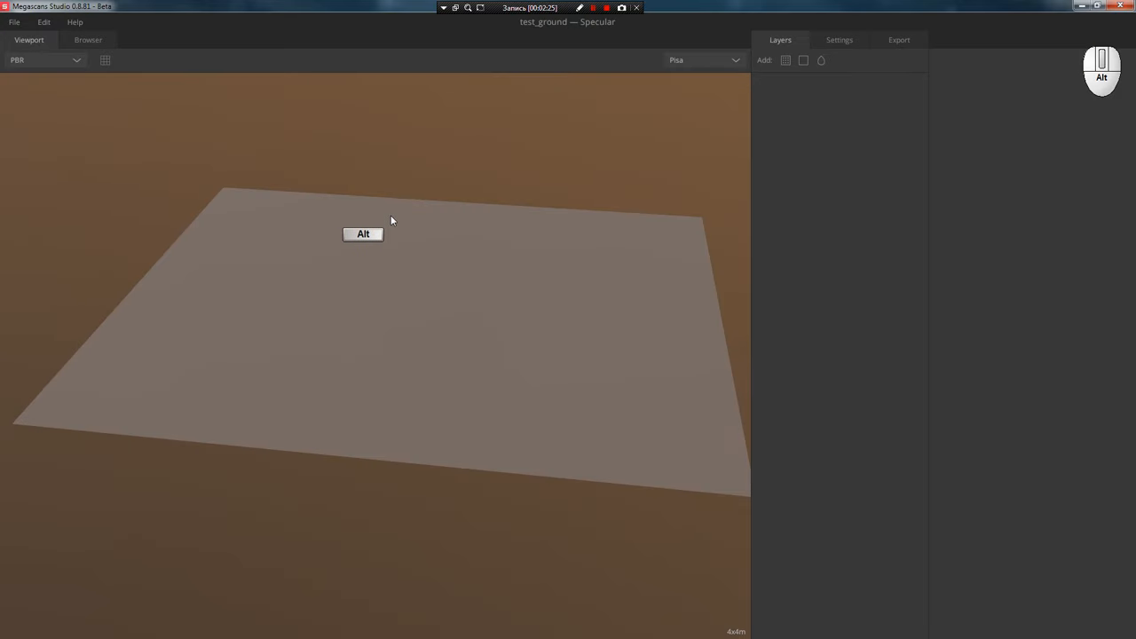
left_click_drag(391, 220, 390, 233)
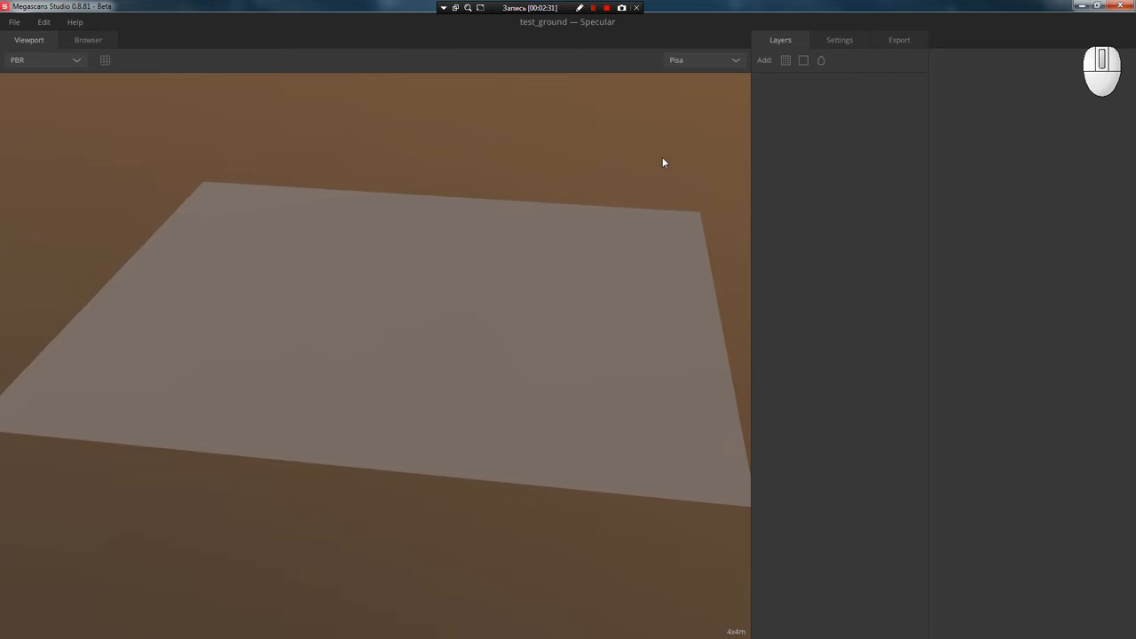
mouse_move(768, 55)
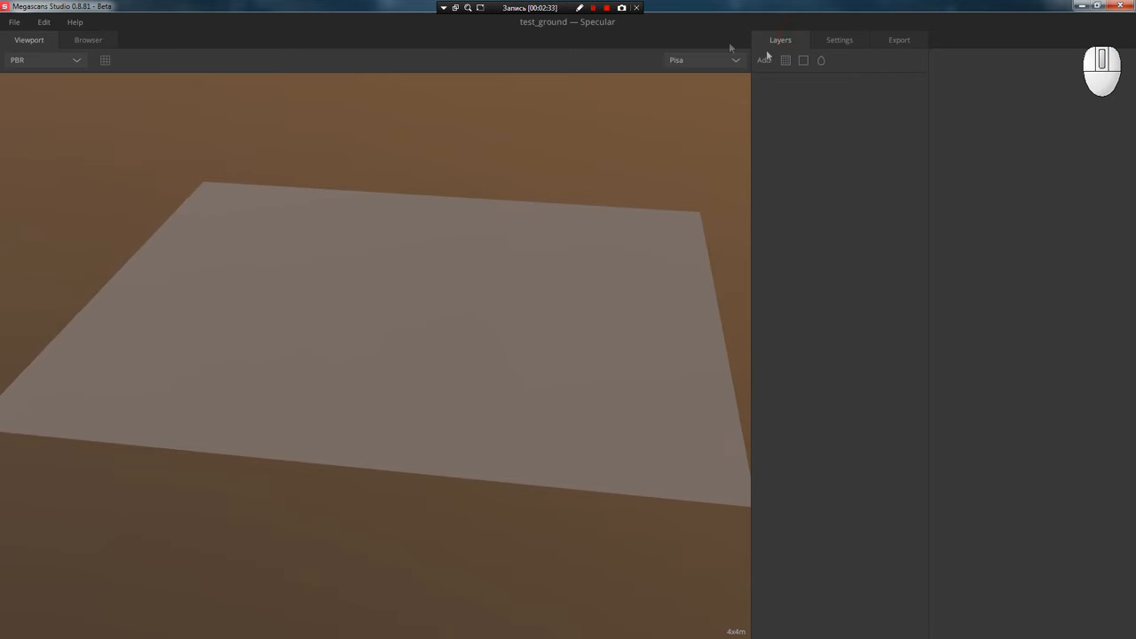
mouse_move(796, 323)
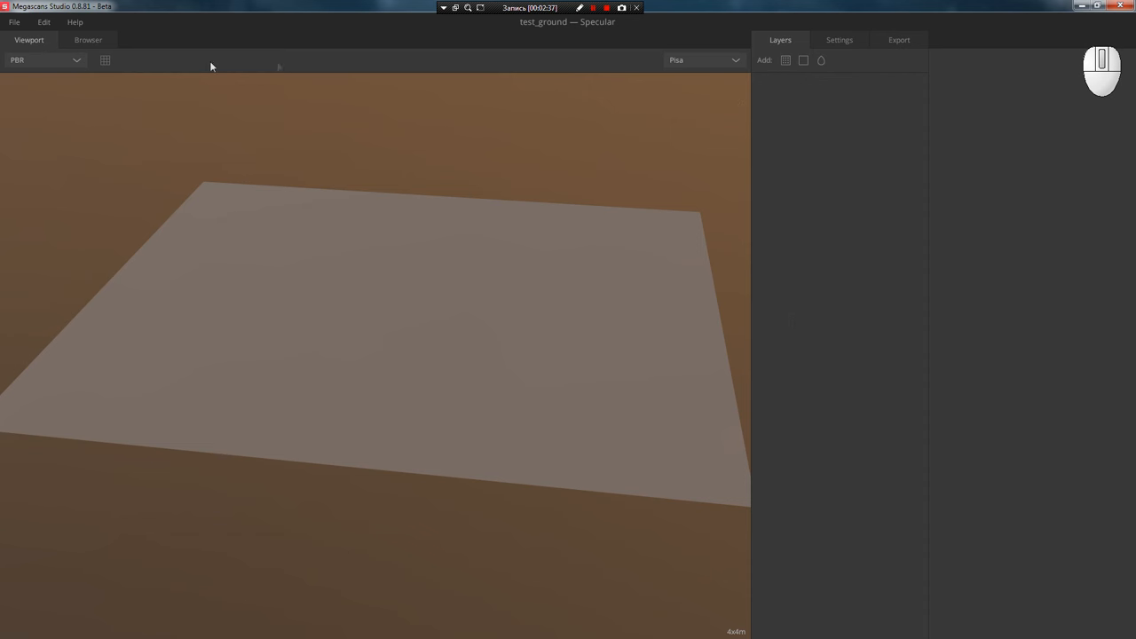
mouse_move(805, 70)
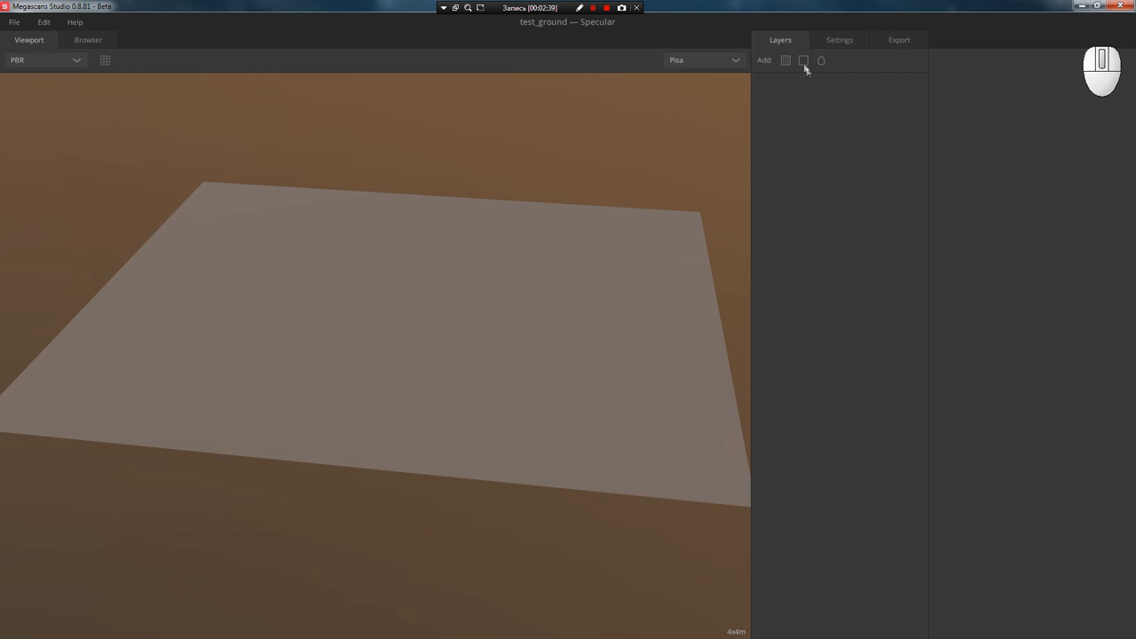
mouse_move(821, 62)
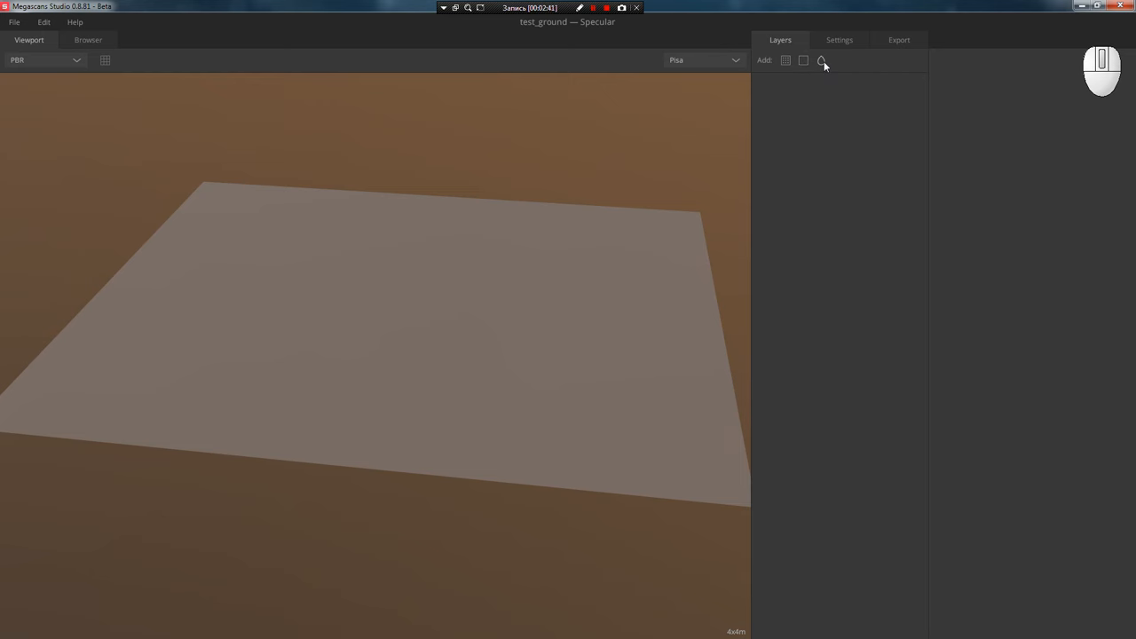
- Show test_ground's settings: 4x4 m ground, 2048 px, Specular, 256 tessellation
left_click(839, 39)
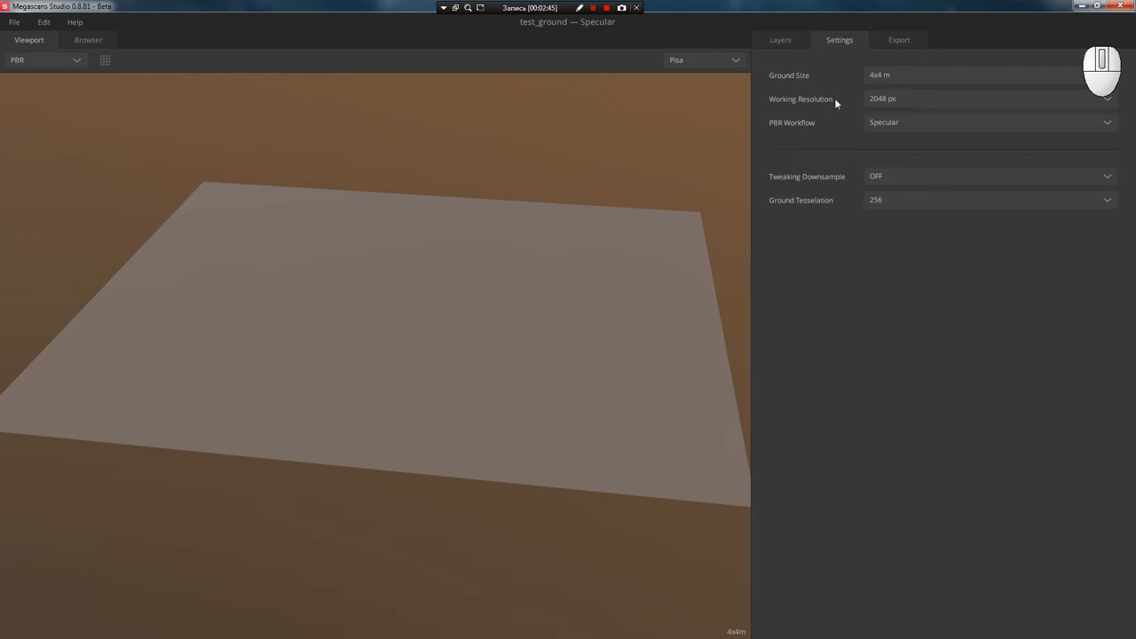
- Leave ground size at 4x4 m and set ground tessellation to 2048
left_click(976, 74)
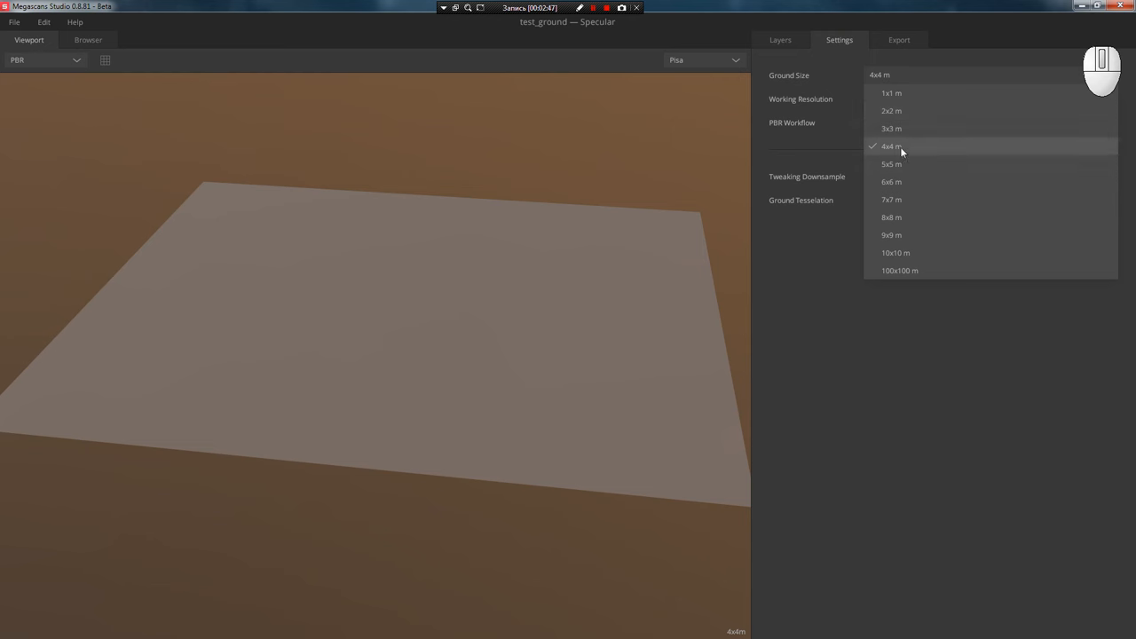
left_click(891, 145)
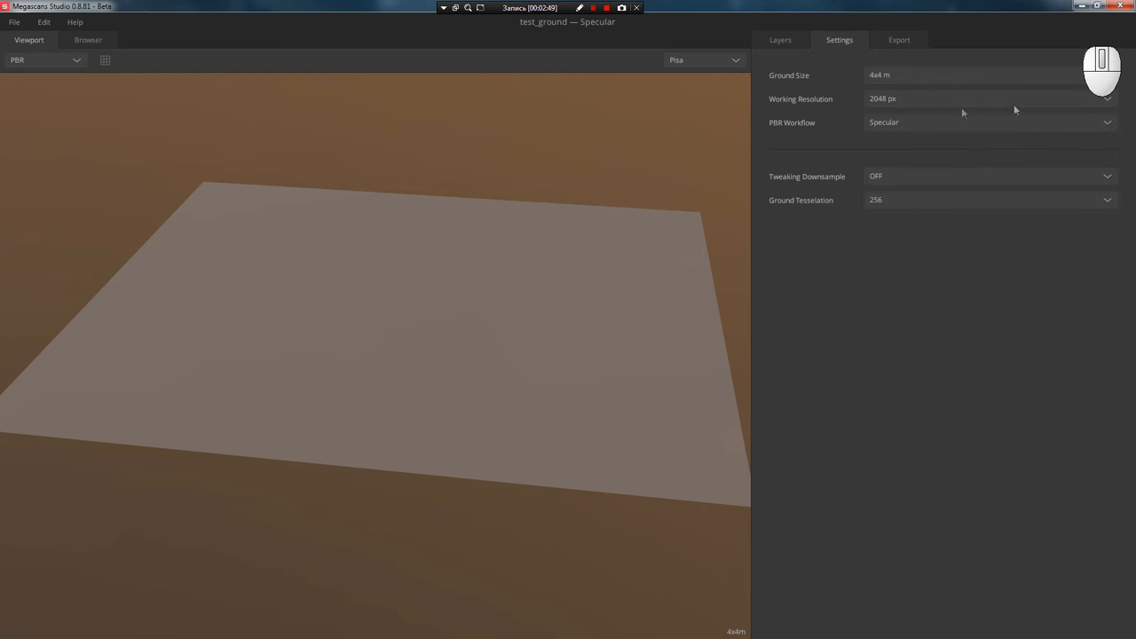
mouse_move(899, 120)
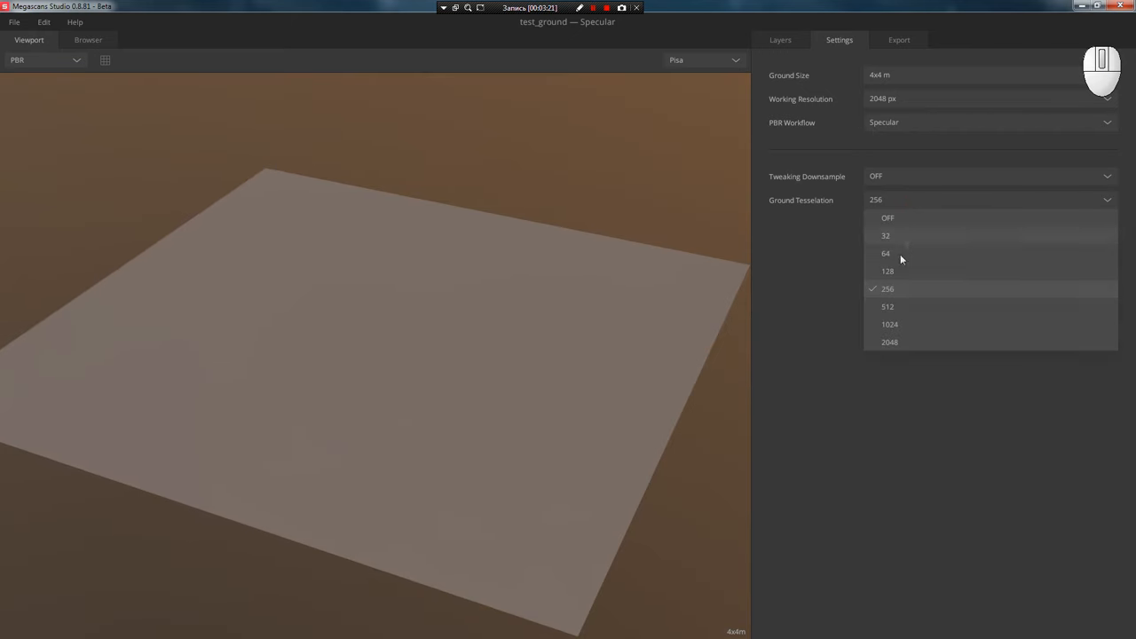
mouse_move(902, 344)
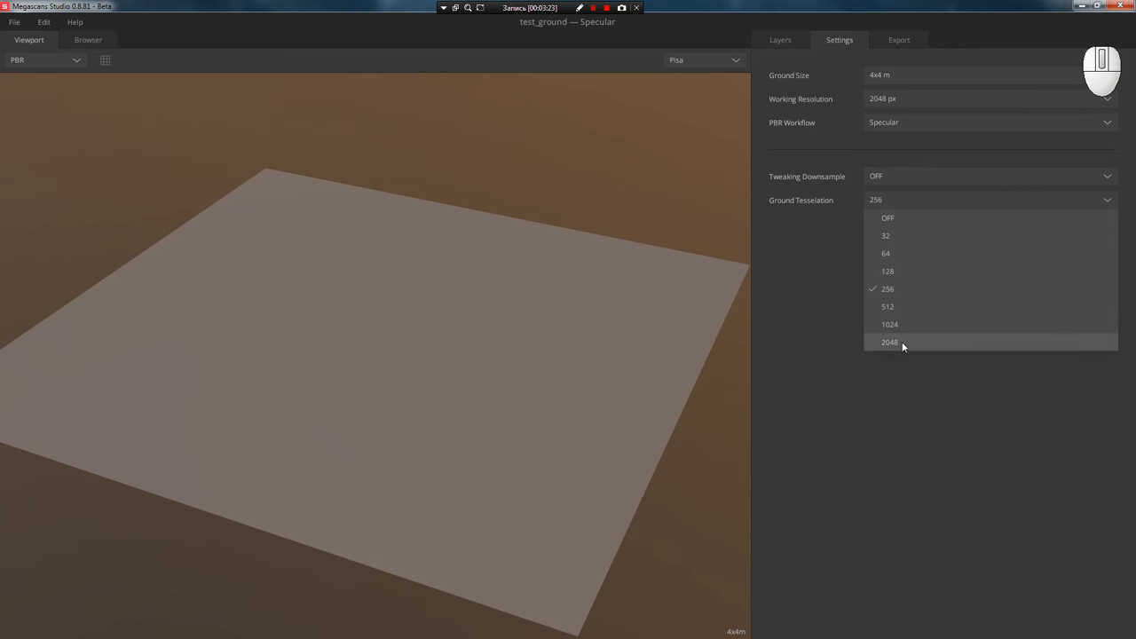
mouse_move(891, 344)
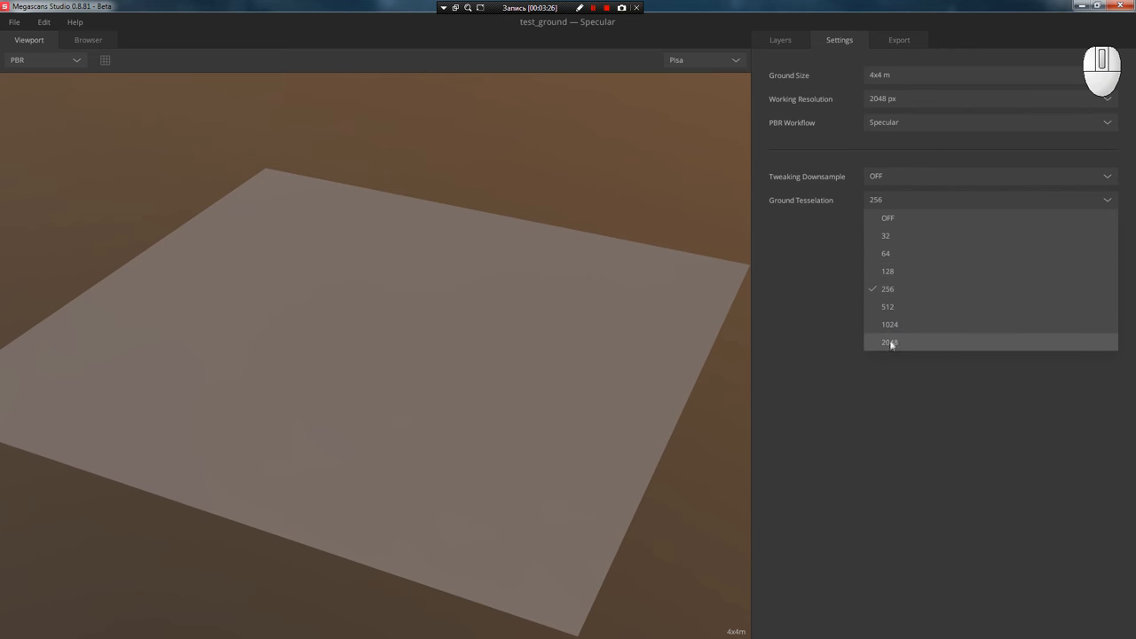
left_click(889, 343)
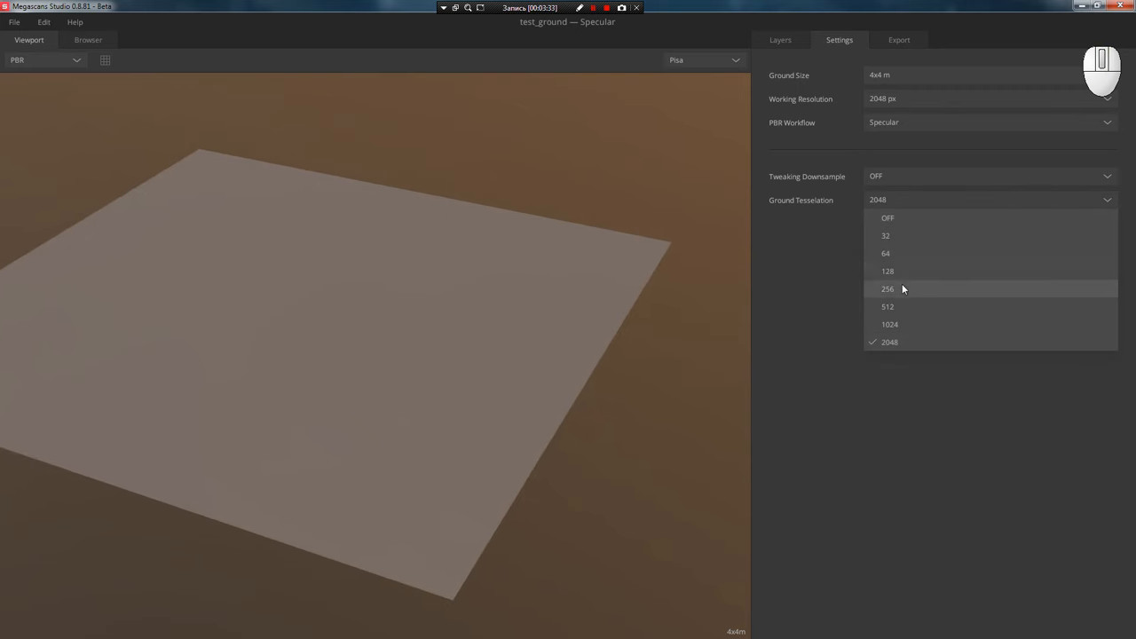
left_click(887, 288)
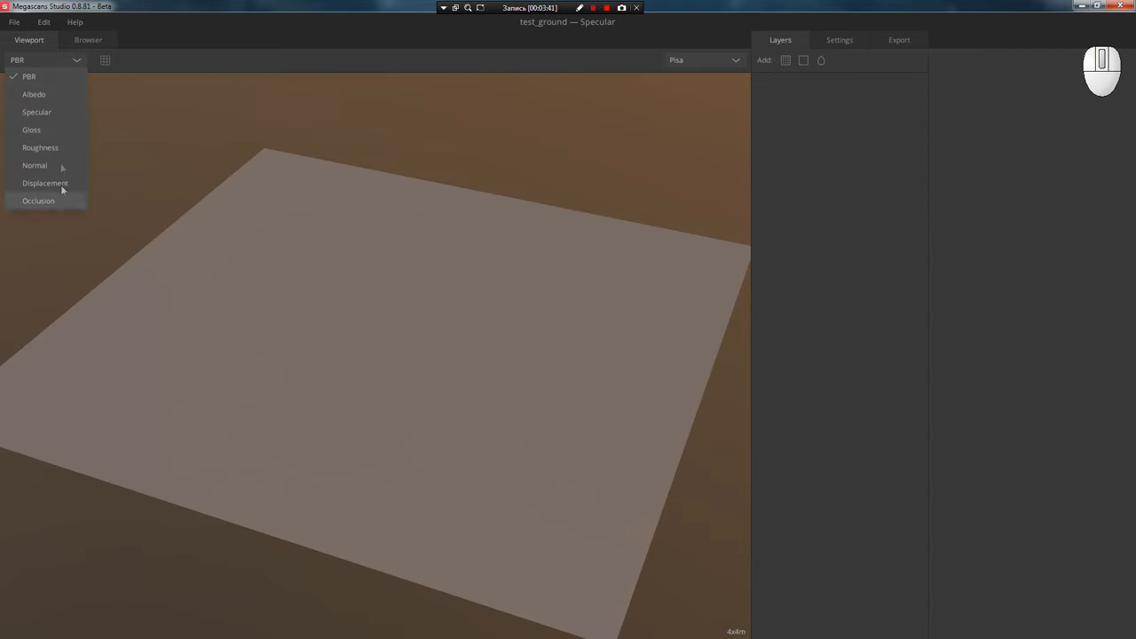
mouse_move(76, 62)
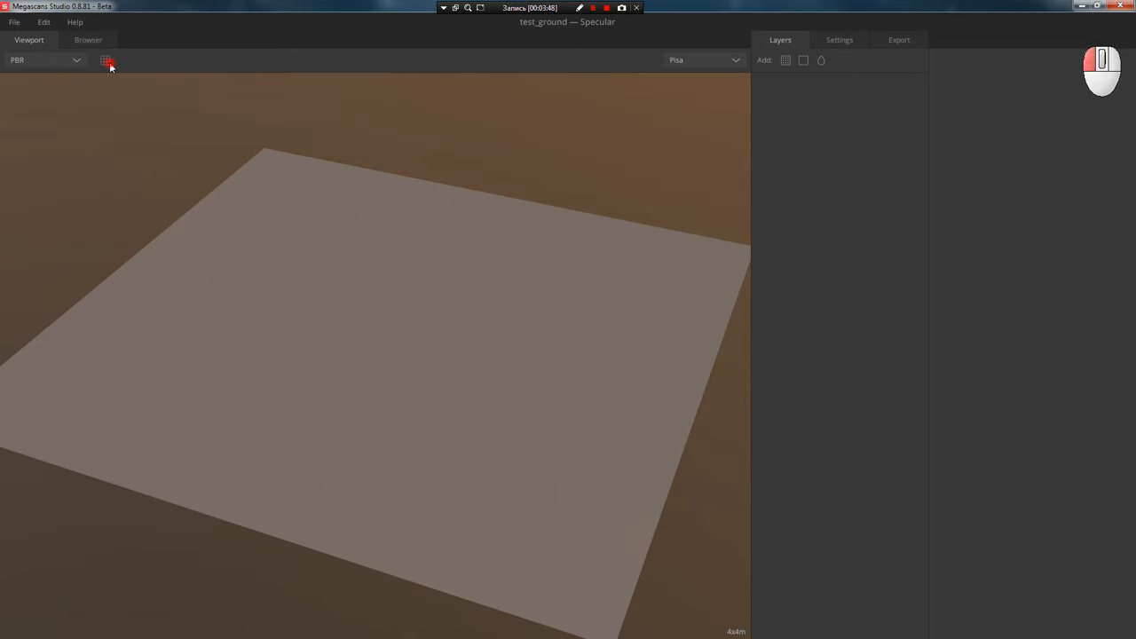
key("alt")
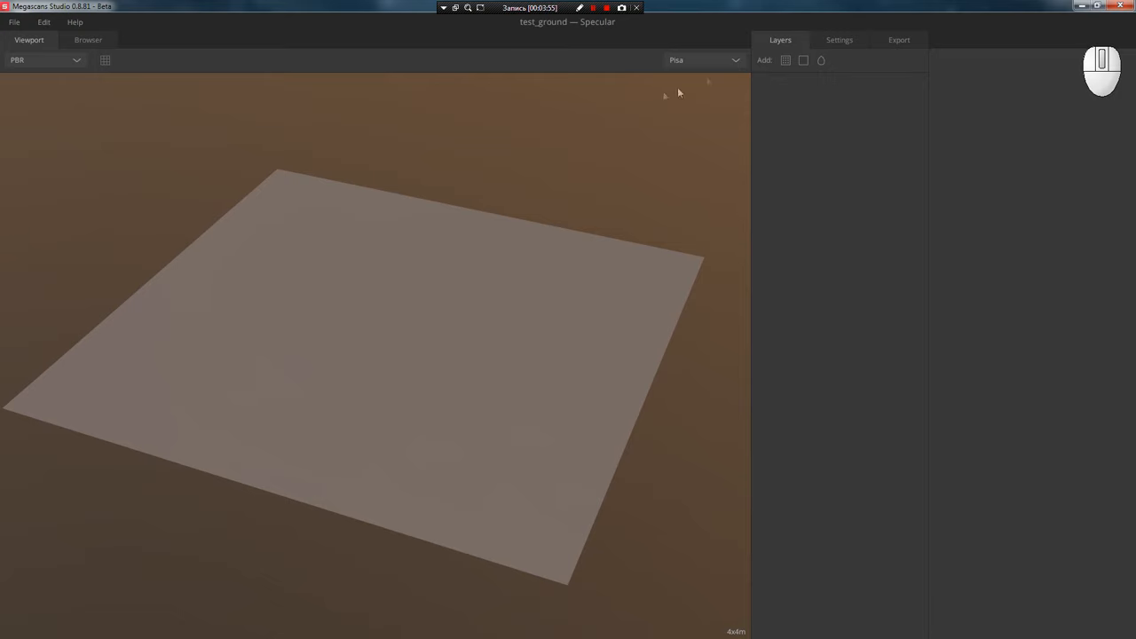
left_click(704, 59)
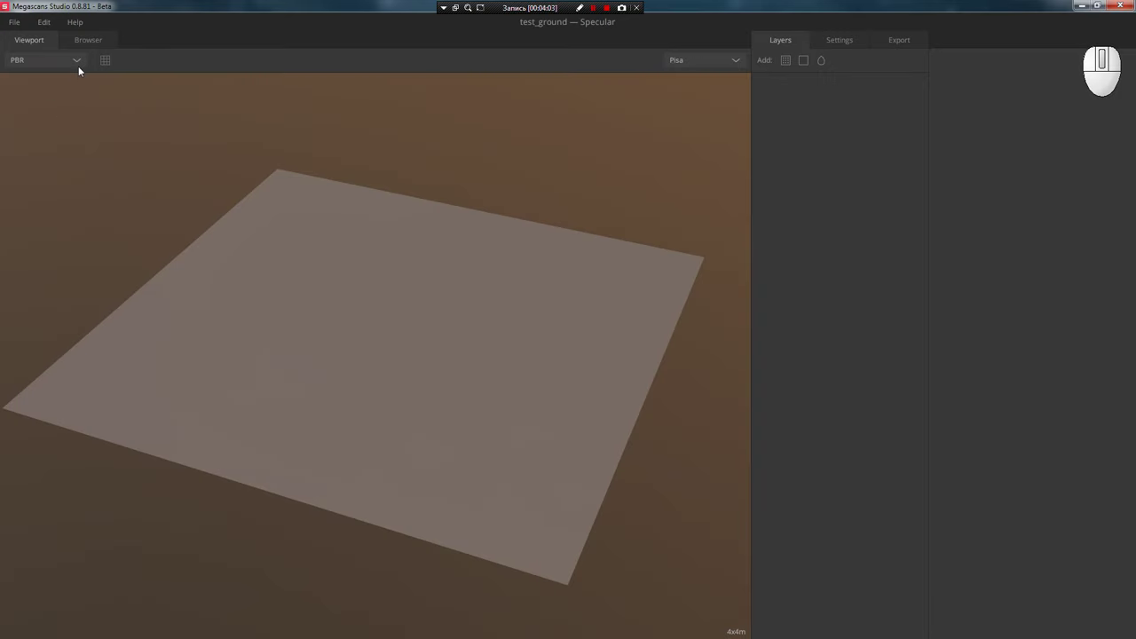
mouse_move(364, 31)
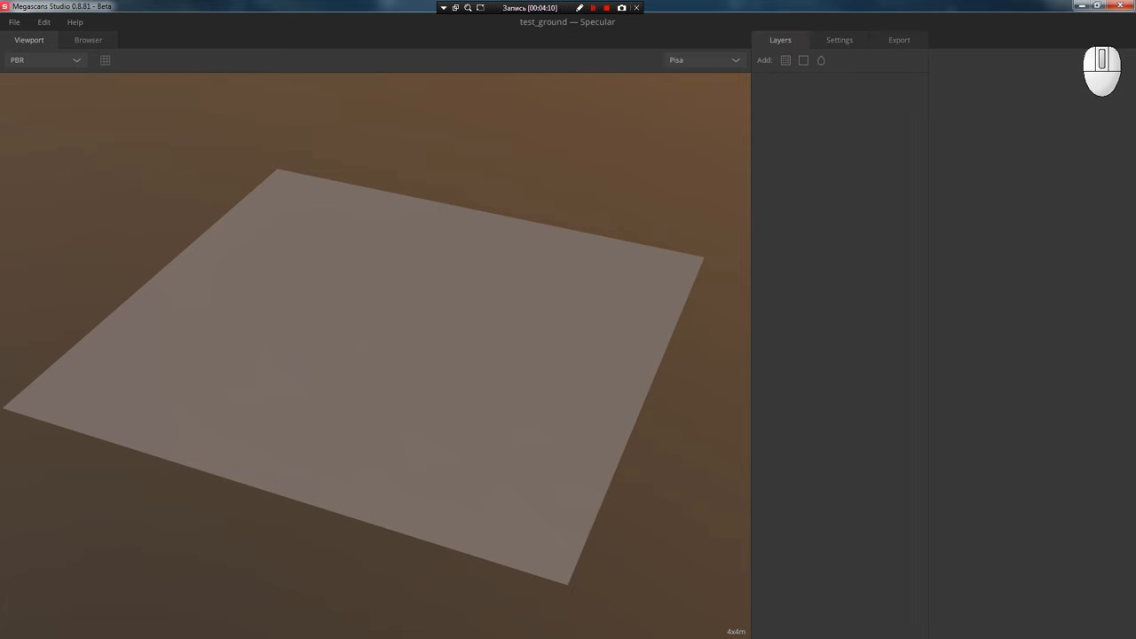
- Review the local grass, soil and stone materials, then view megascans.se/library/free
left_click(88, 39)
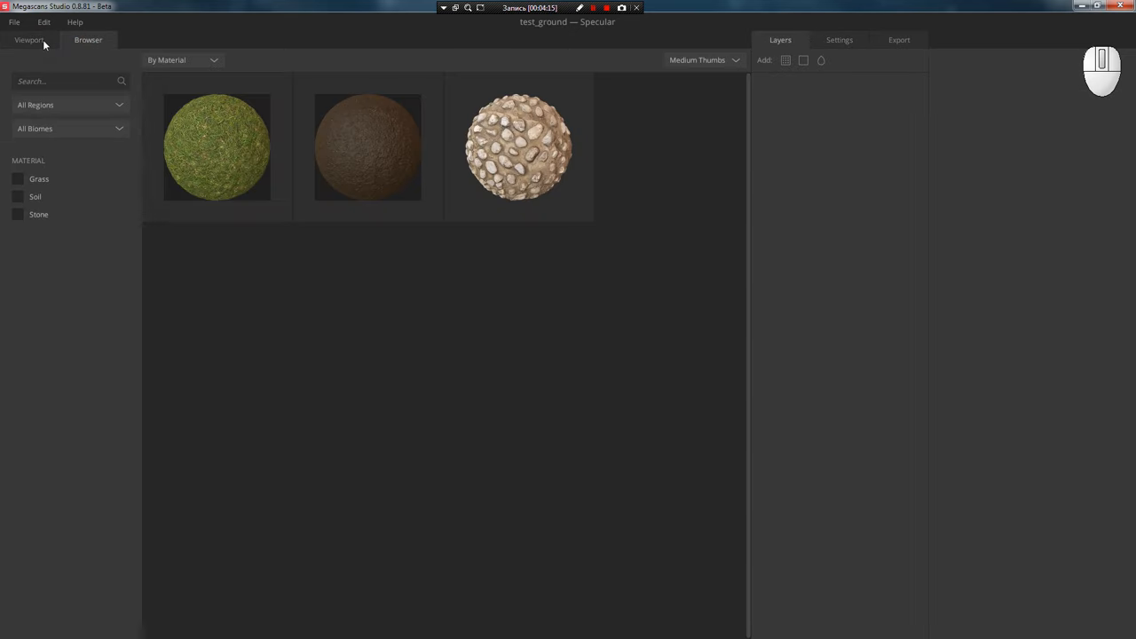
mouse_move(341, 86)
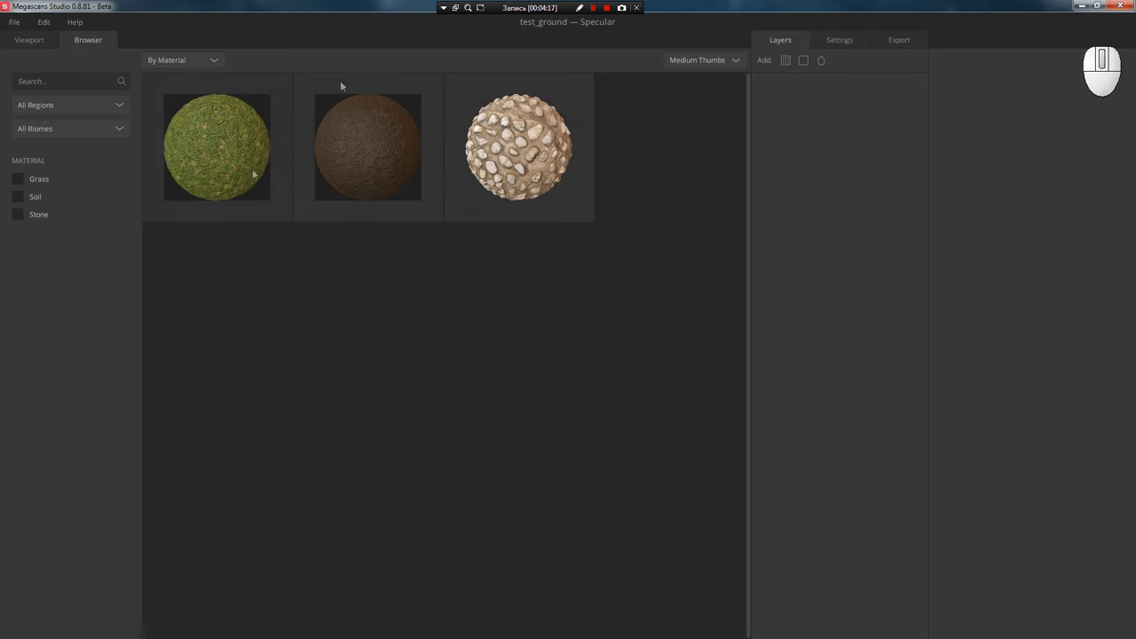
left_click(28, 39)
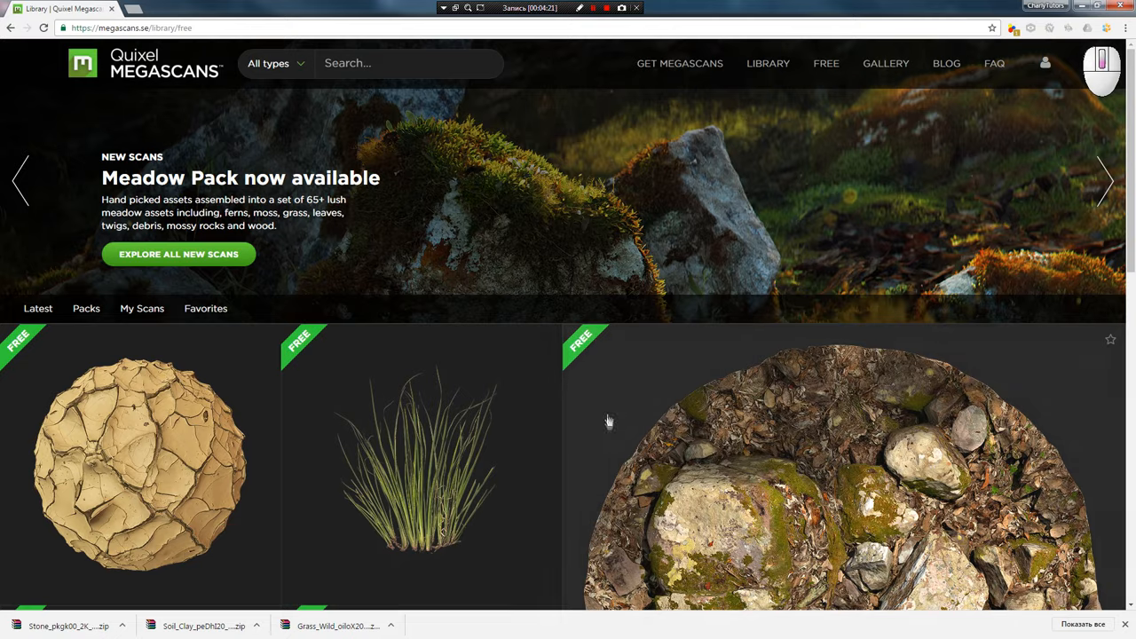
- On Soil Mud's download page, choose 2048x2048 resolution, Offline context and Gloss microsurface
left_click(141, 466)
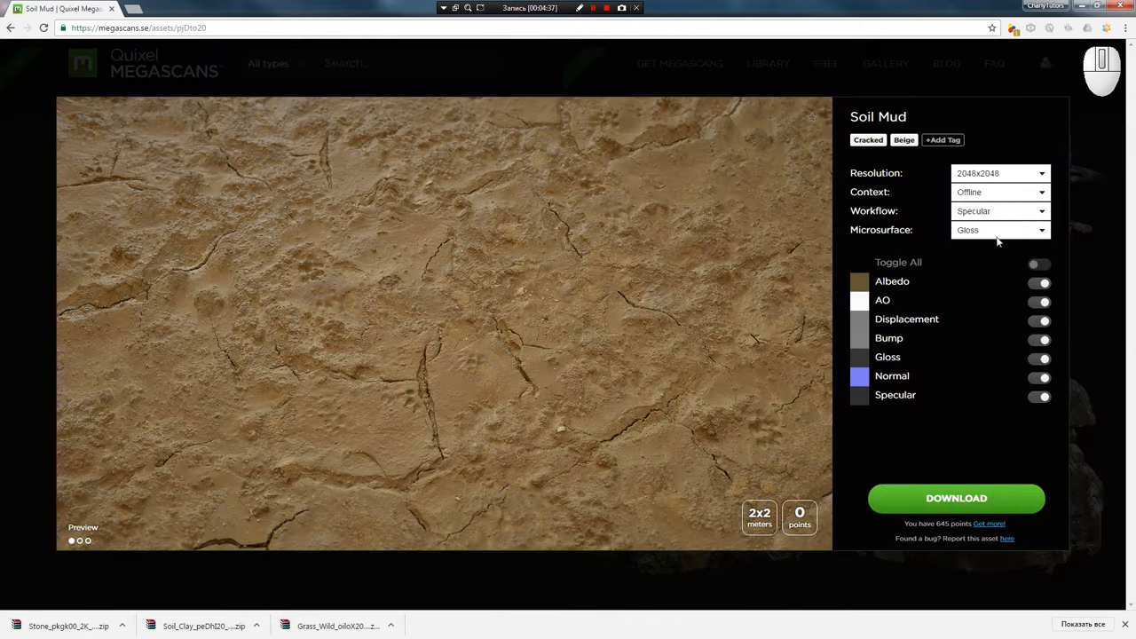
left_click(999, 173)
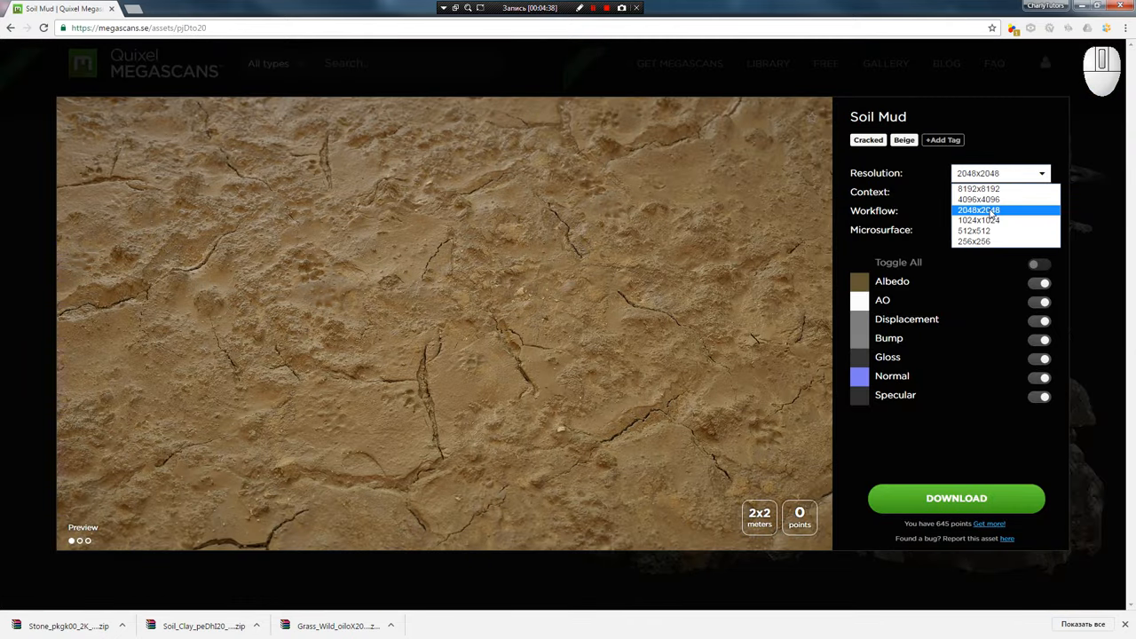
left_click(977, 210)
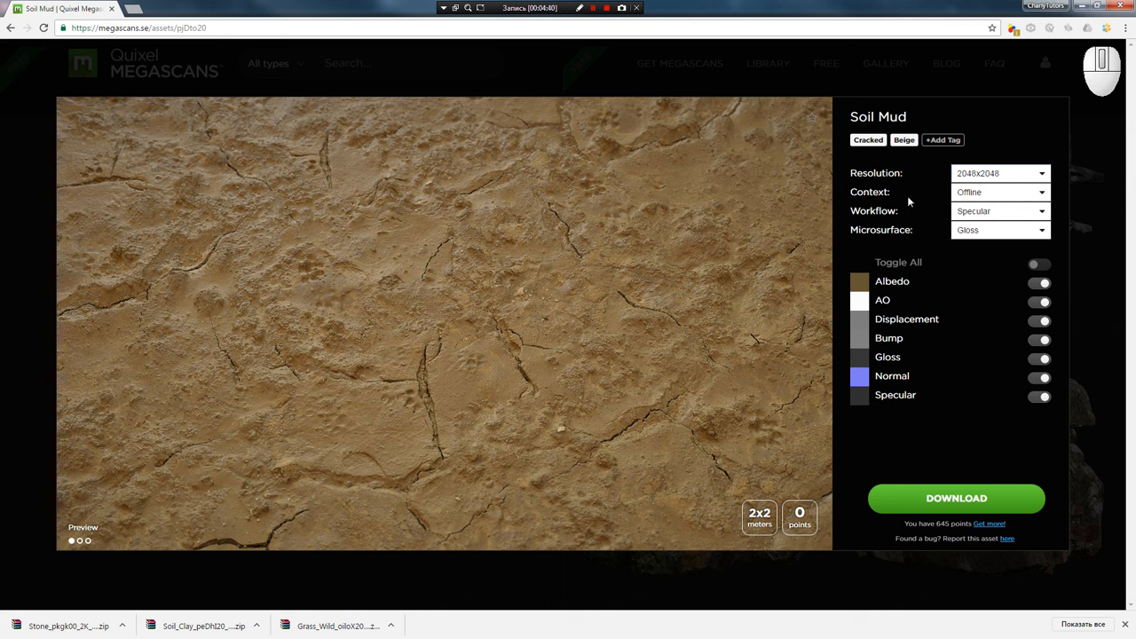
left_click(998, 192)
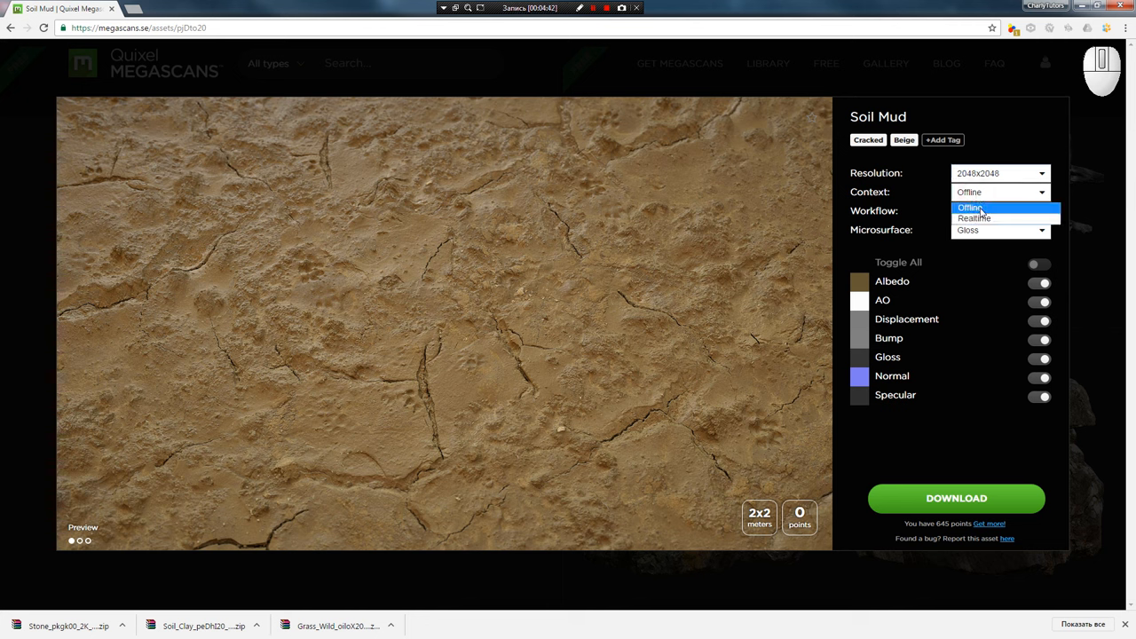
left_click(973, 218)
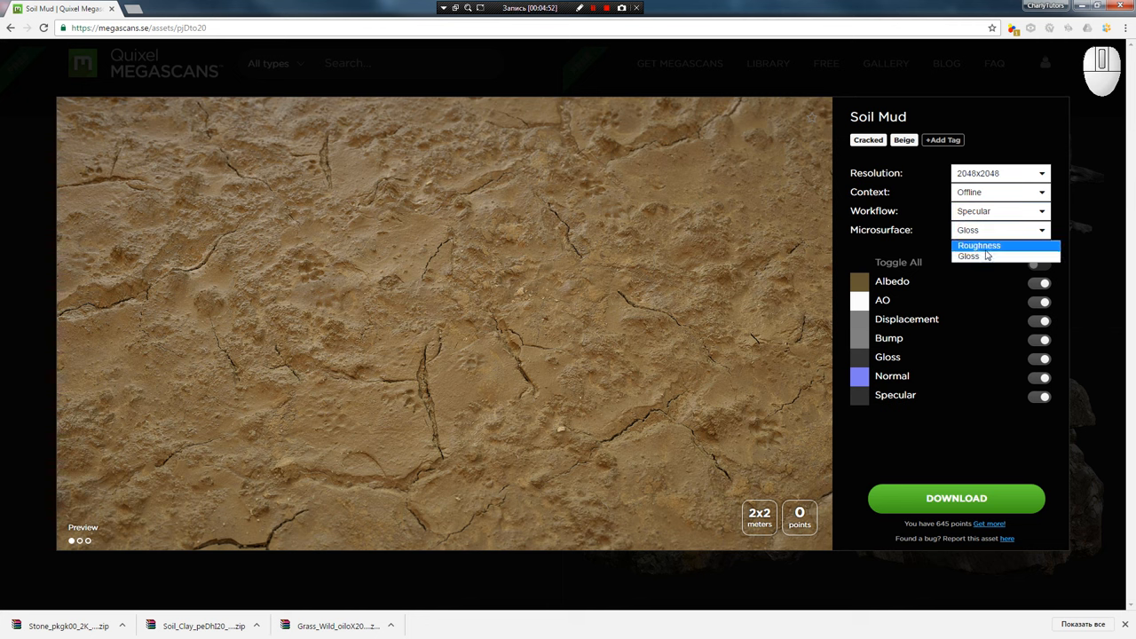
left_click(968, 255)
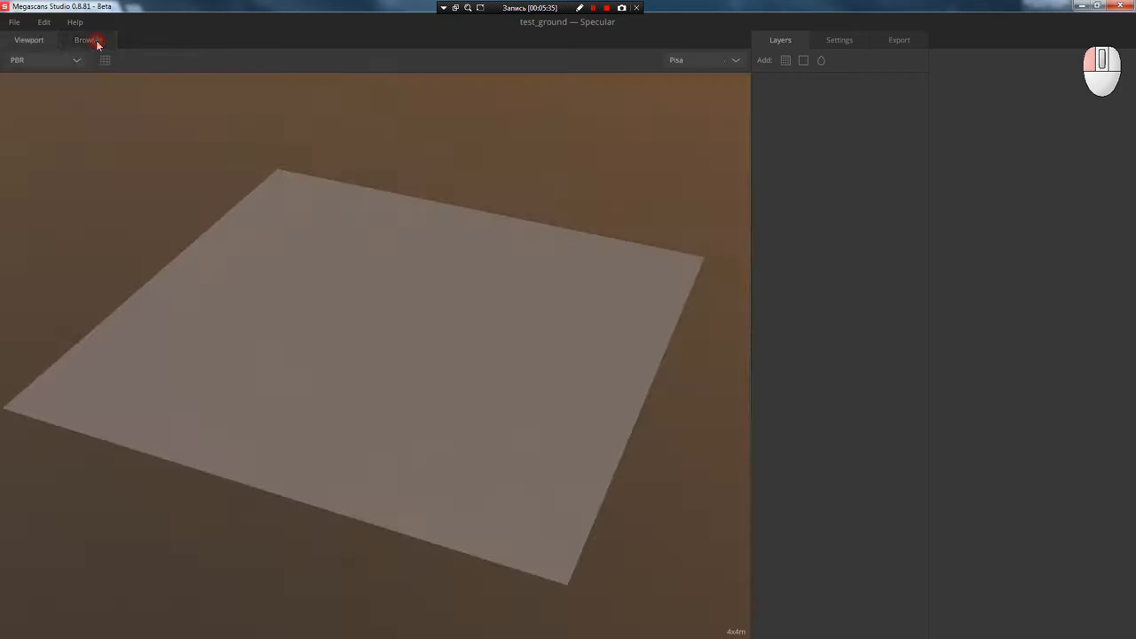
- Return to the free library and download the cracked Soil Clay scan
left_click(87, 40)
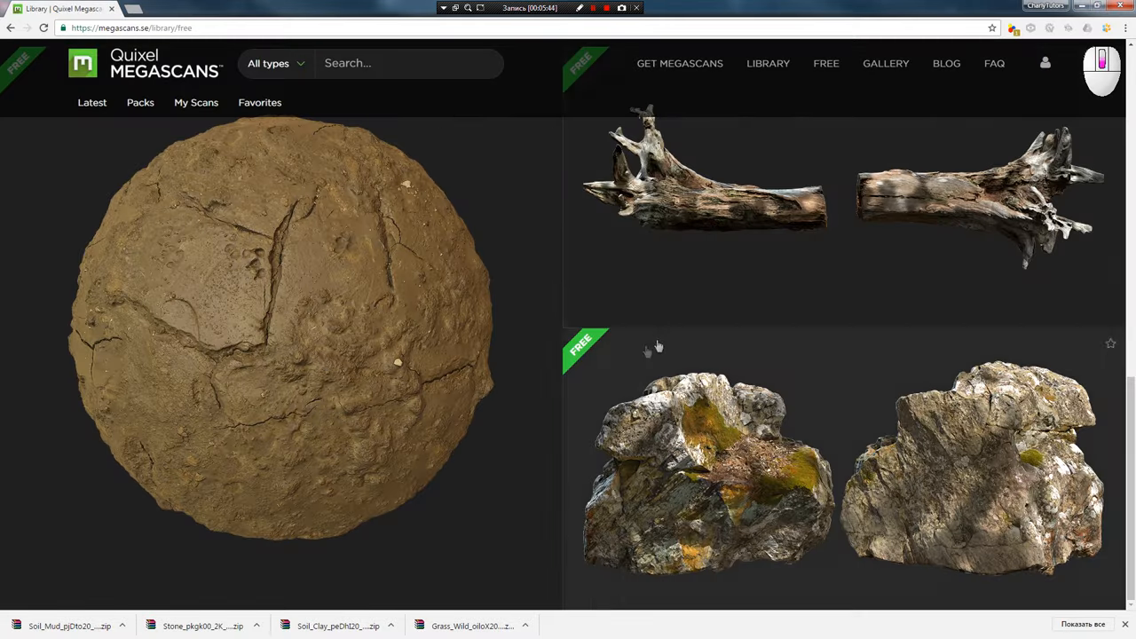
scroll("up", 3)
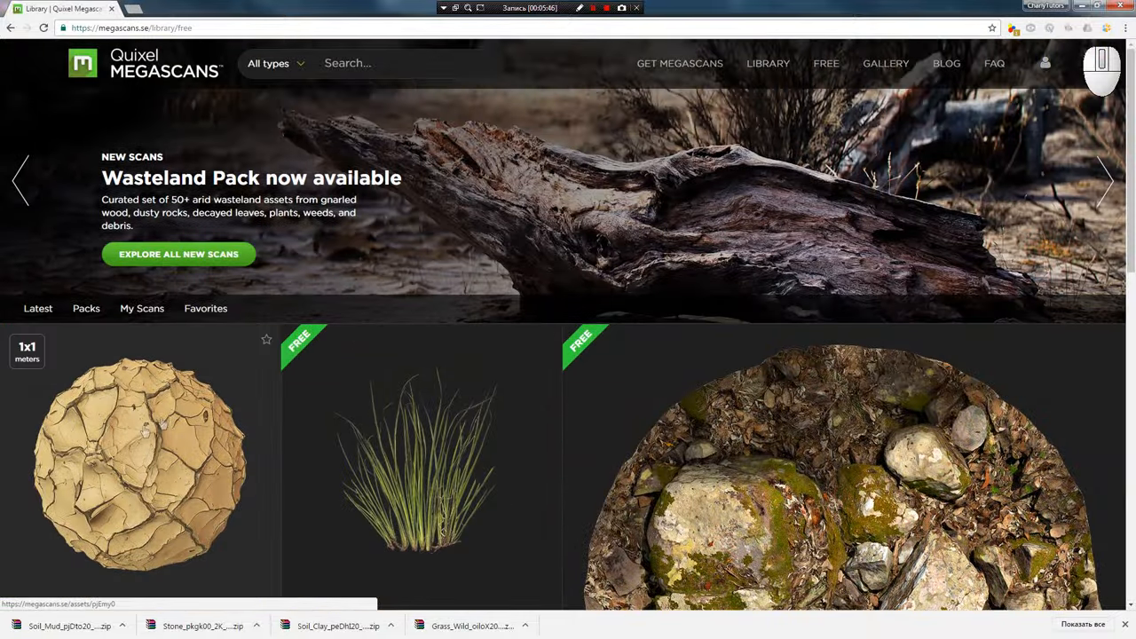
left_click(140, 466)
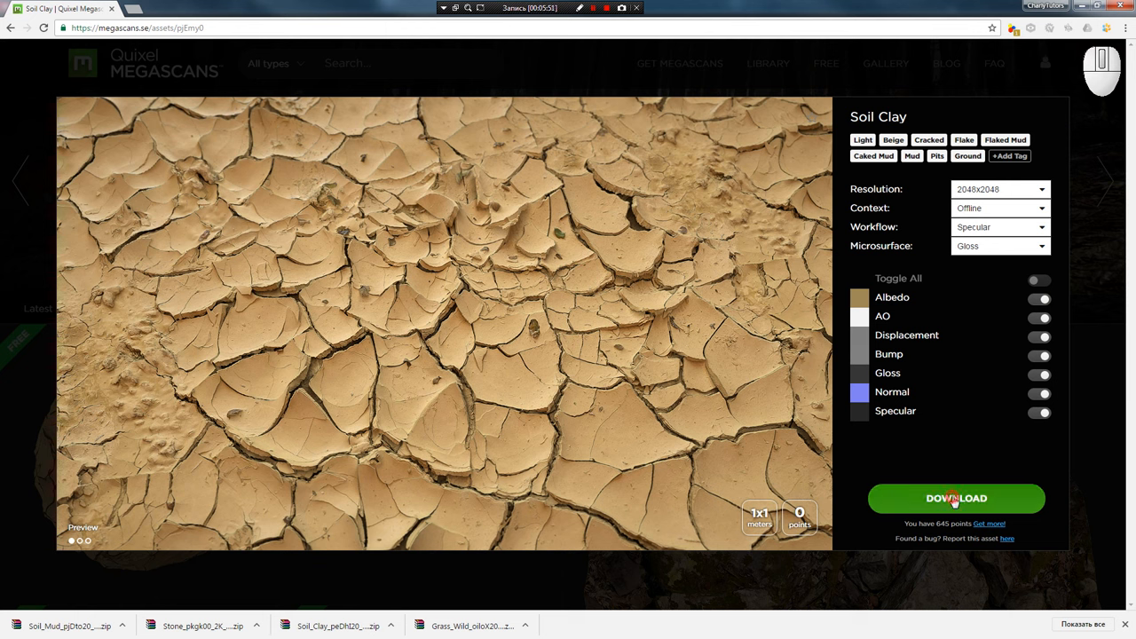
left_click(955, 498)
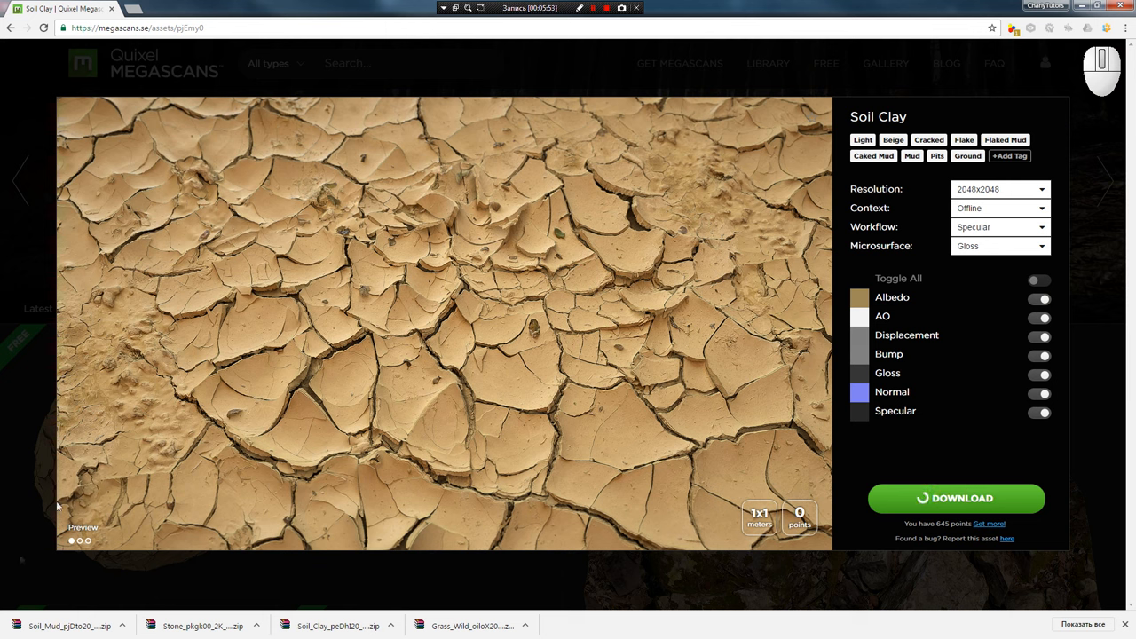
left_click(955, 497)
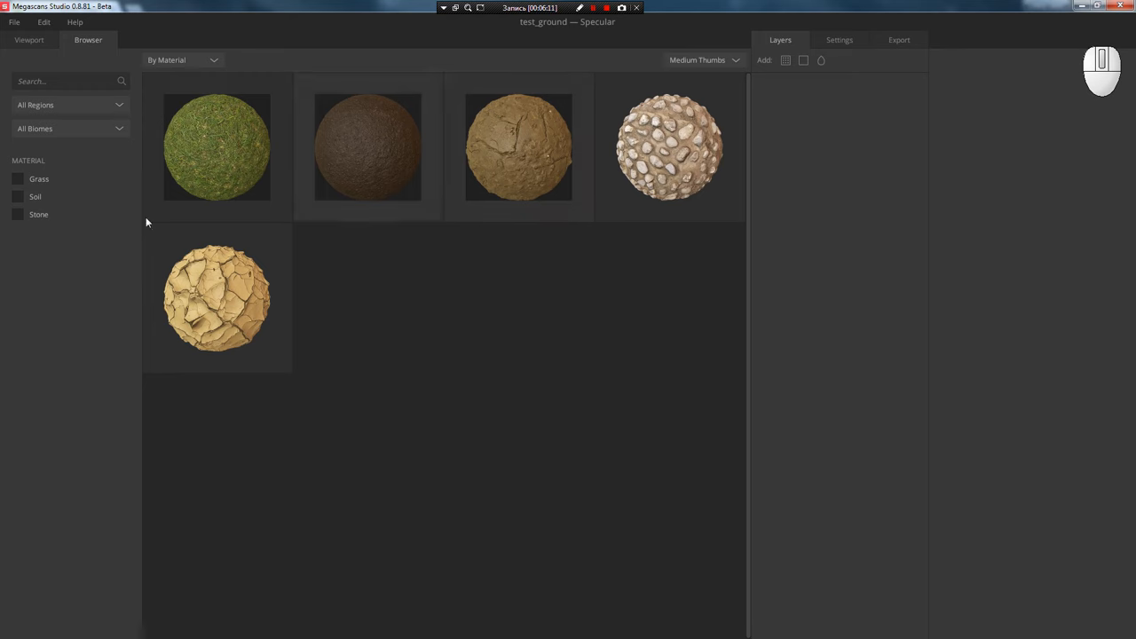
- Add Soil Mud as a layer, view it from above, and preview only gloss
left_click(29, 39)
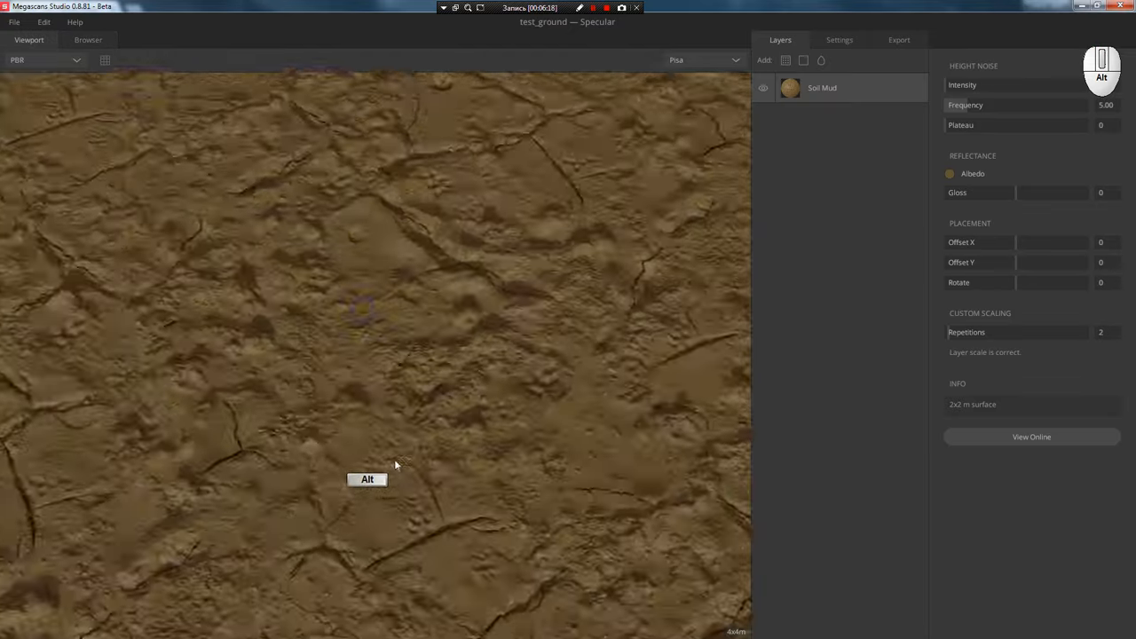
left_click_drag(366, 479, 401, 321)
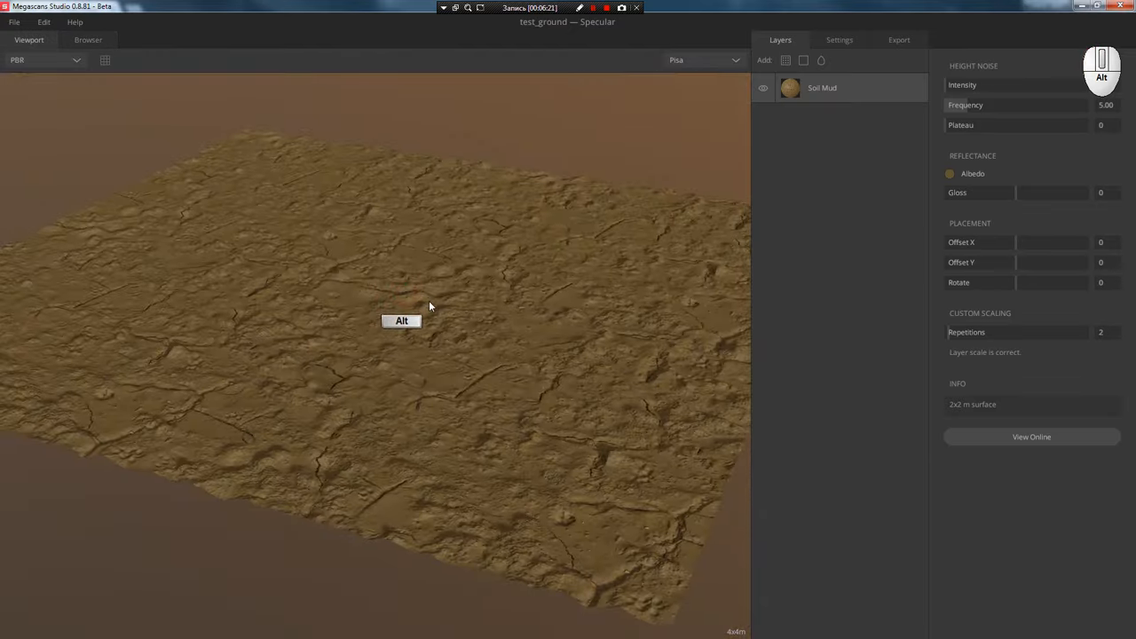
left_click_drag(431, 306, 73, 75)
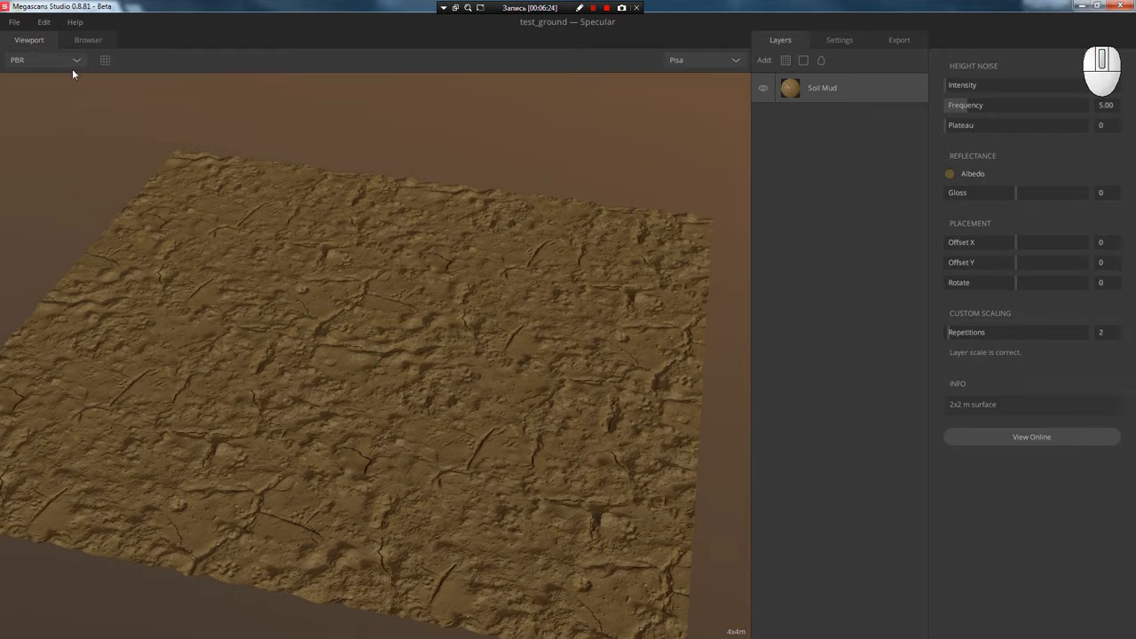
left_click(44, 59)
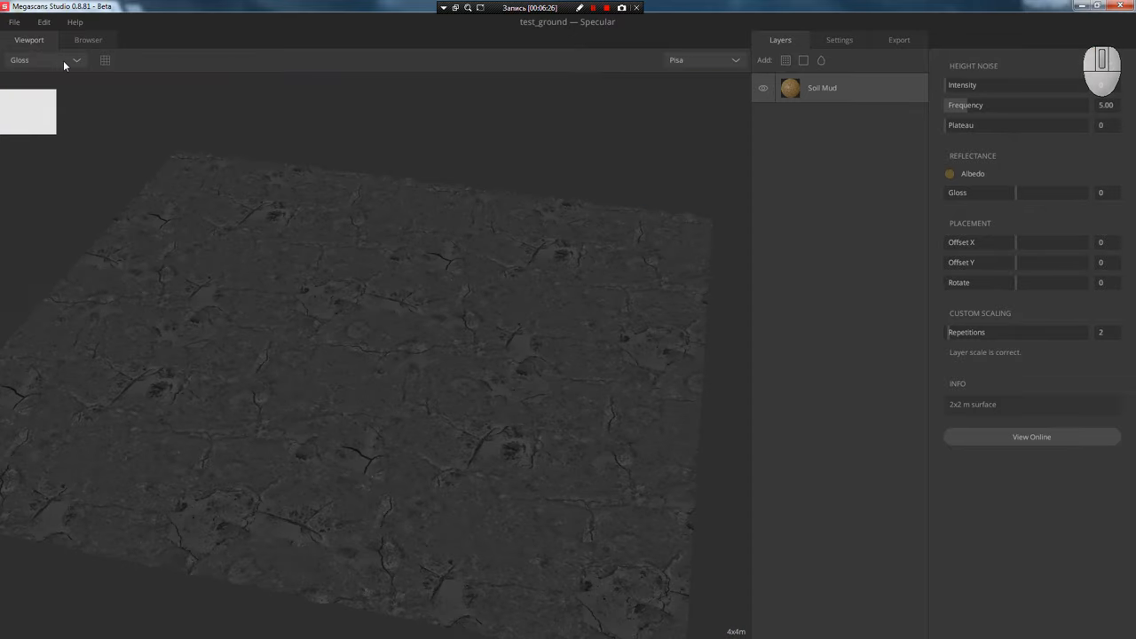
- Switch the viewport preview from Gloss back to full PBR shading
left_click(44, 59)
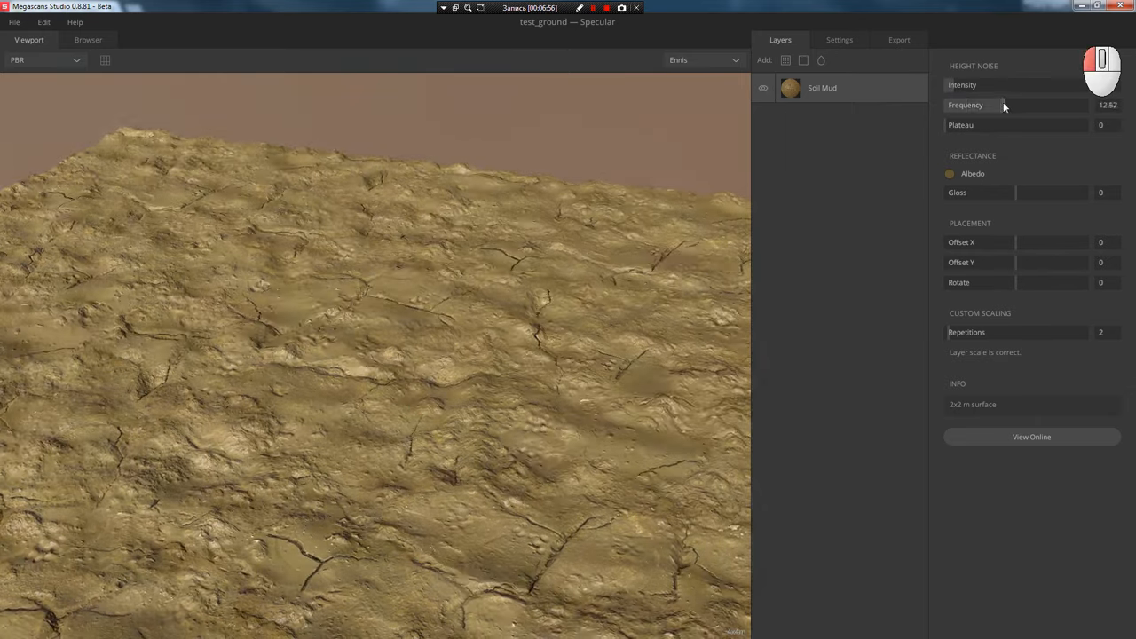
- Tune Soil Mud to noise frequency 6.50, plateau 2.98 and a darker albedo
left_click_drag(1047, 104, 1016, 104)
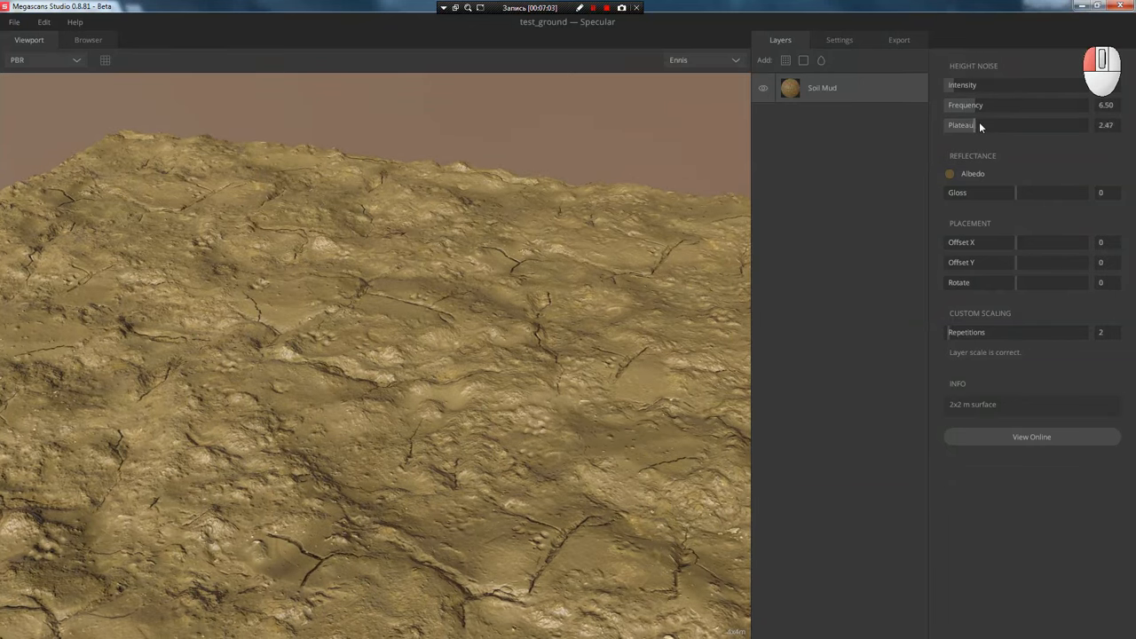
left_click_drag(1021, 125, 1064, 125)
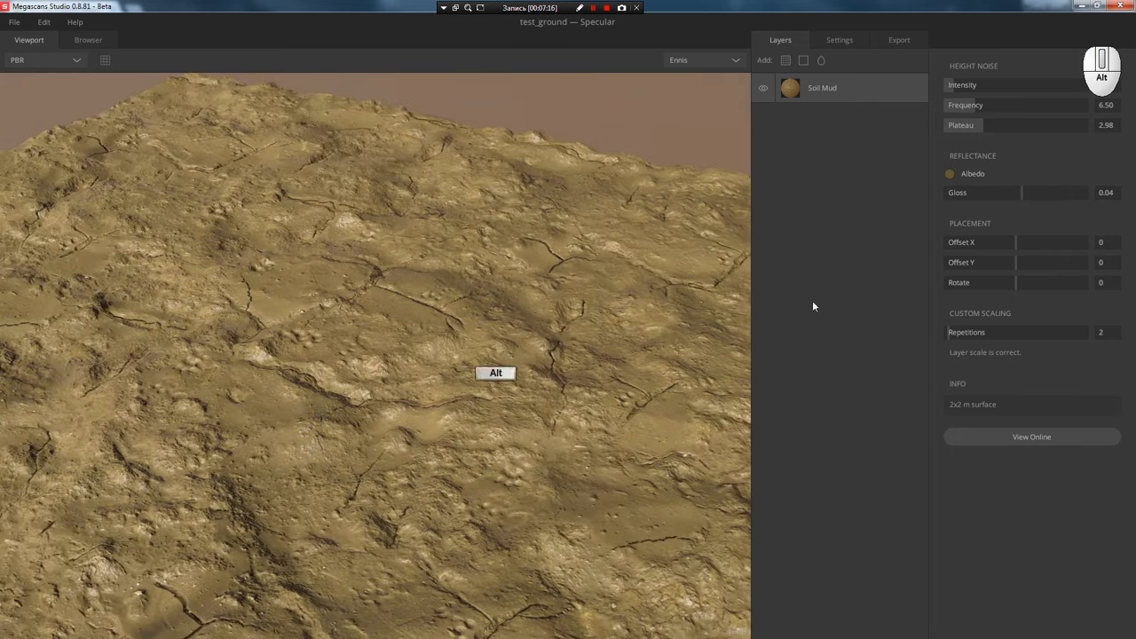
left_click(950, 173)
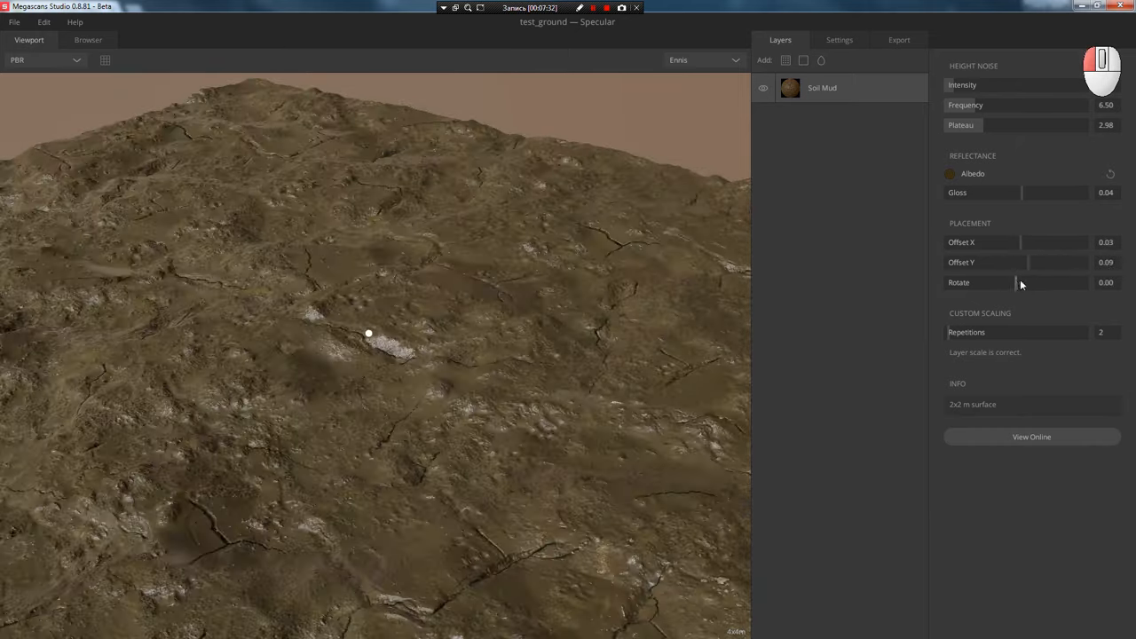
left_click_drag(368, 333, 488, 400)
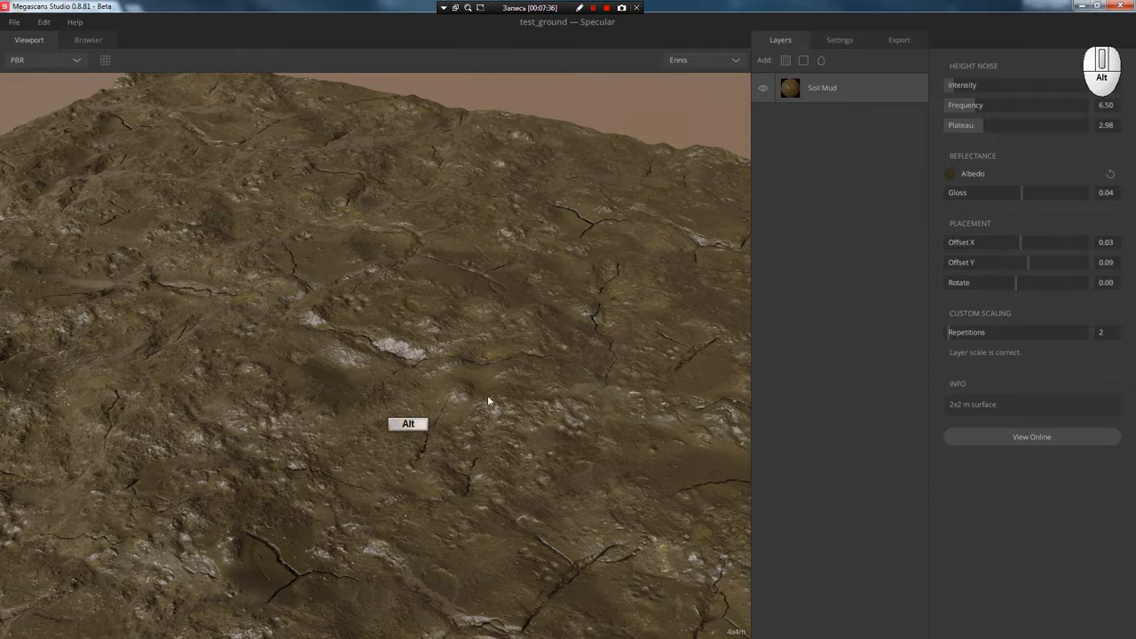
mouse_move(320, 346)
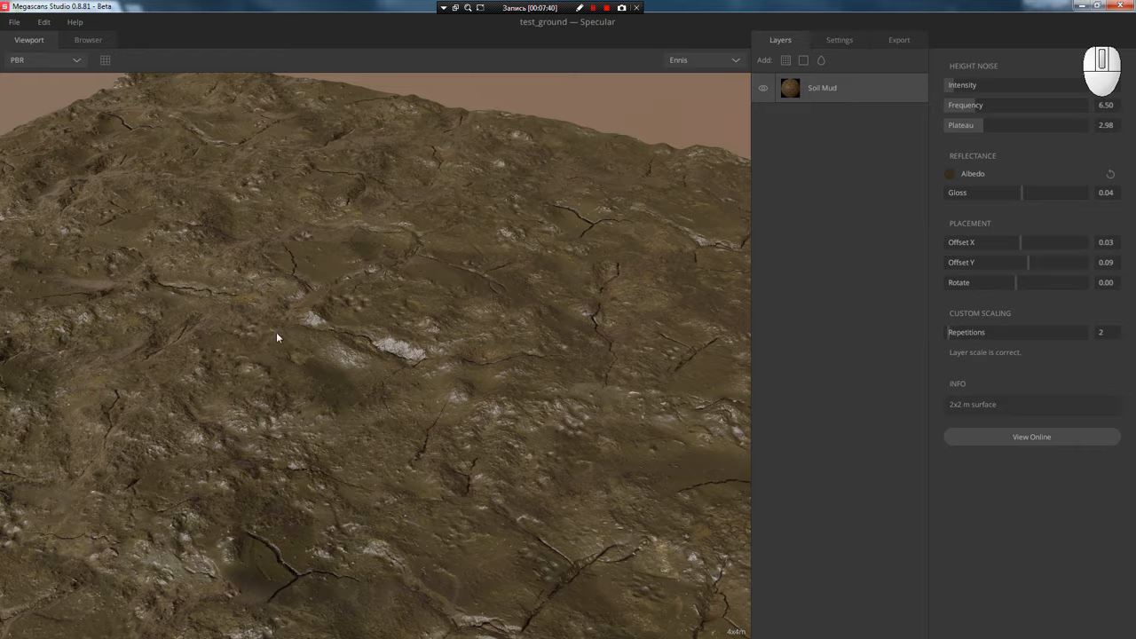
left_click(88, 39)
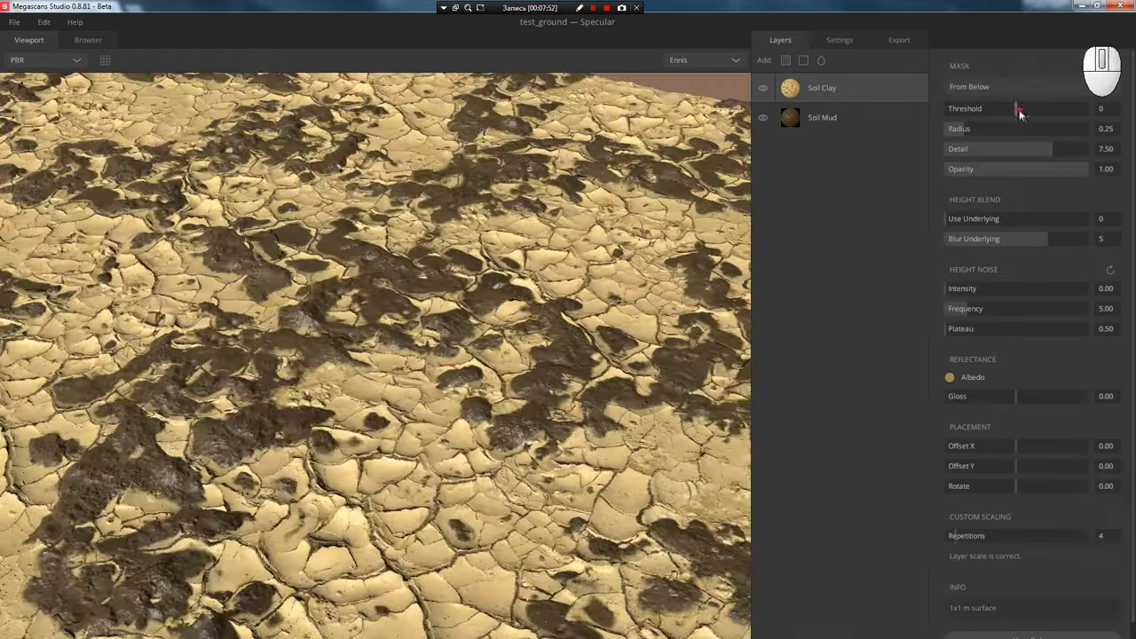
- Adjust Soil Clay's mask, height blend and height noise, with gloss 0.17, offsets and Rotate -1
left_click_drag(1017, 108, 1012, 108)
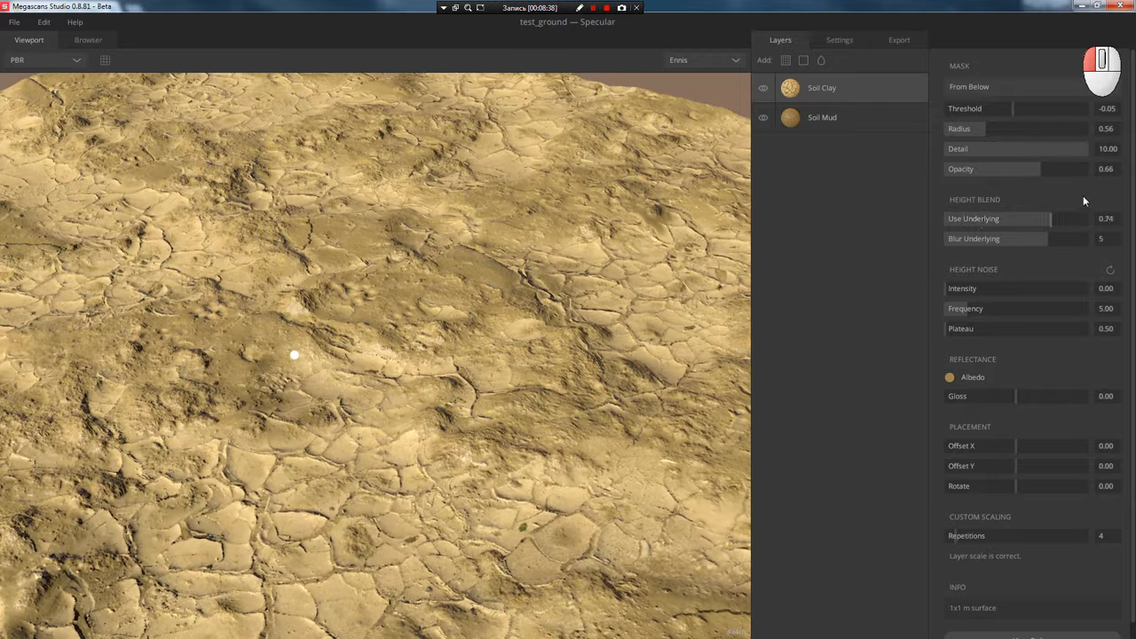
left_click_drag(1047, 218, 950, 219)
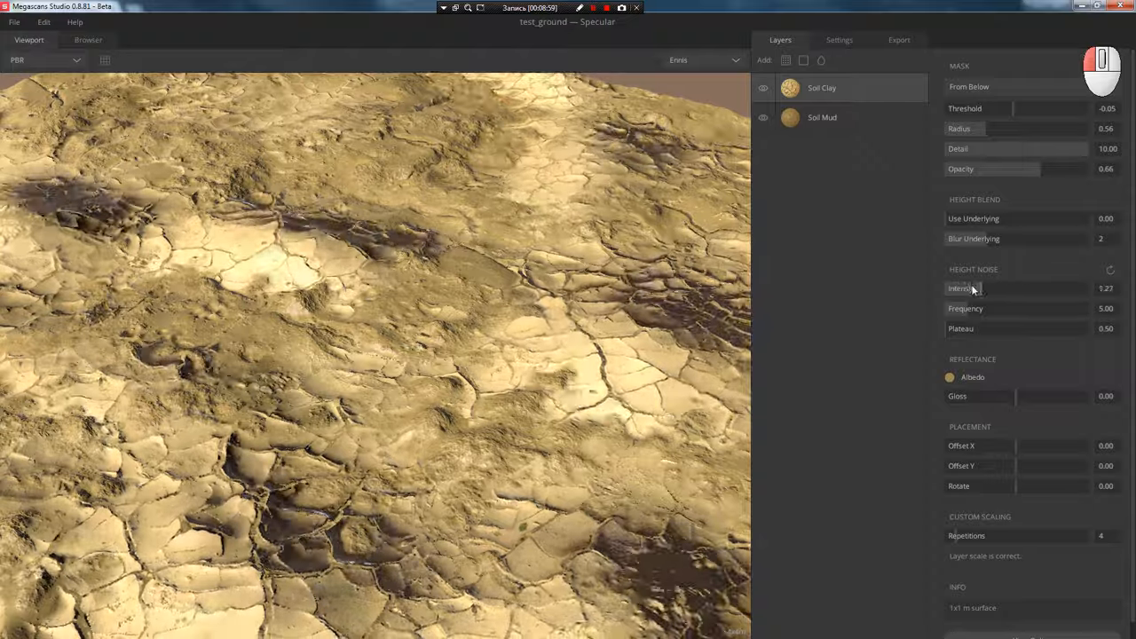
left_click_drag(976, 289, 1007, 289)
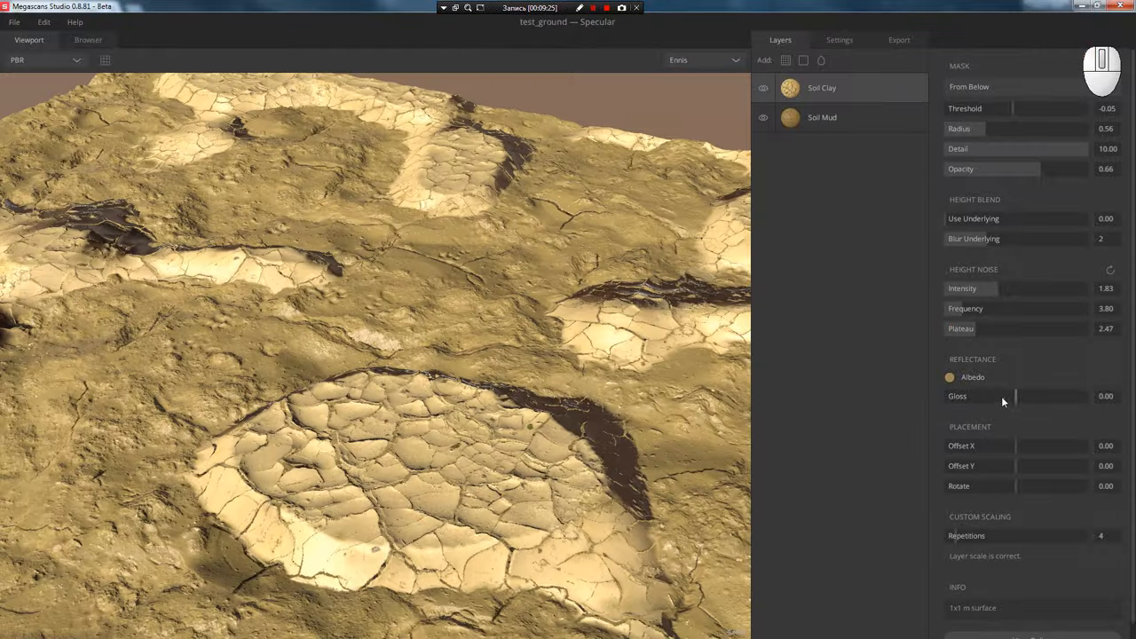
left_click_drag(1016, 396, 1051, 396)
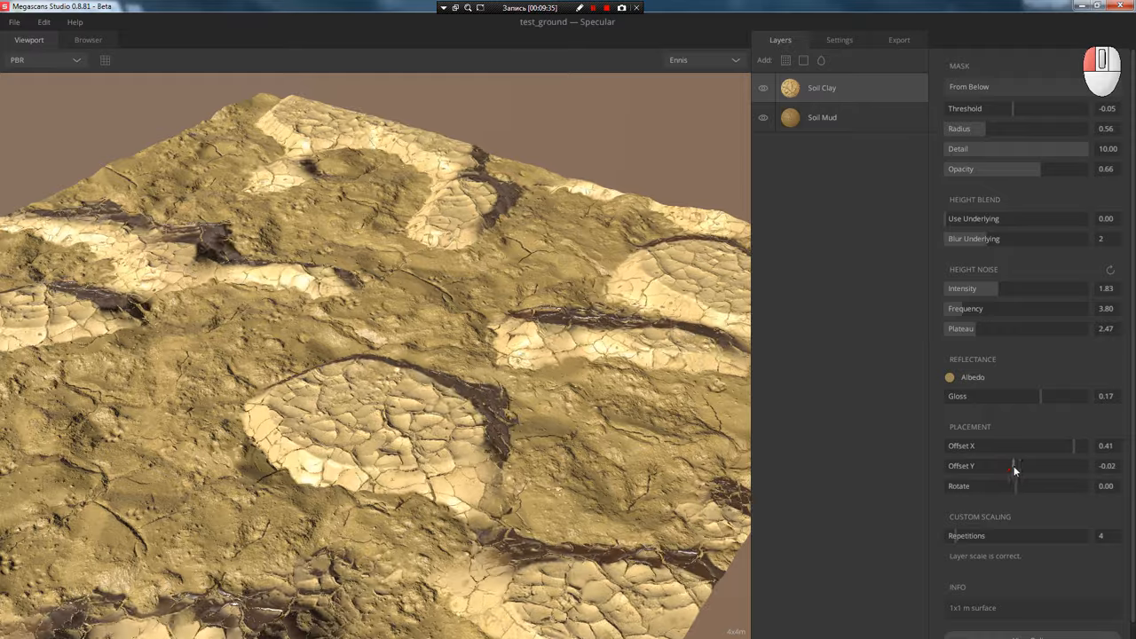
left_click_drag(1047, 486, 977, 485)
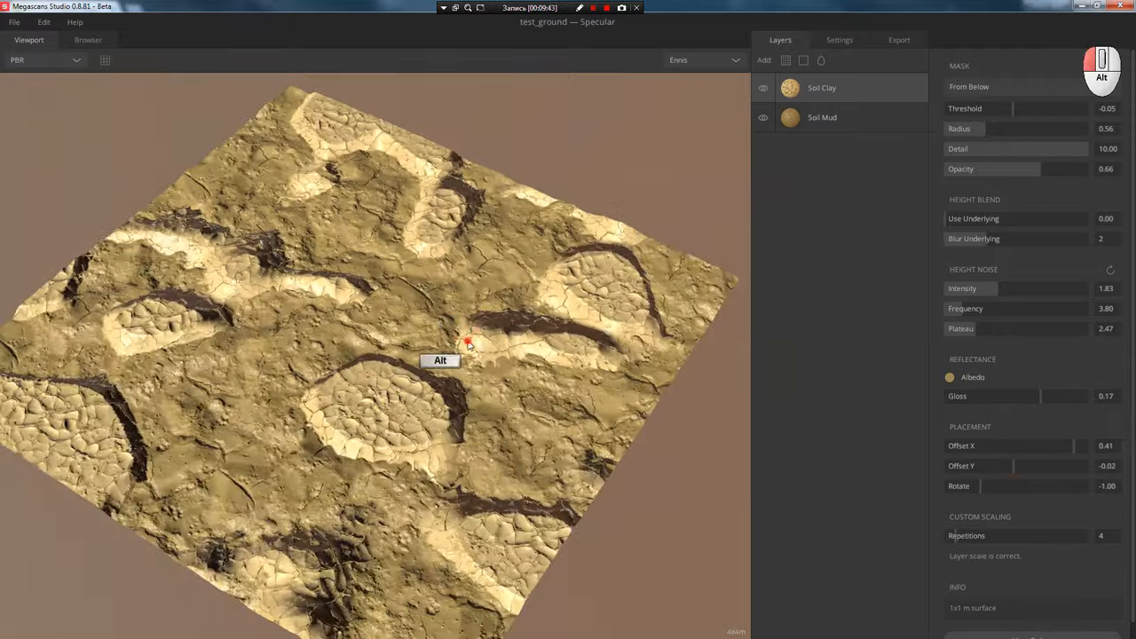
left_click_drag(466, 345, 417, 309)
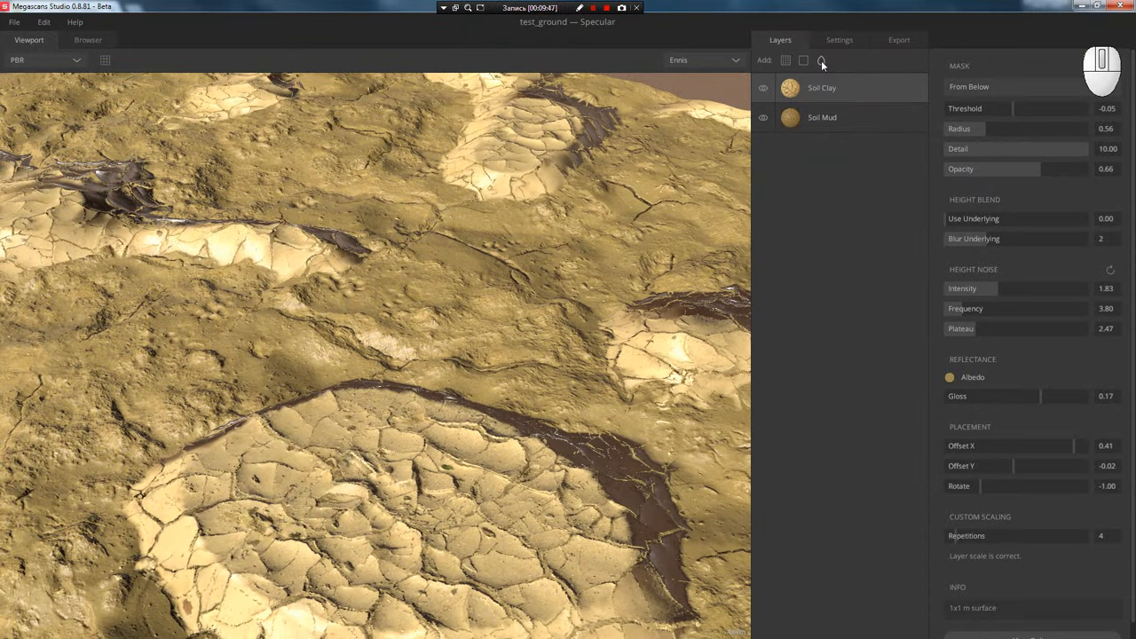
- Add a Liquid layer with a tighter surface radius, murky glossy water and moisture threshold 0.66
left_click(821, 59)
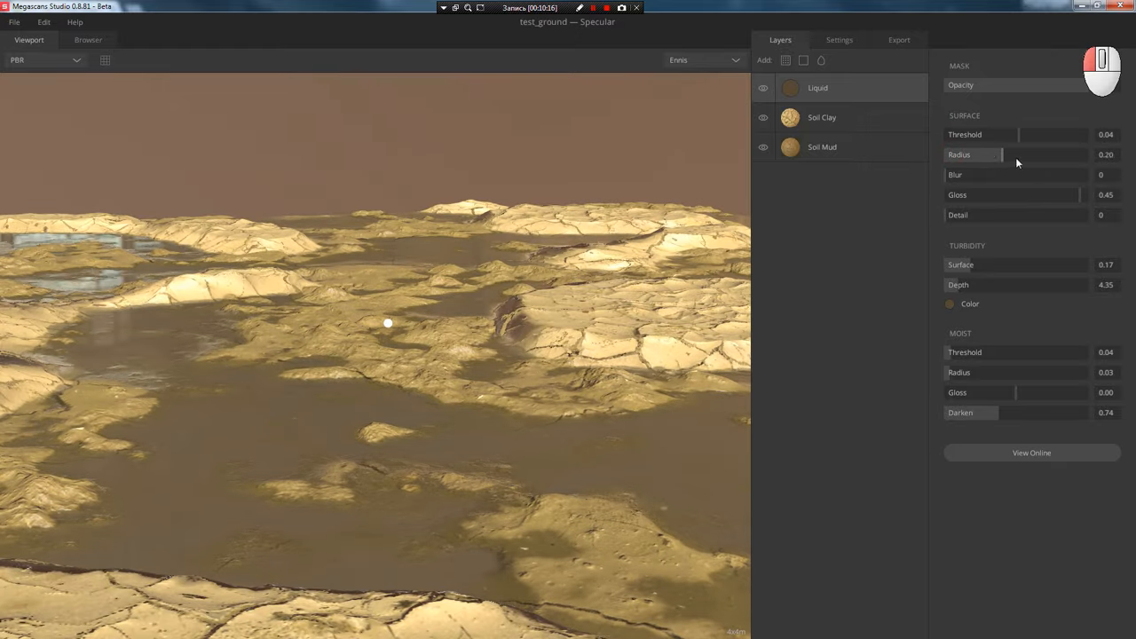
left_click_drag(1001, 155, 963, 155)
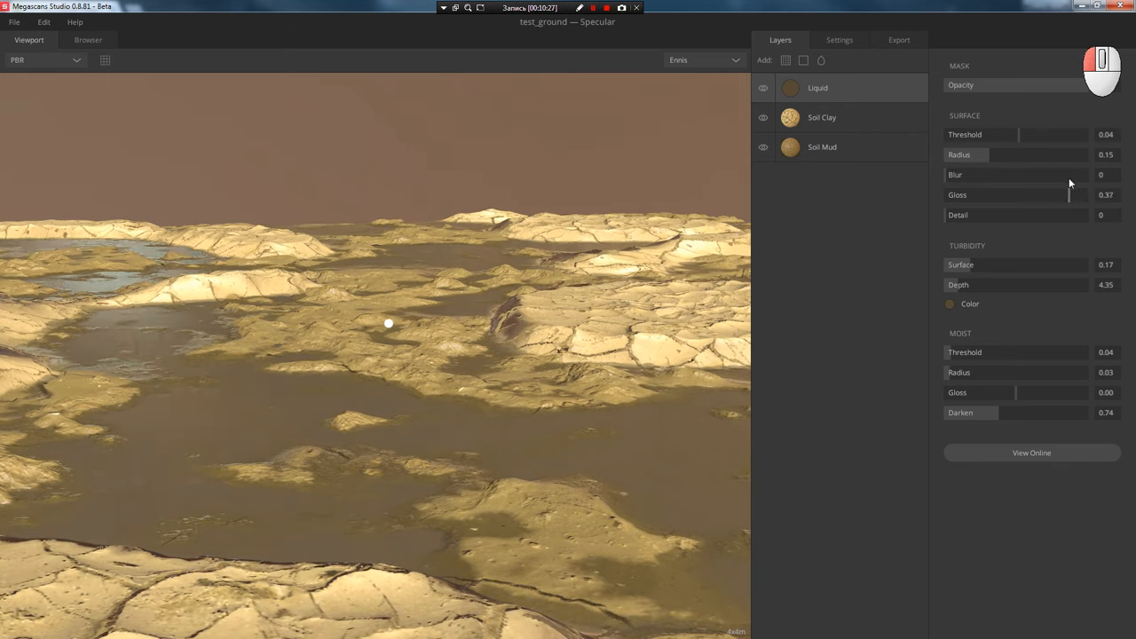
left_click_drag(1016, 194, 1056, 194)
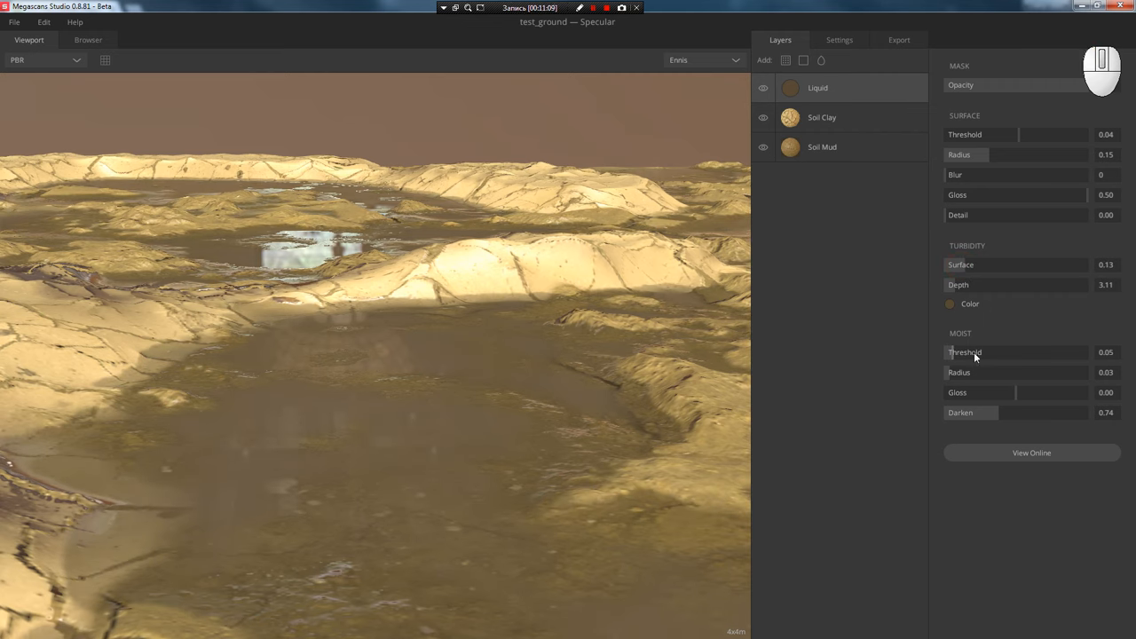
mouse_move(398, 350)
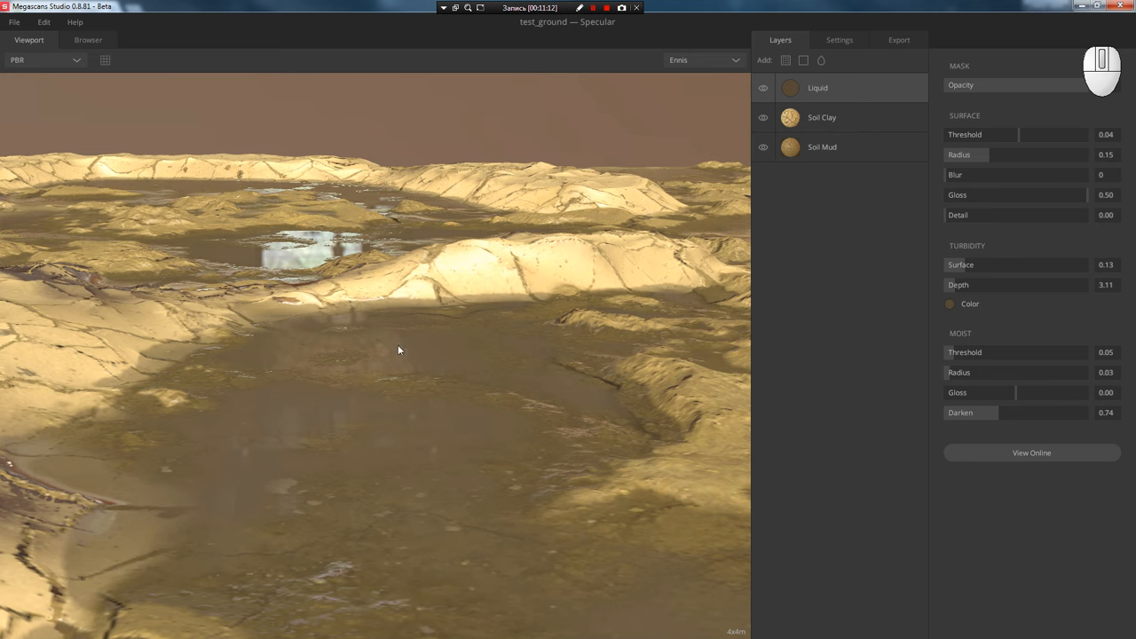
mouse_move(484, 284)
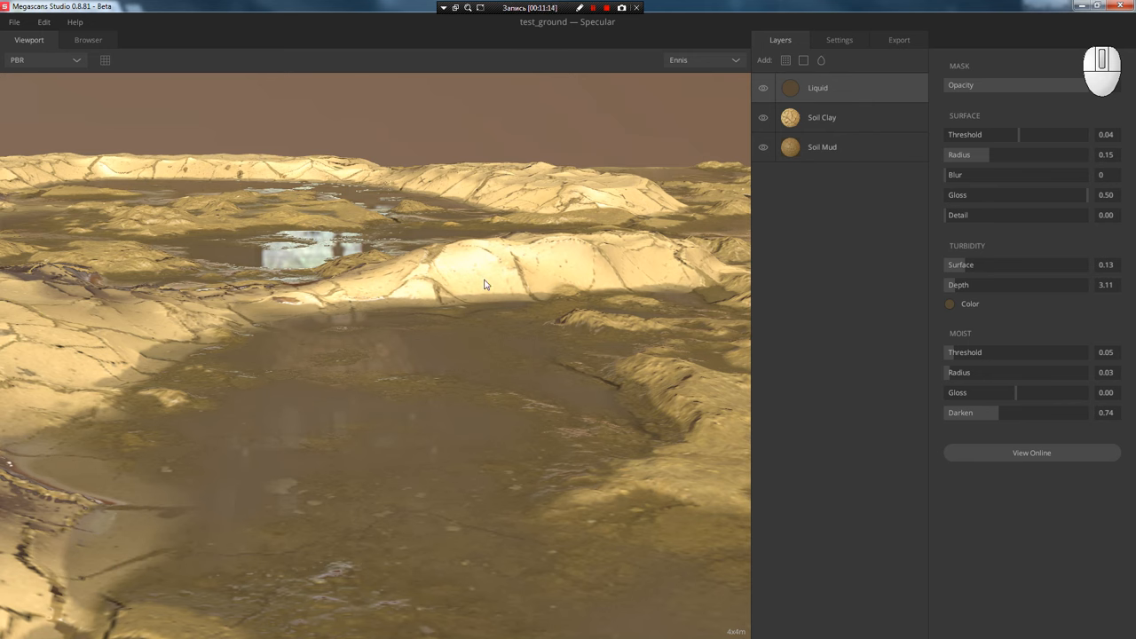
mouse_move(695, 268)
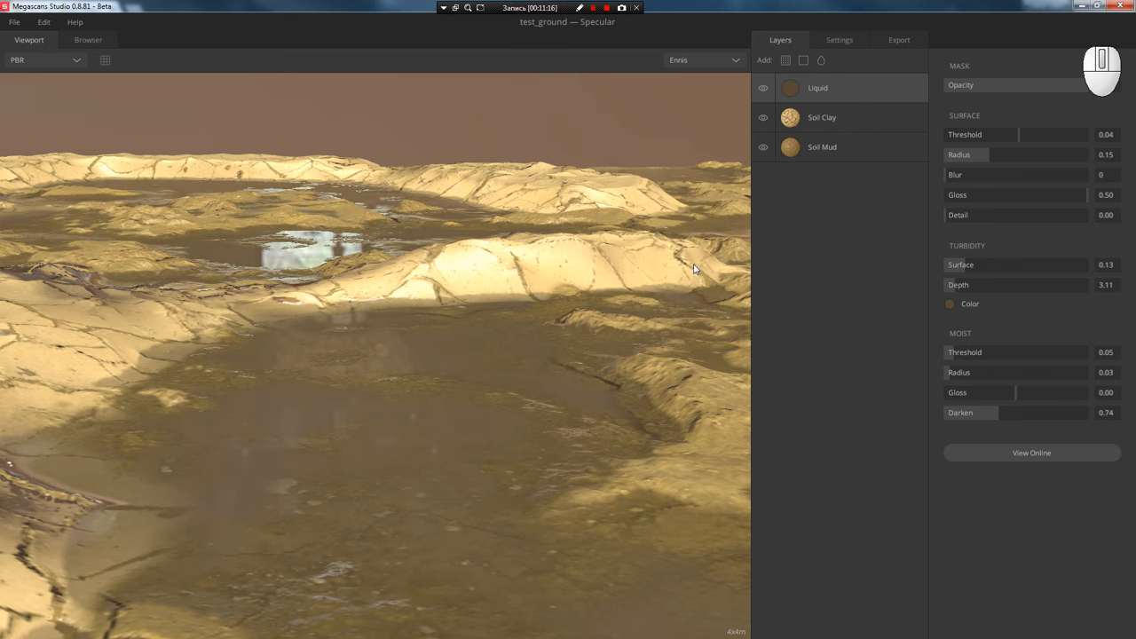
mouse_move(170, 341)
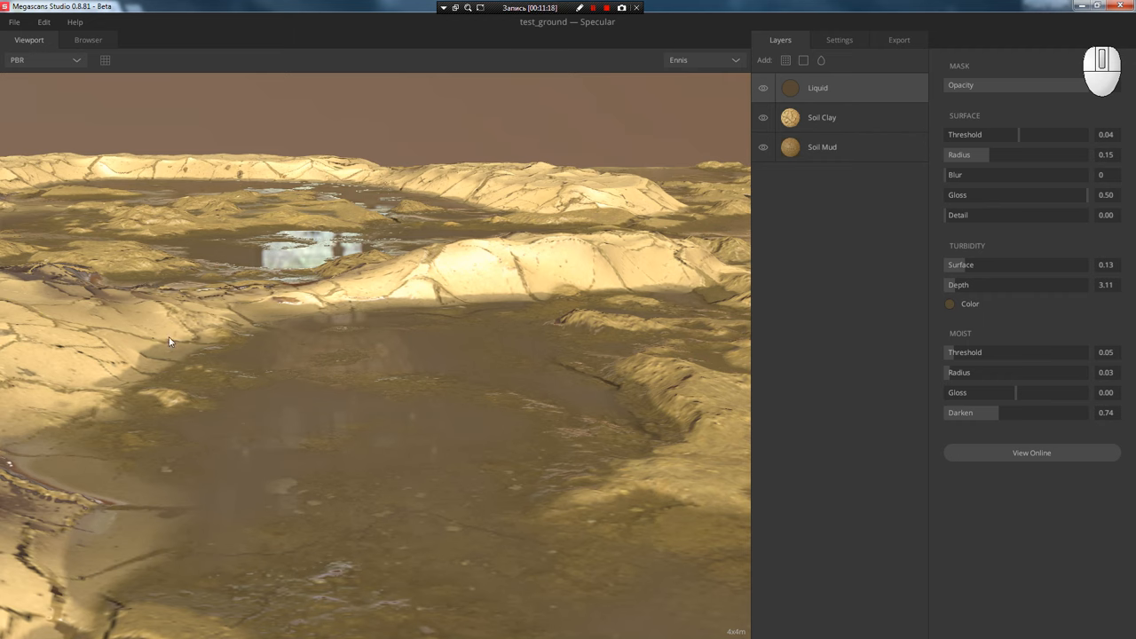
mouse_move(957, 352)
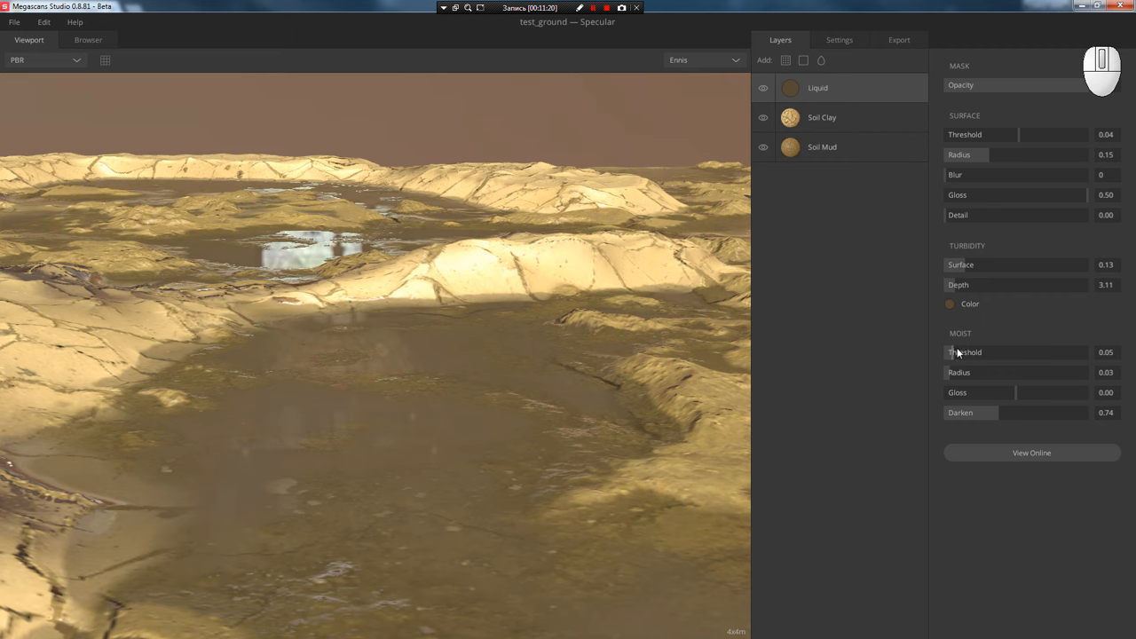
left_click_drag(954, 352, 1039, 352)
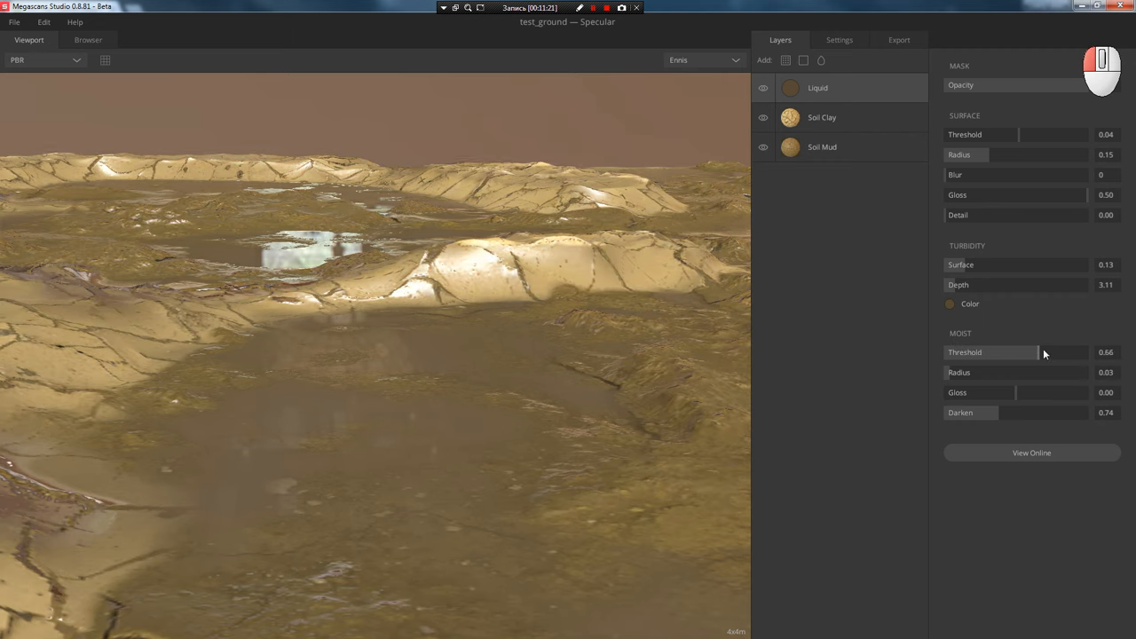
- Set the wet edges to moist threshold 0.08, radius 0.04, gloss 0.22 and darken 0.59
left_click_drag(1038, 351, 944, 351)
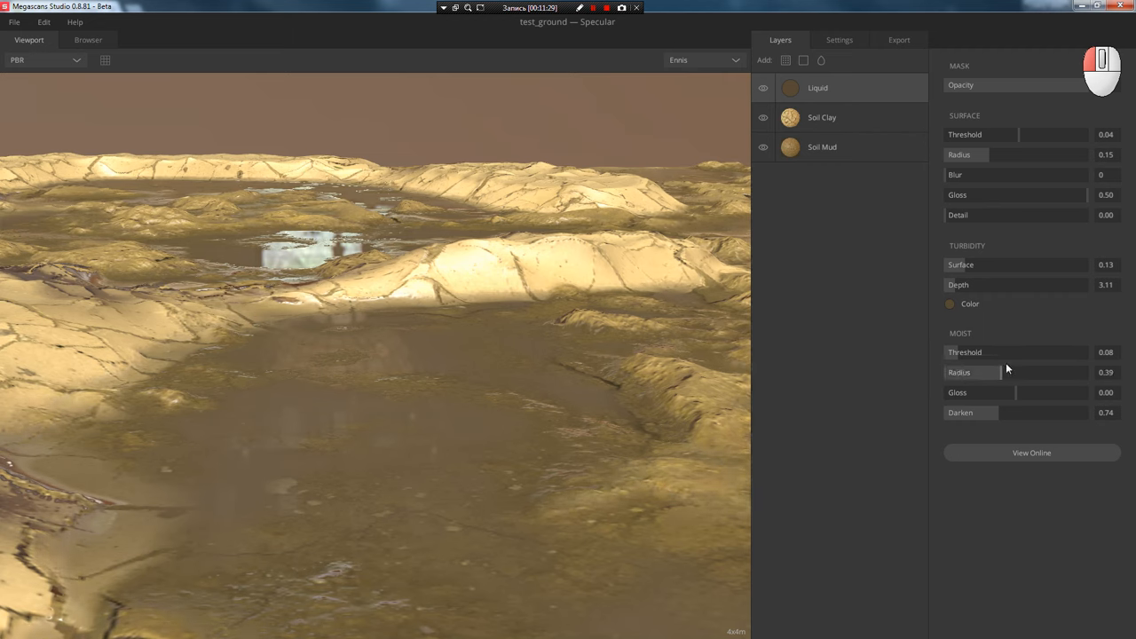
left_click_drag(1016, 372, 950, 372)
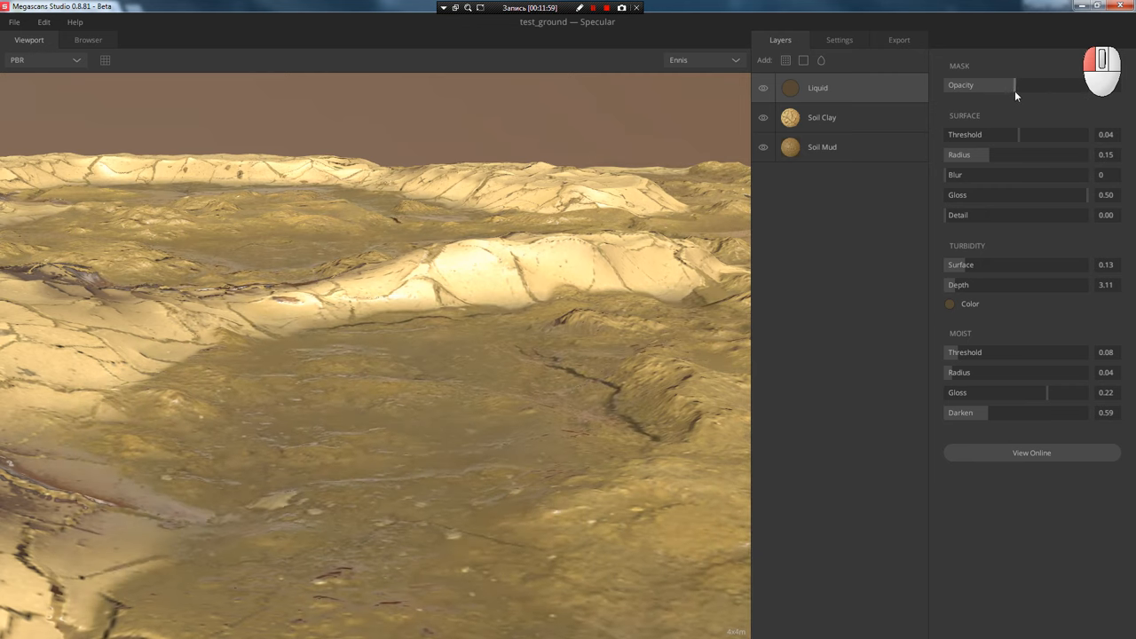
- Raise the Liquid layer's mask opacity and orbit to inspect the puddles
left_click_drag(1016, 85, 1101, 84)
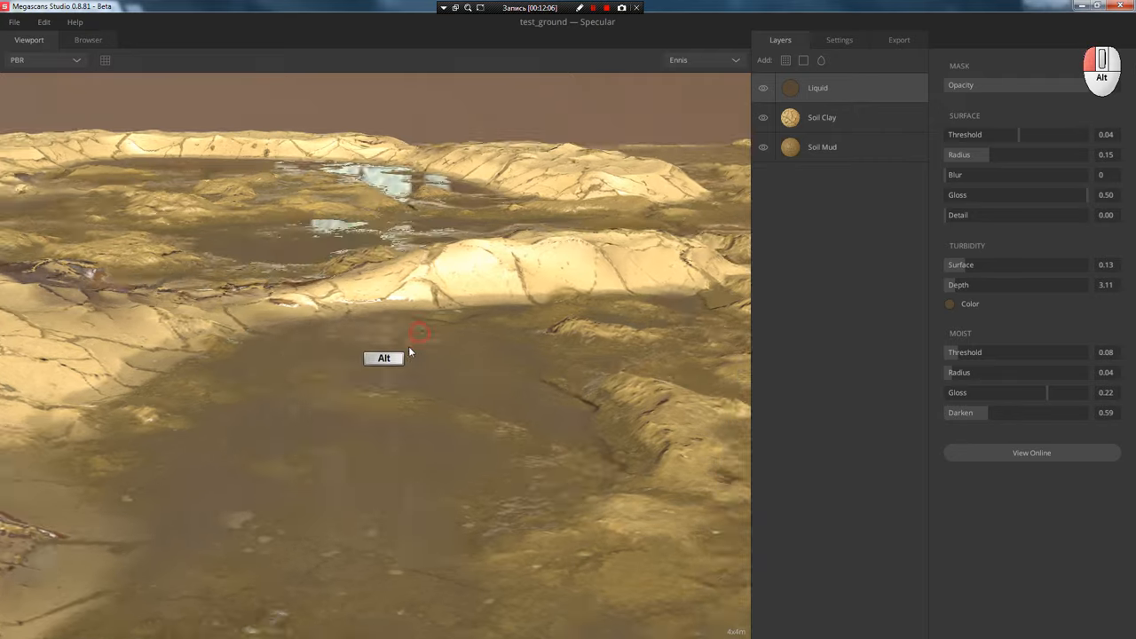
left_click_drag(418, 333, 503, 370)
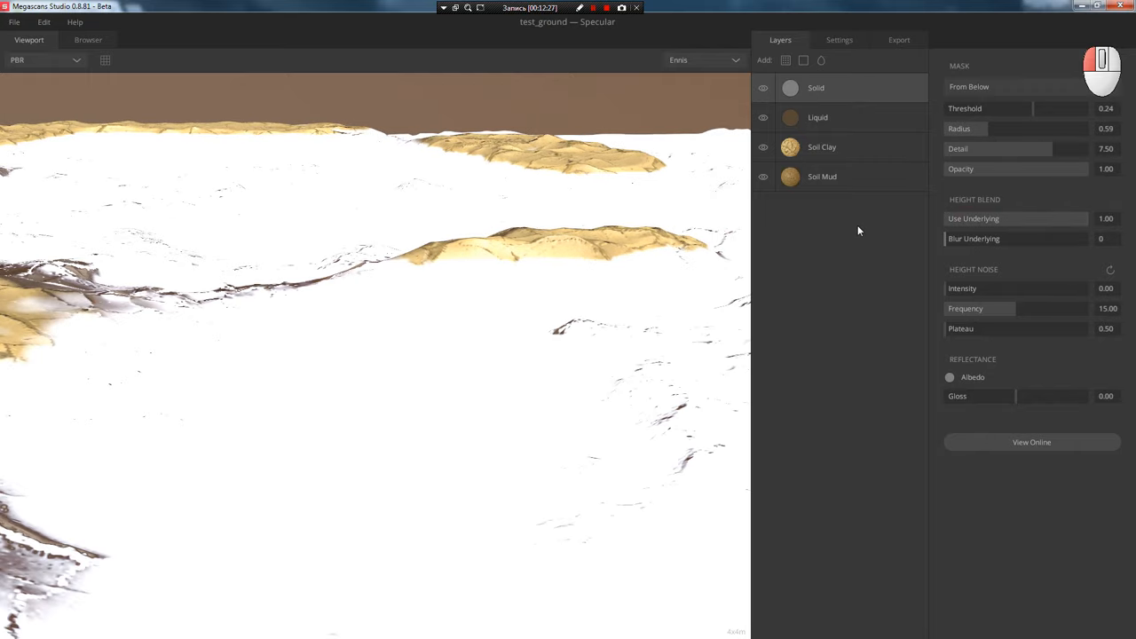
- Tweak the Solid layer's mask threshold, then delete it and switch to Pisa lighting
left_click_drag(1065, 108, 992, 108)
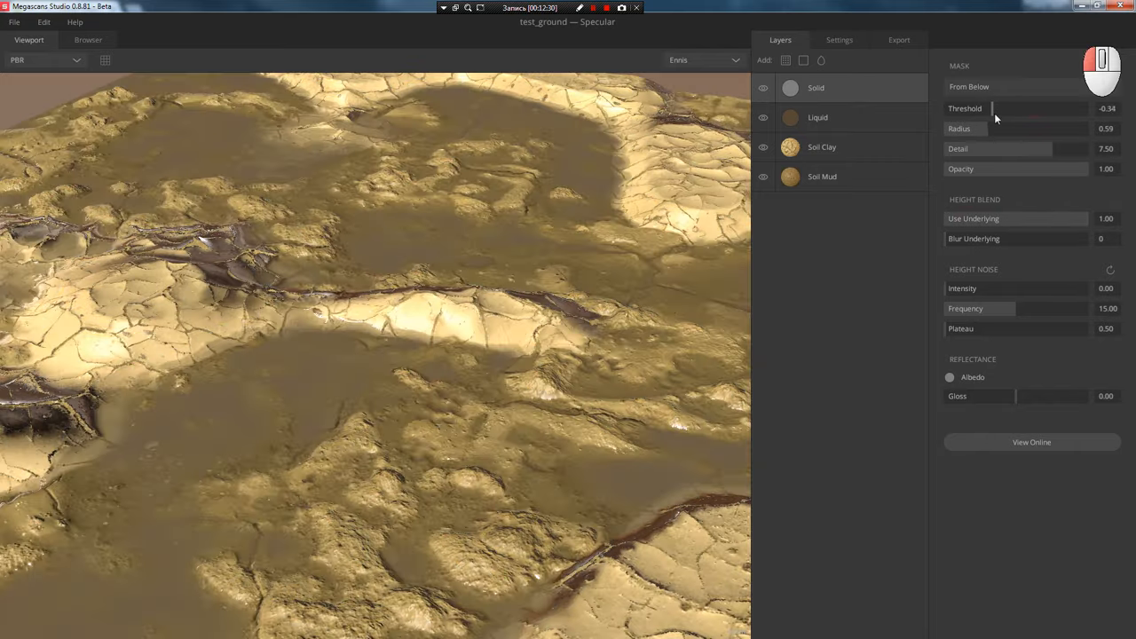
left_click_drag(994, 108, 1018, 108)
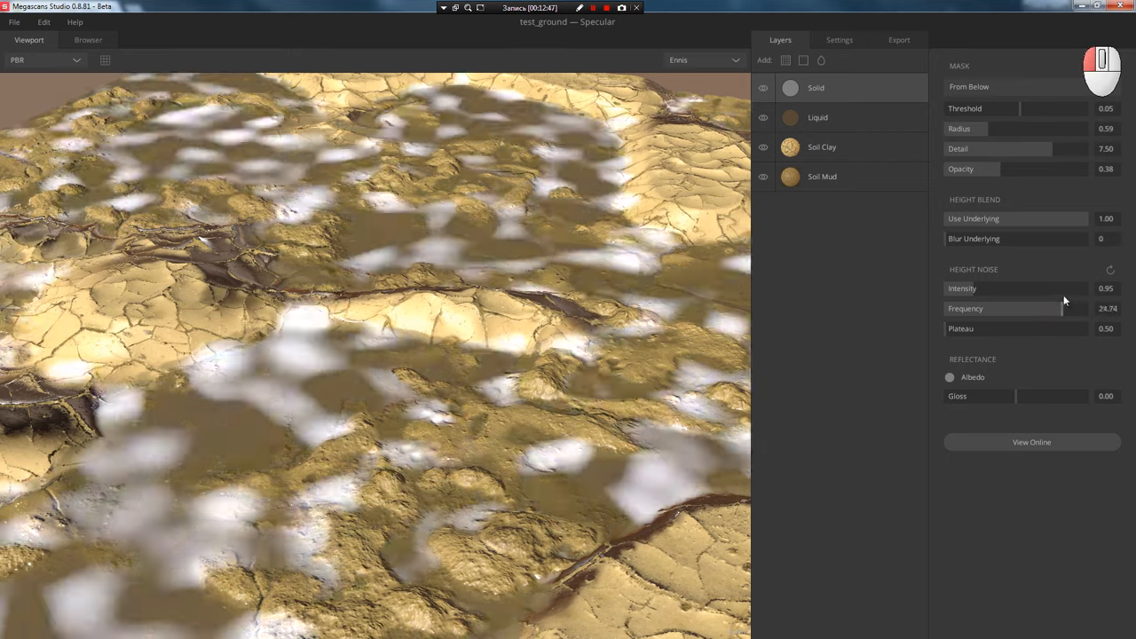
left_click(948, 376)
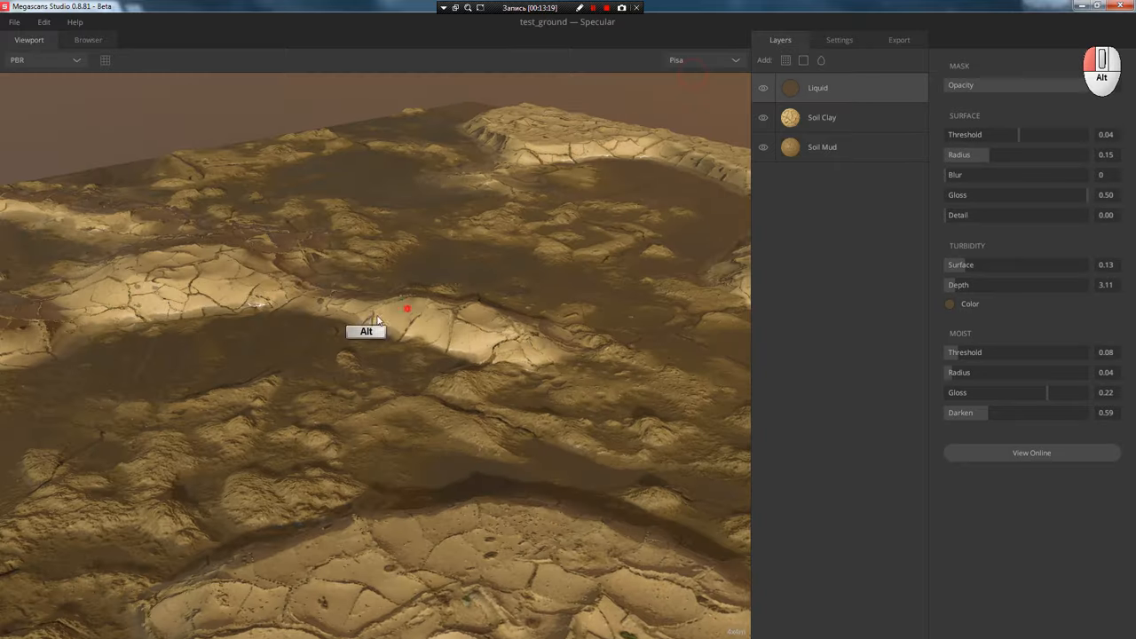
- Orbit across the puddled terrain to check reflections, then preview the Specular channel
left_click_drag(408, 308, 222, 279)
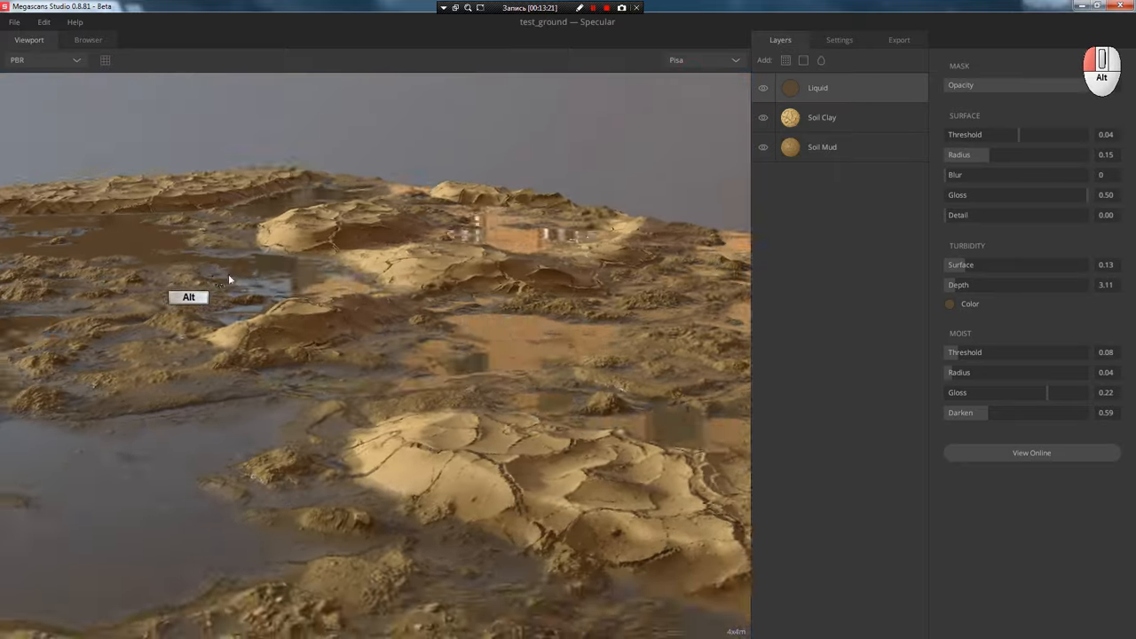
left_click_drag(229, 284, 297, 291)
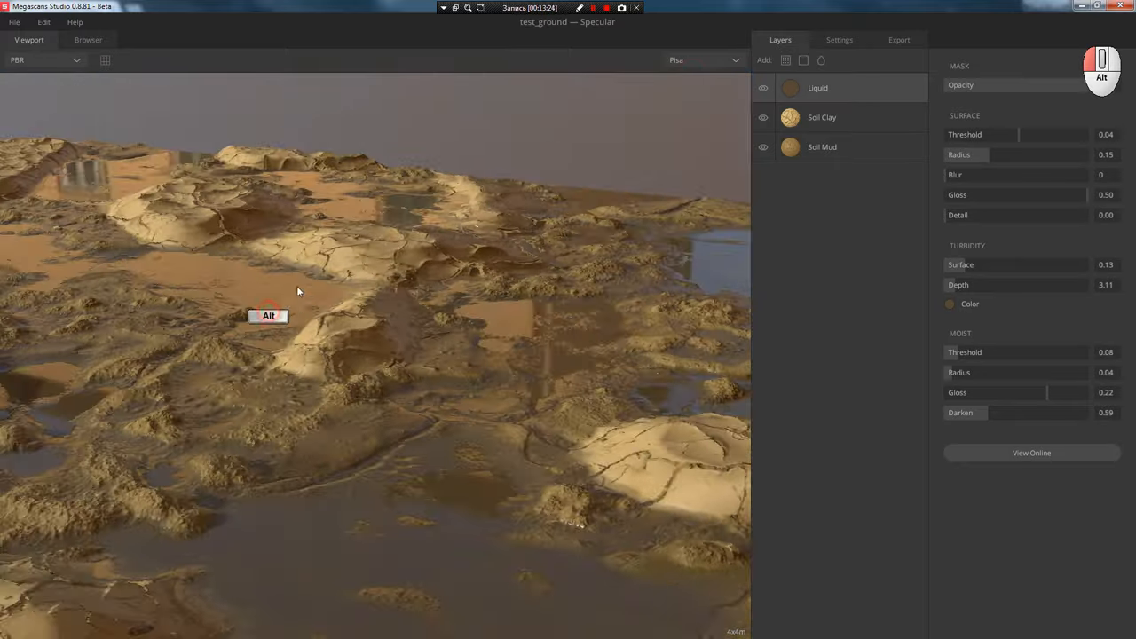
left_click_drag(297, 291, 201, 269)
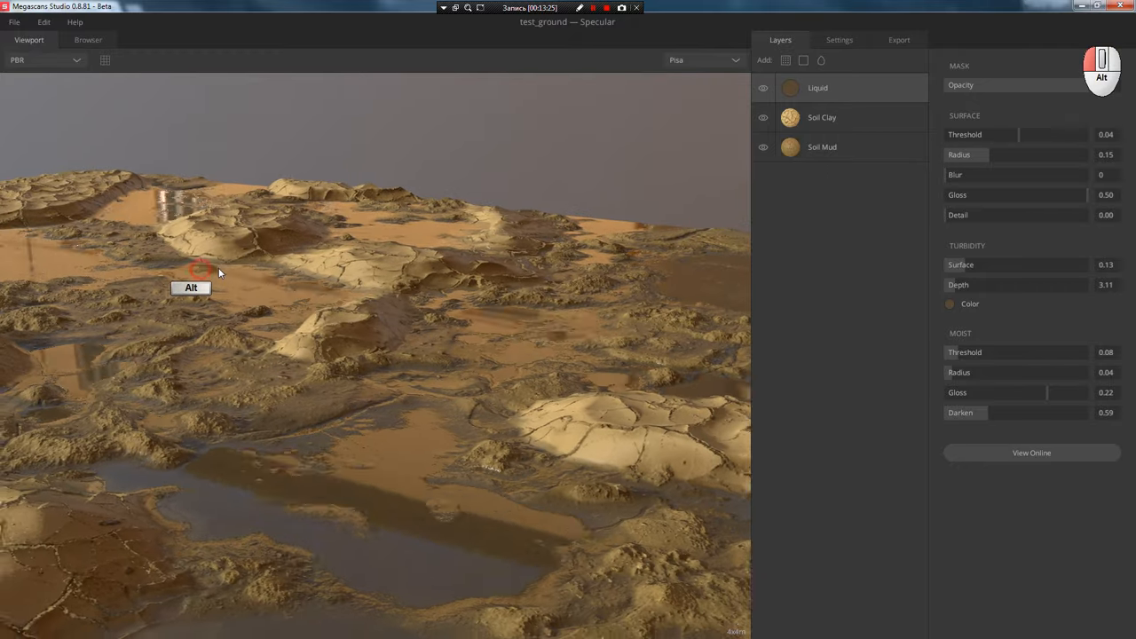
left_click(44, 60)
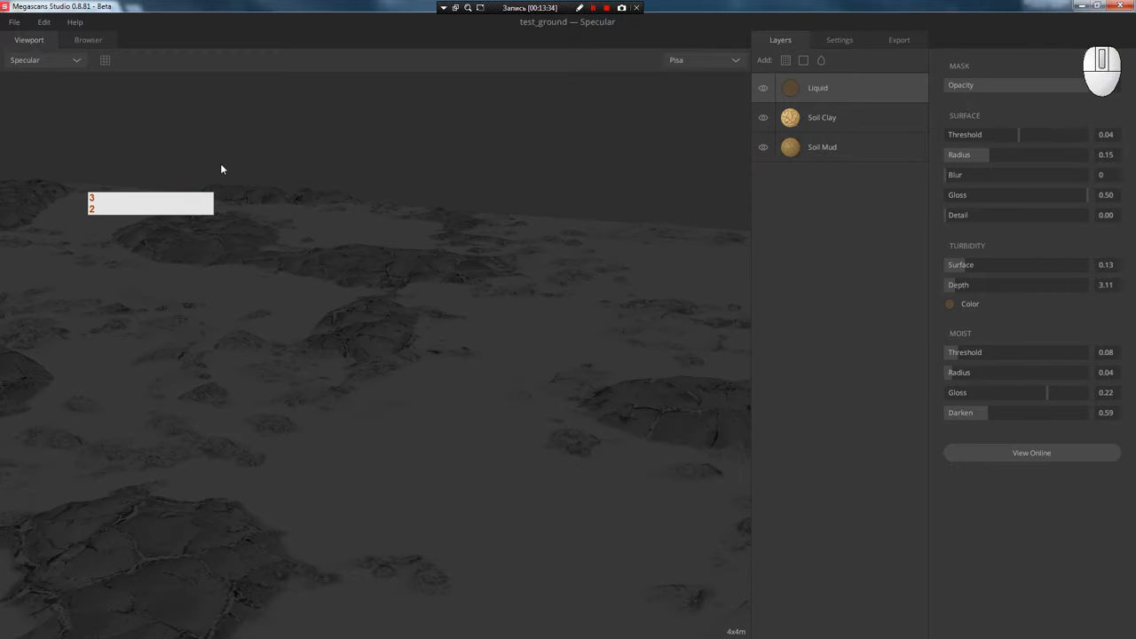
- Preview the Gloss and Normal channels, return to PBR, and bring up Export settings
left_click(44, 59)
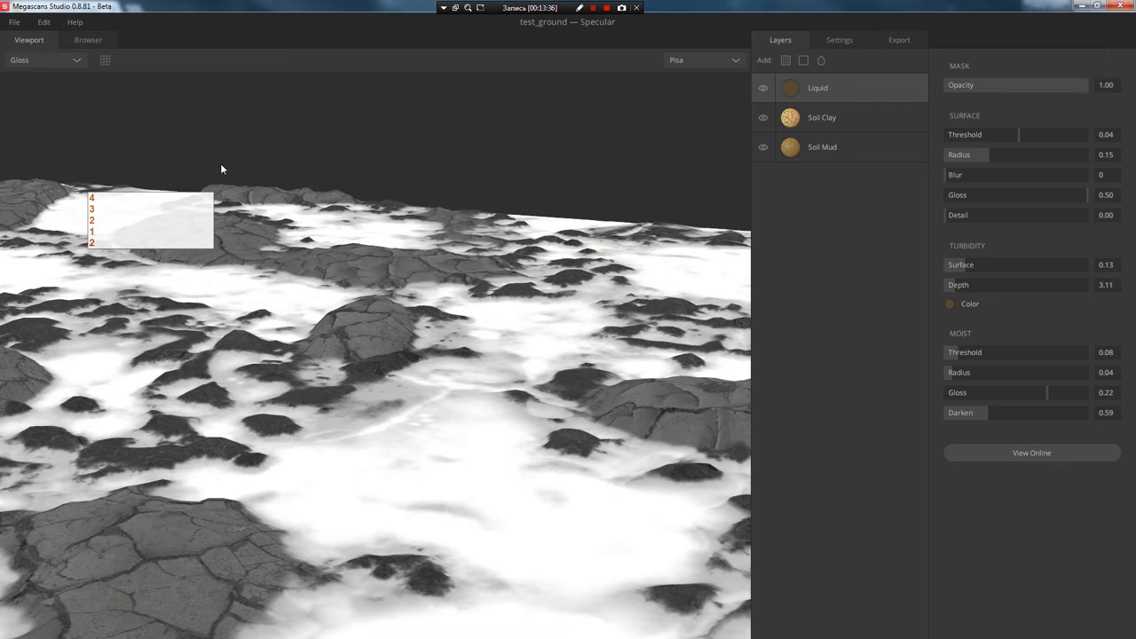
left_click(45, 59)
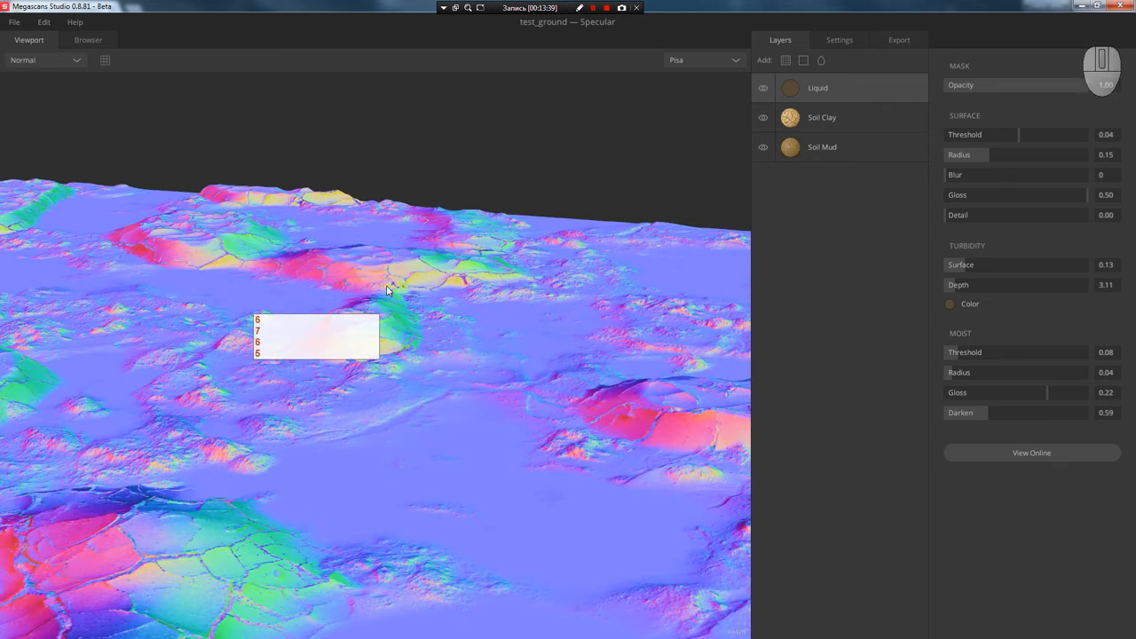
left_click(44, 59)
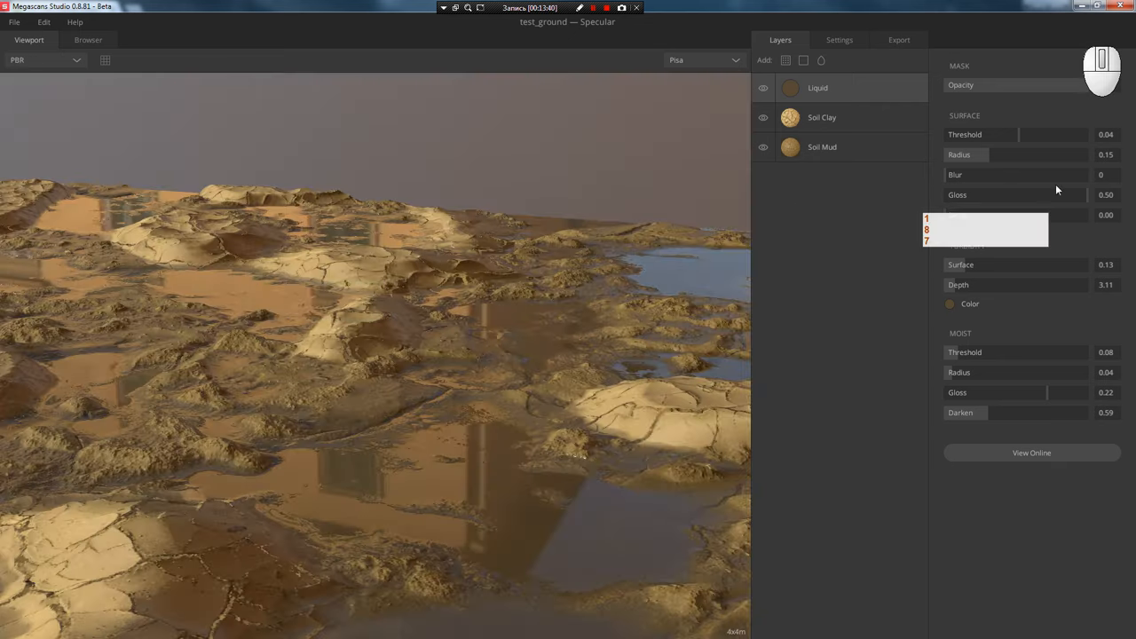
left_click(898, 39)
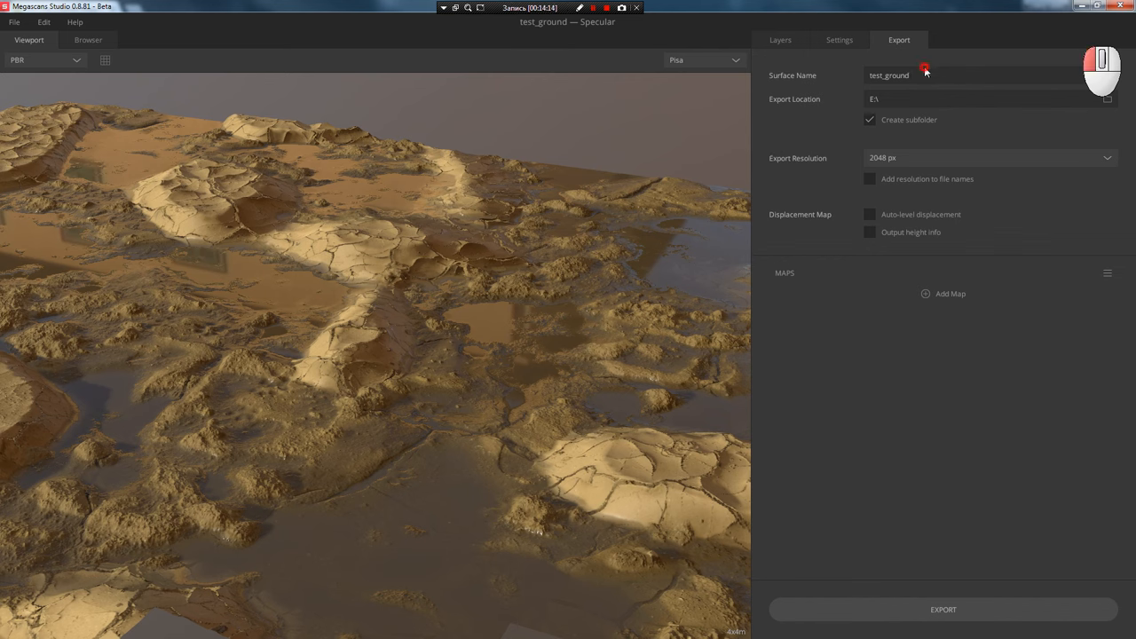
mouse_move(757, 65)
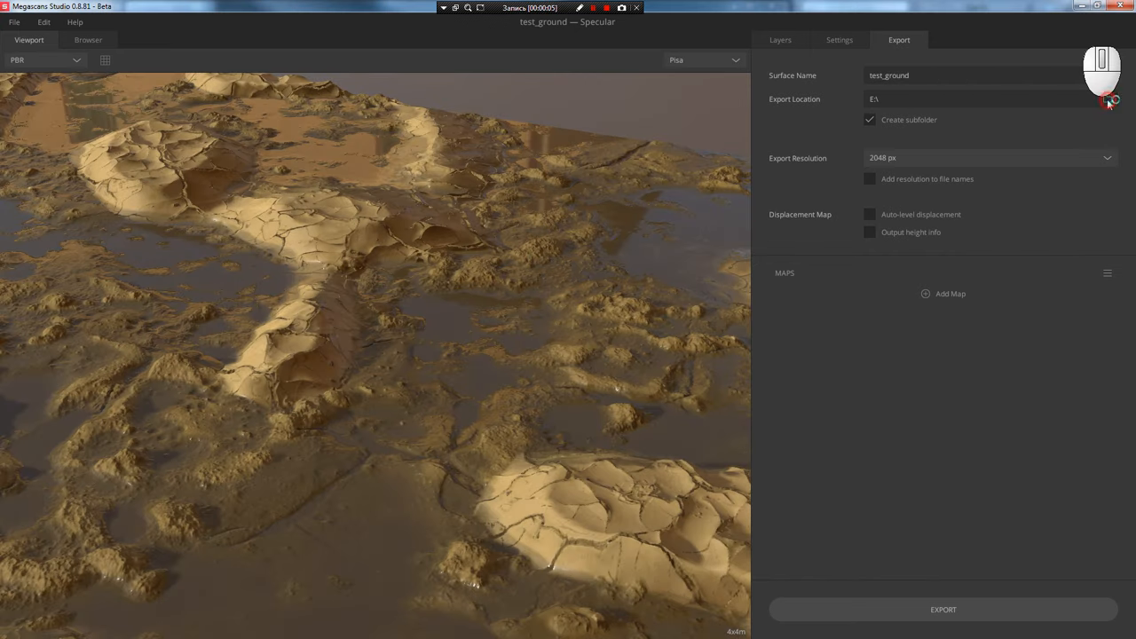
- Browse to C:\Megans_retopo and select it as the export folder
left_click(1106, 98)
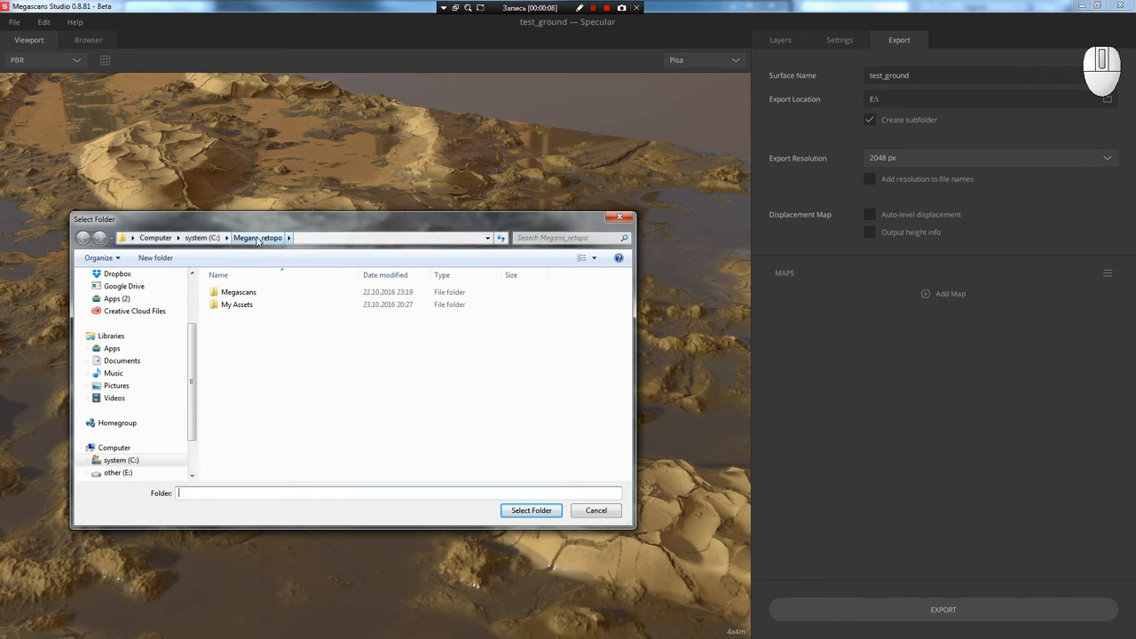
left_click(531, 510)
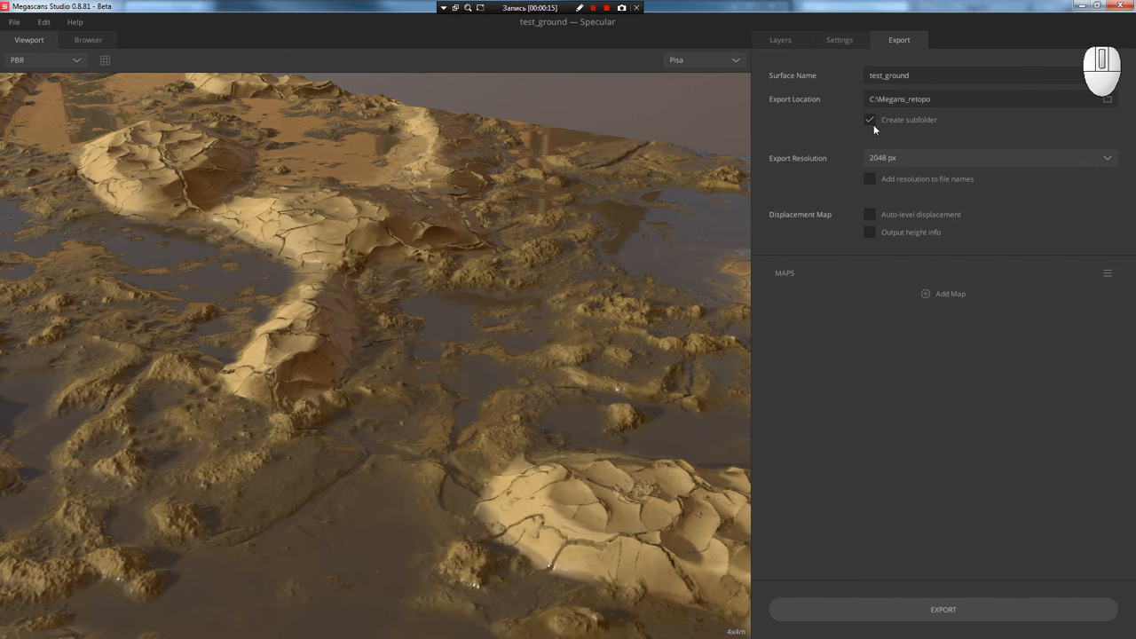
mouse_move(869, 172)
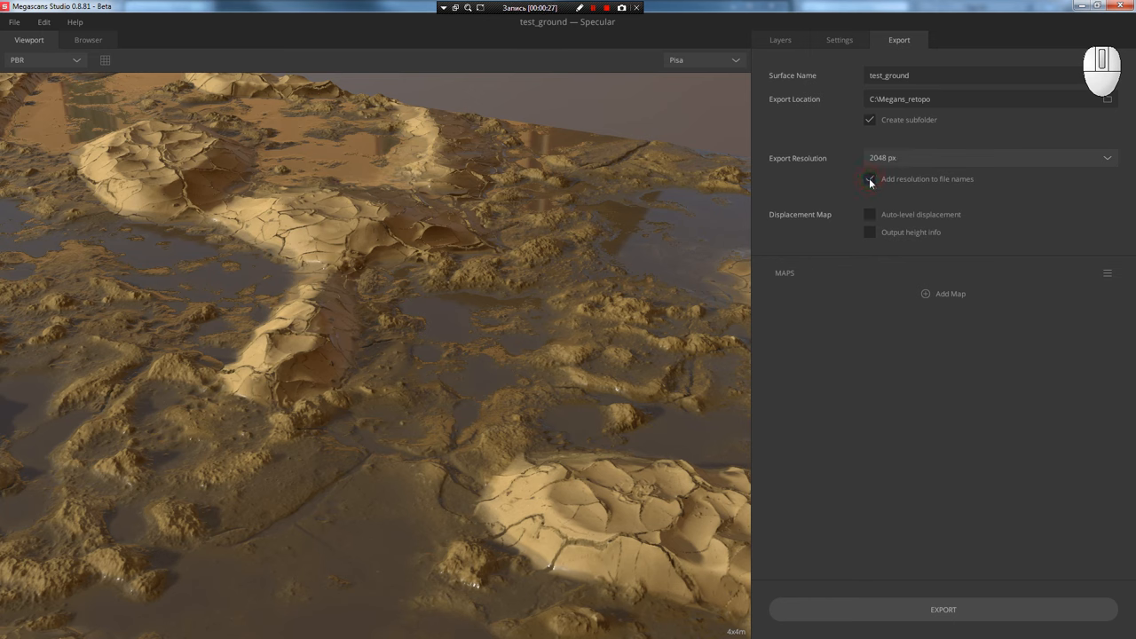
- Enable resolution in file names, auto-levelled displacement and height info output
left_click(869, 178)
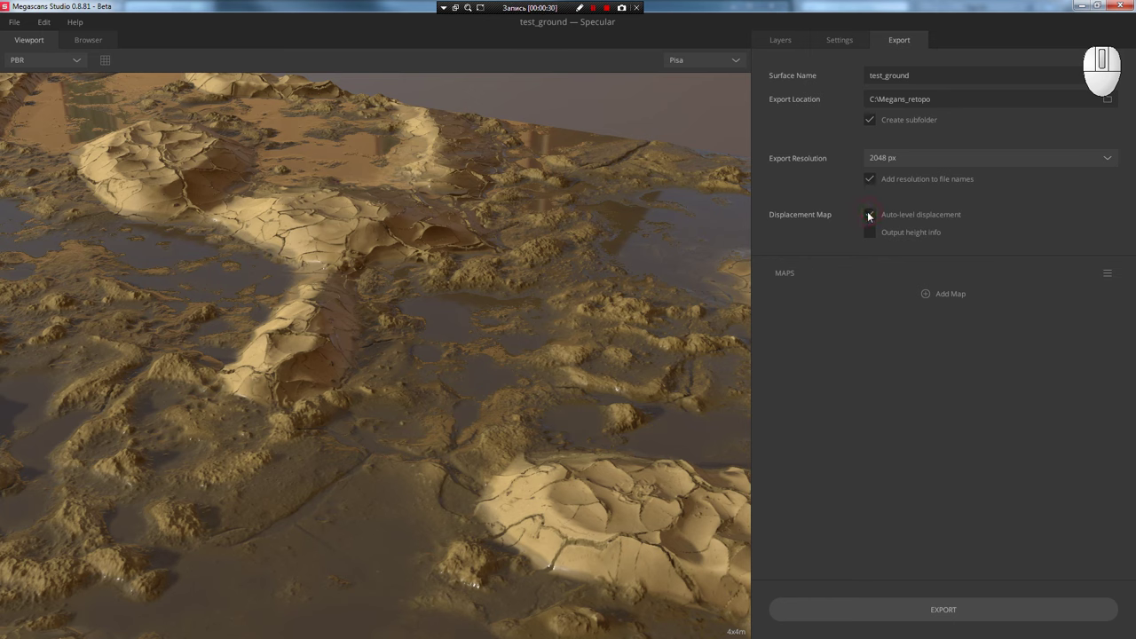
left_click(870, 215)
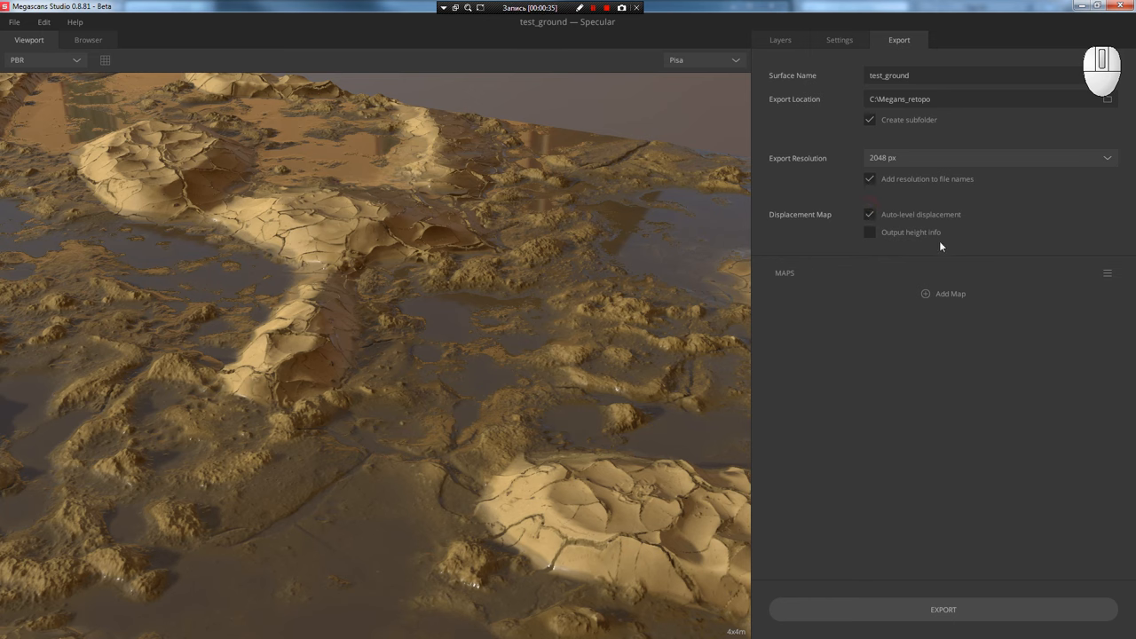
mouse_move(917, 271)
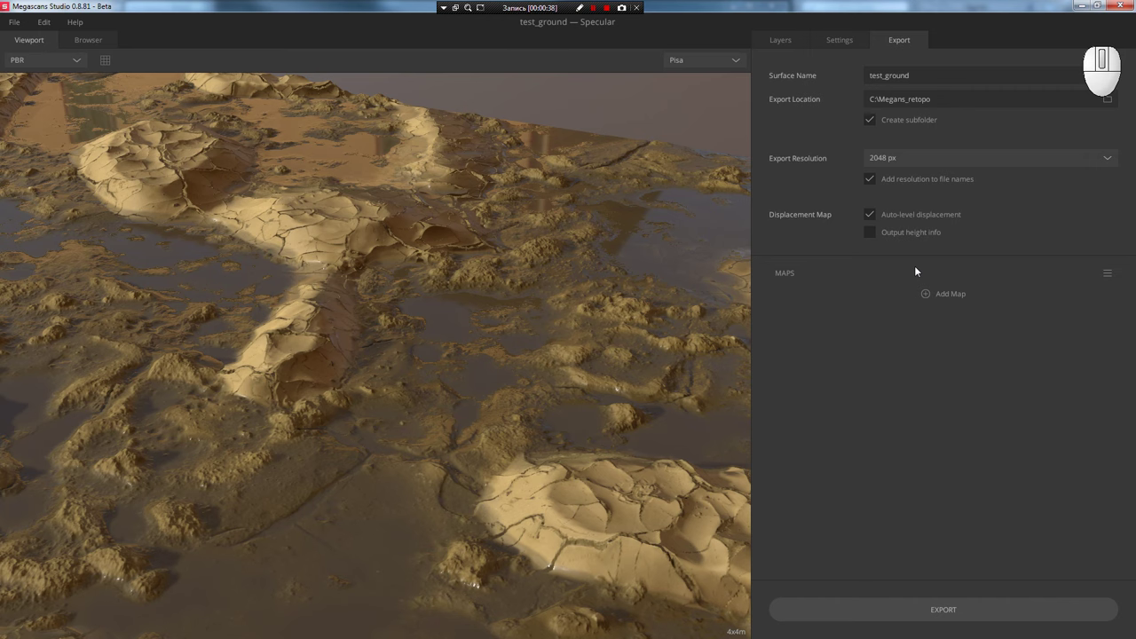
mouse_move(873, 241)
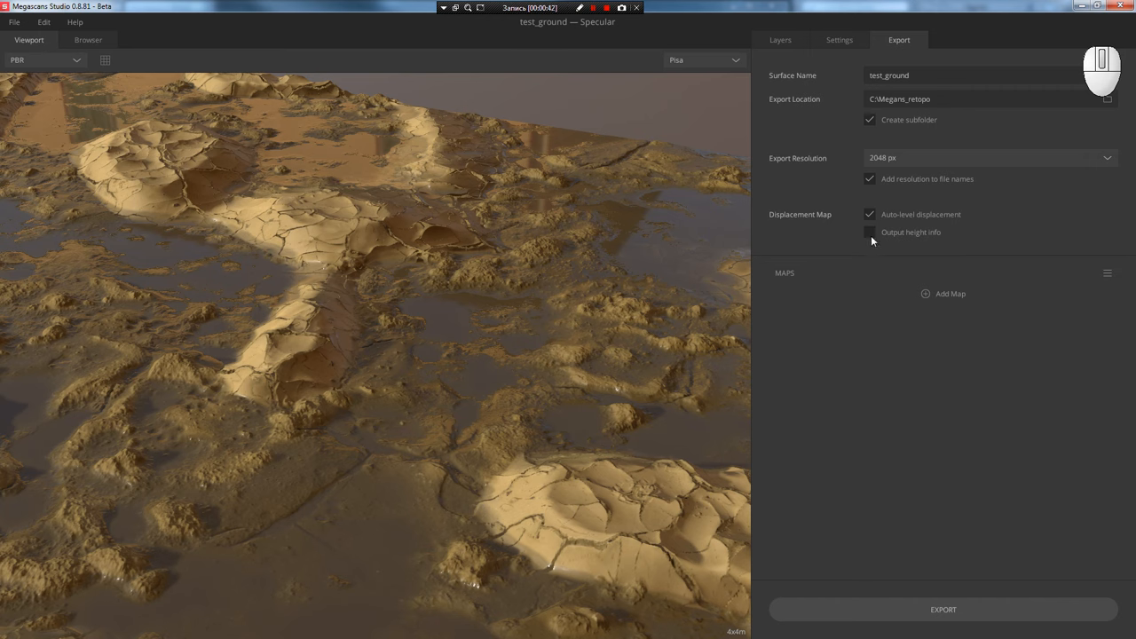
mouse_move(328, 232)
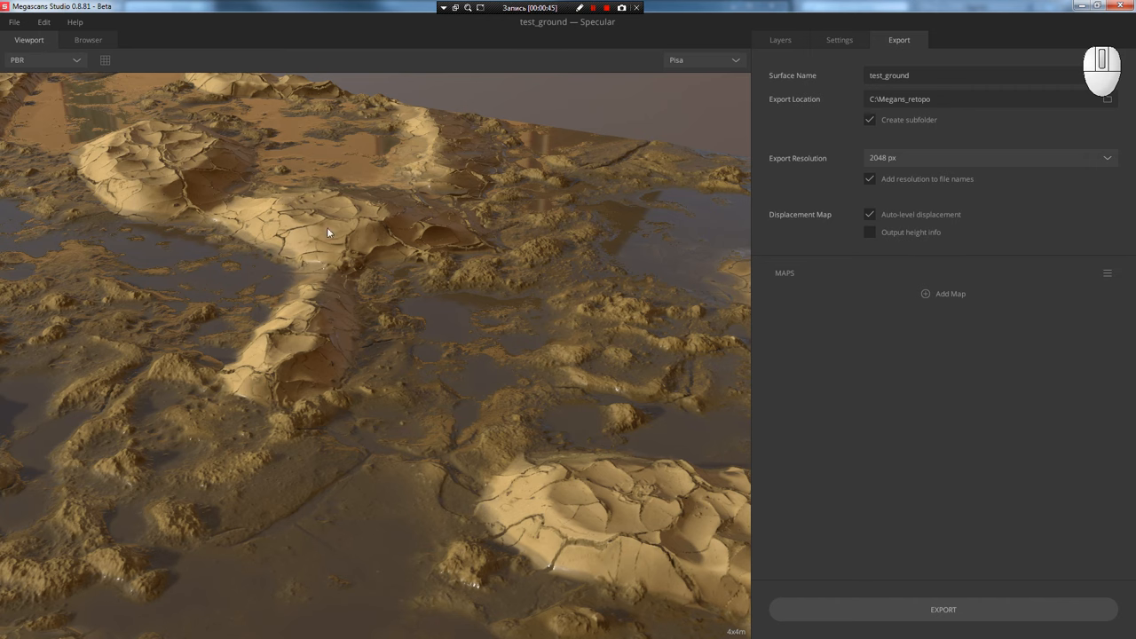
left_click(869, 232)
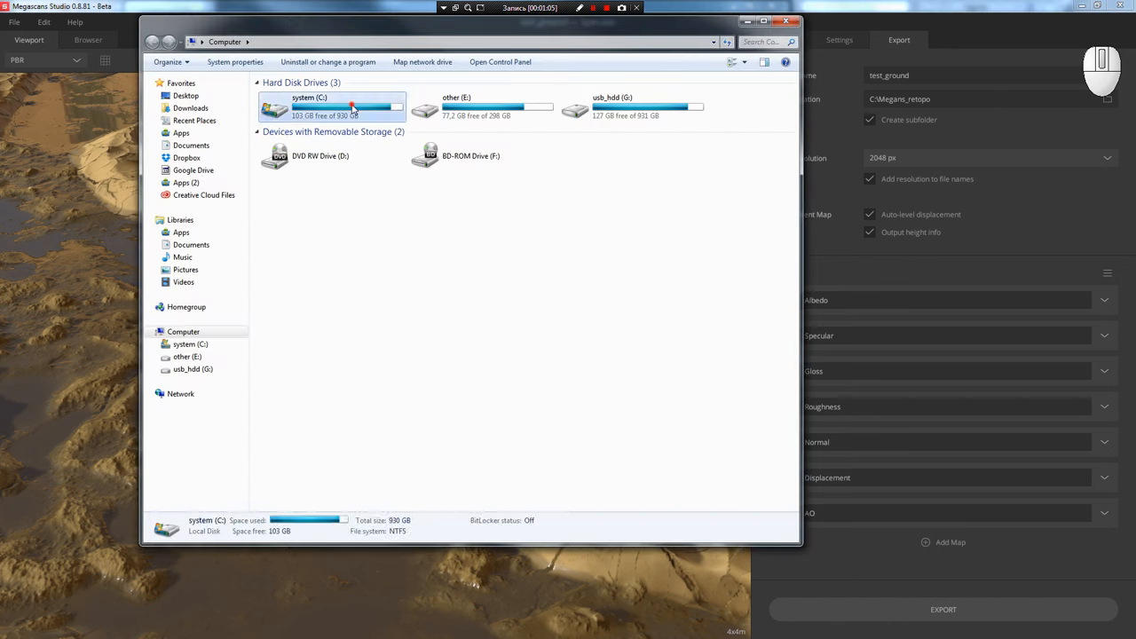
- Open C:\Megans_retopo\test_ground, verify the Normal map is 2048 × 2048, and open HeightInfo.txt
double_click(309, 106)
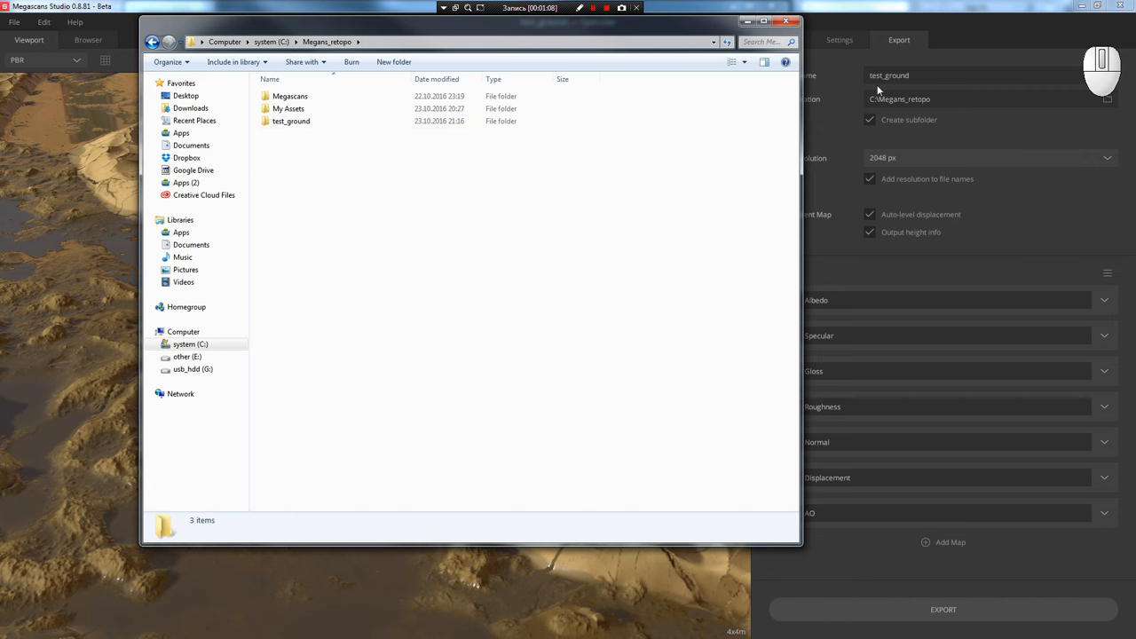
double_click(291, 120)
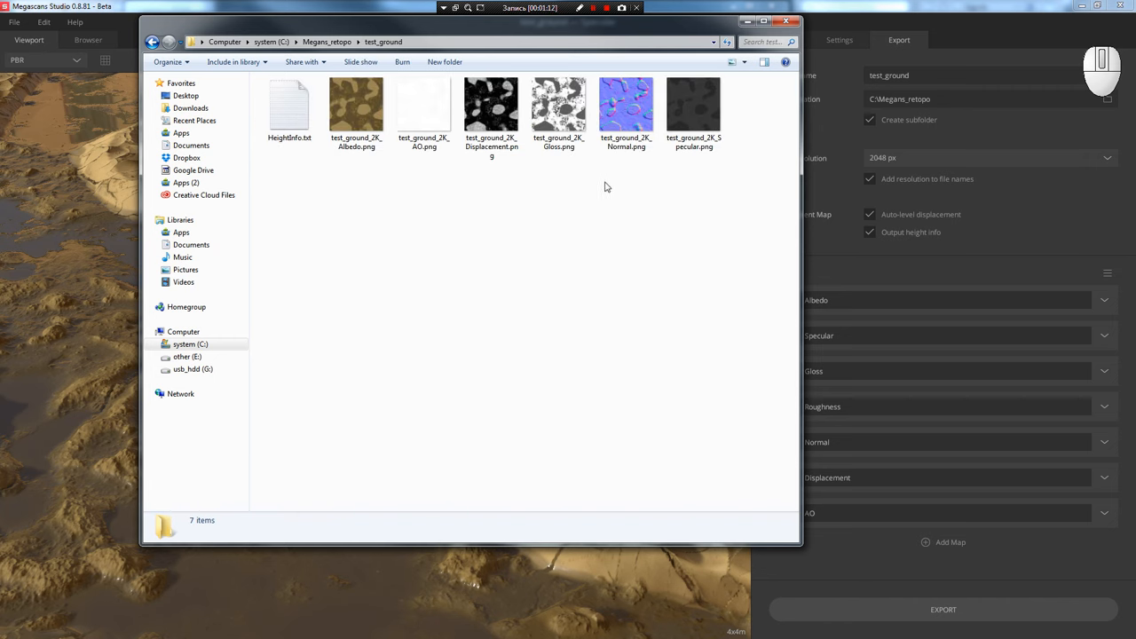
left_click(626, 106)
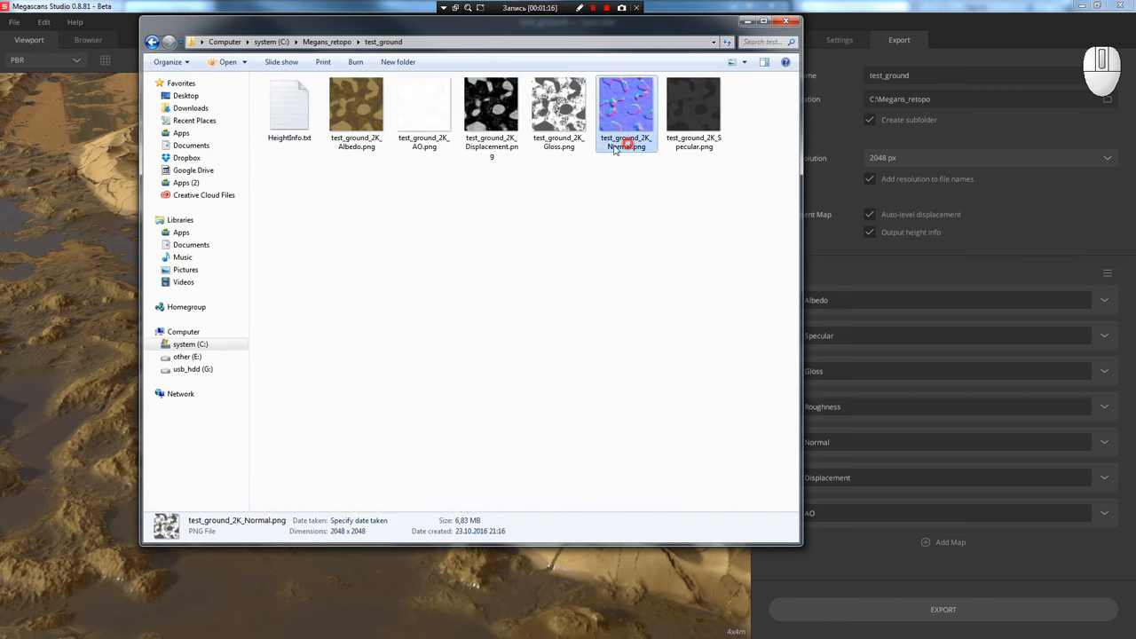
left_click(289, 107)
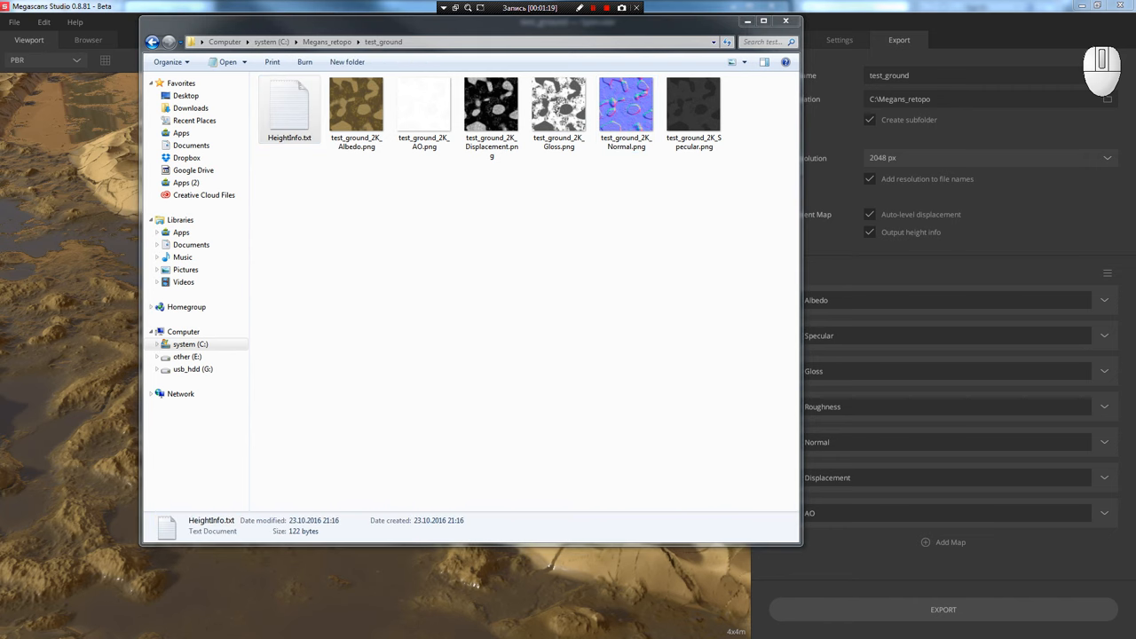
double_click(289, 106)
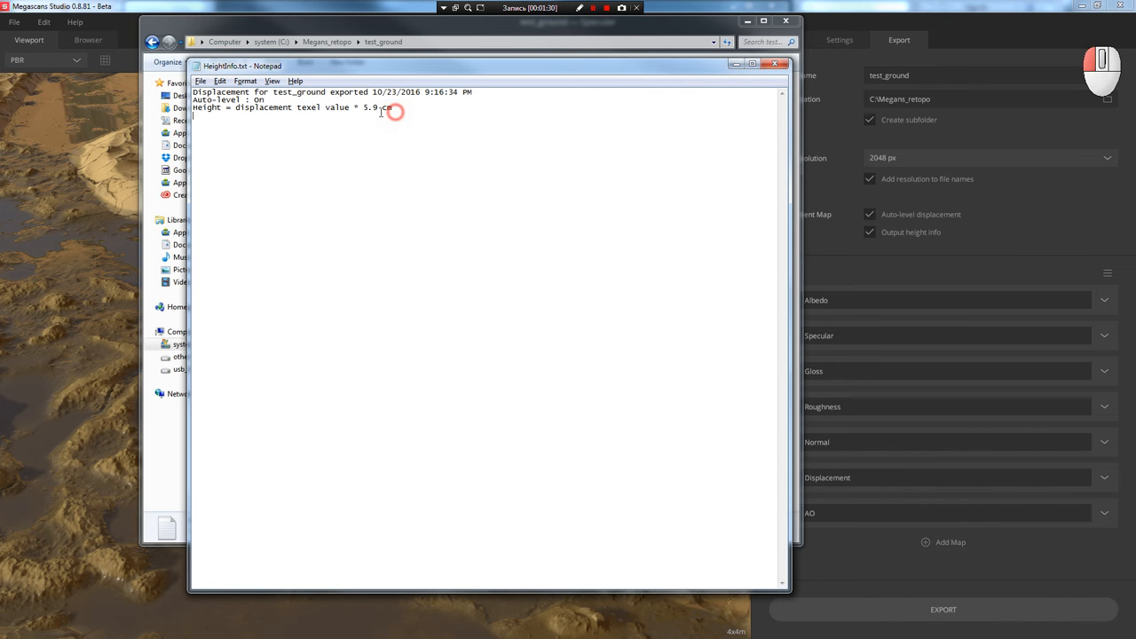
mouse_move(678, 161)
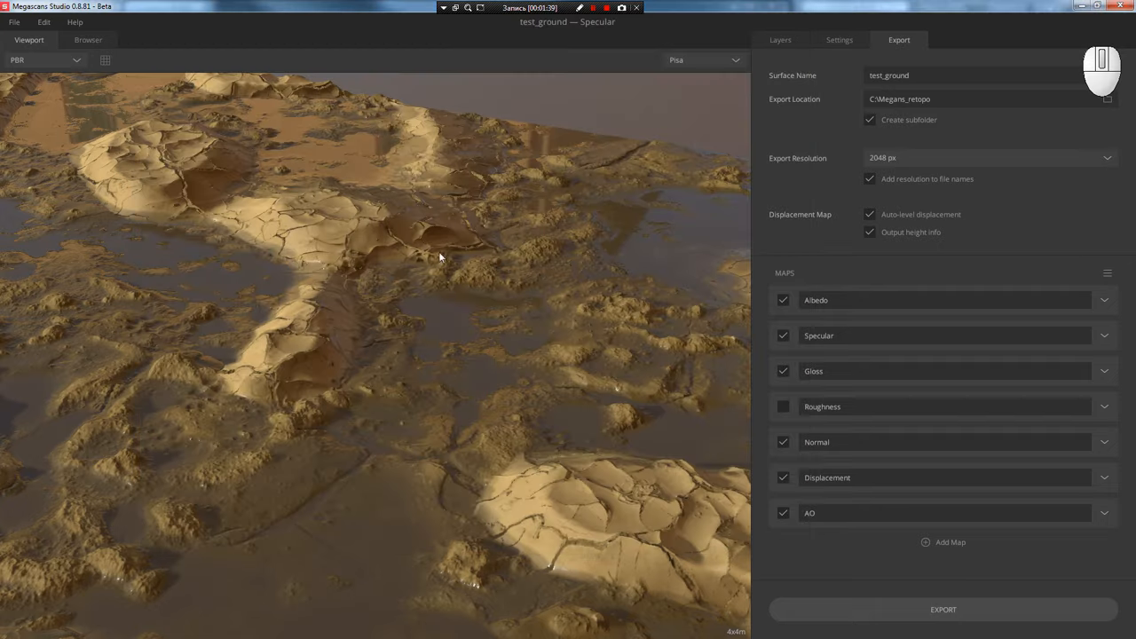
mouse_move(410, 404)
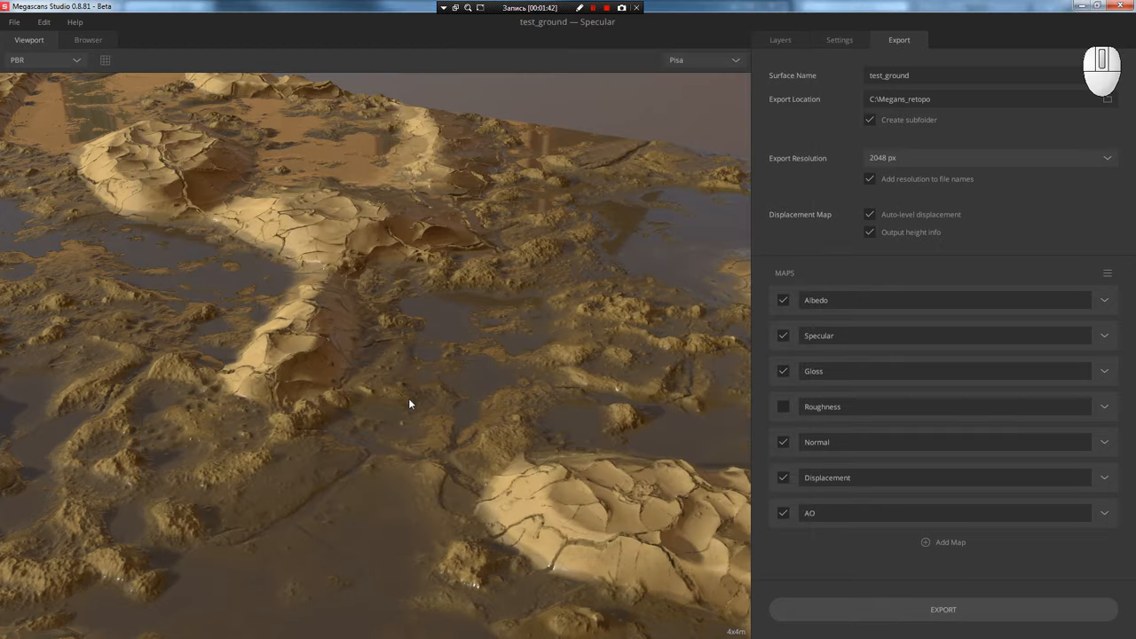